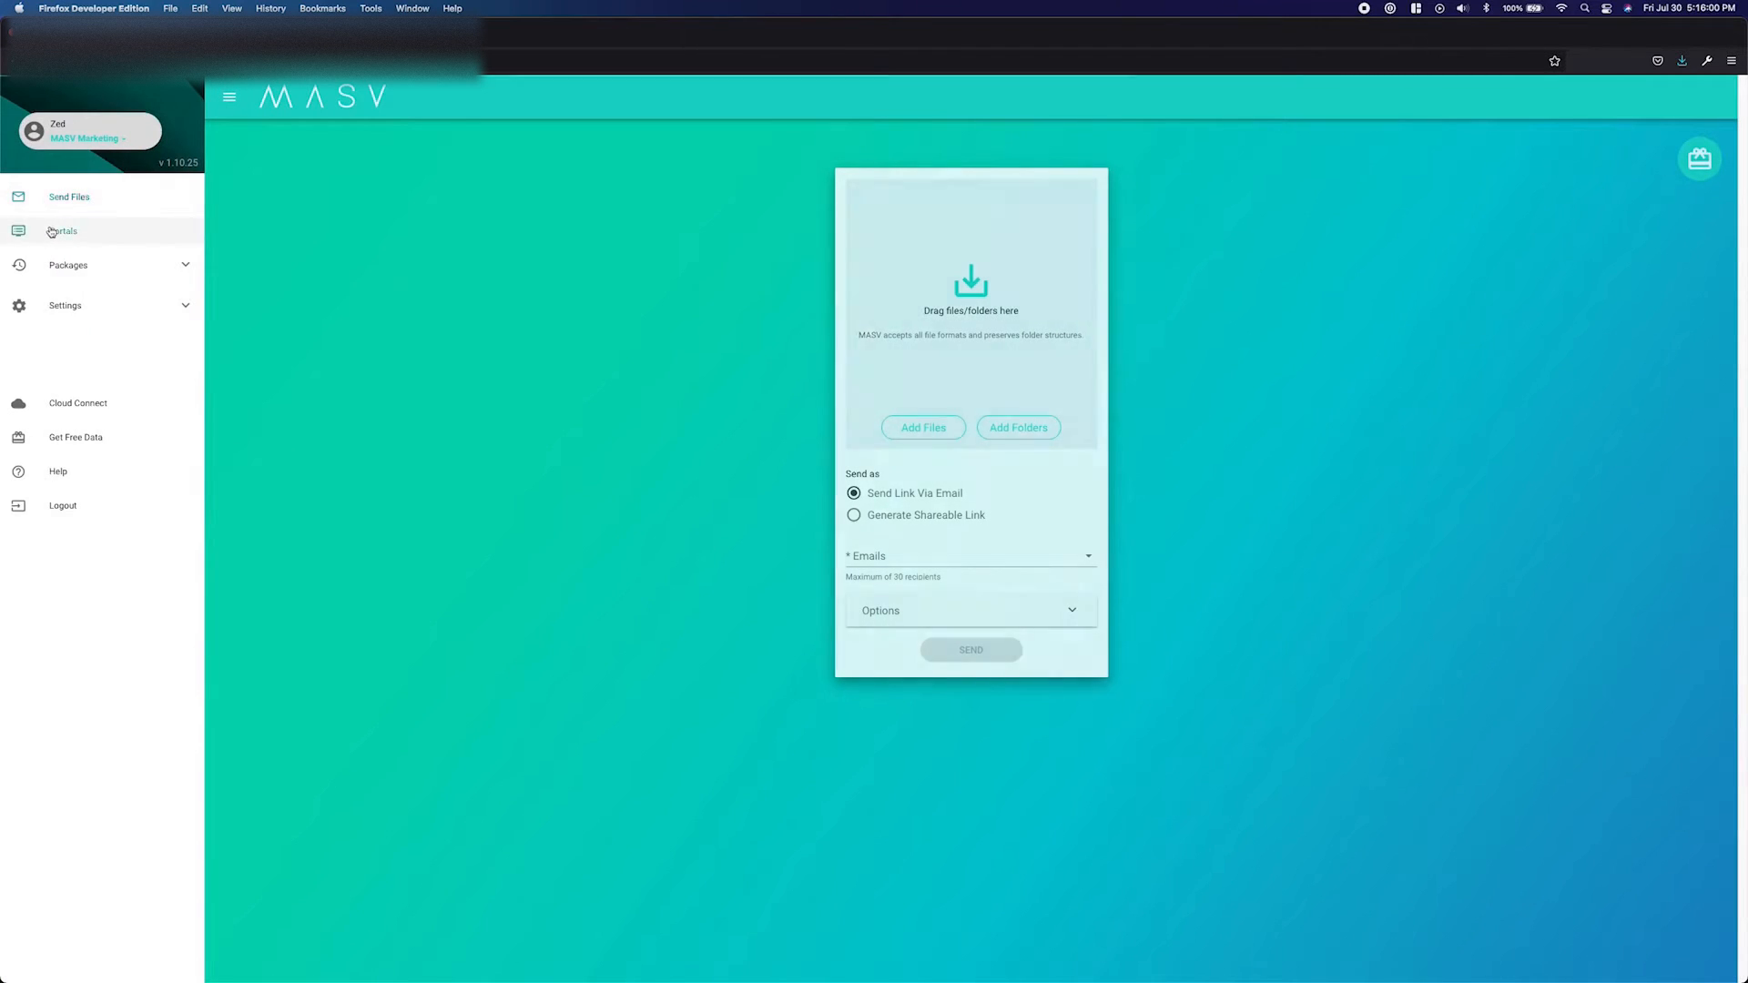
Step: Open the Portals list showing the existing Super Secret Portal
click(63, 230)
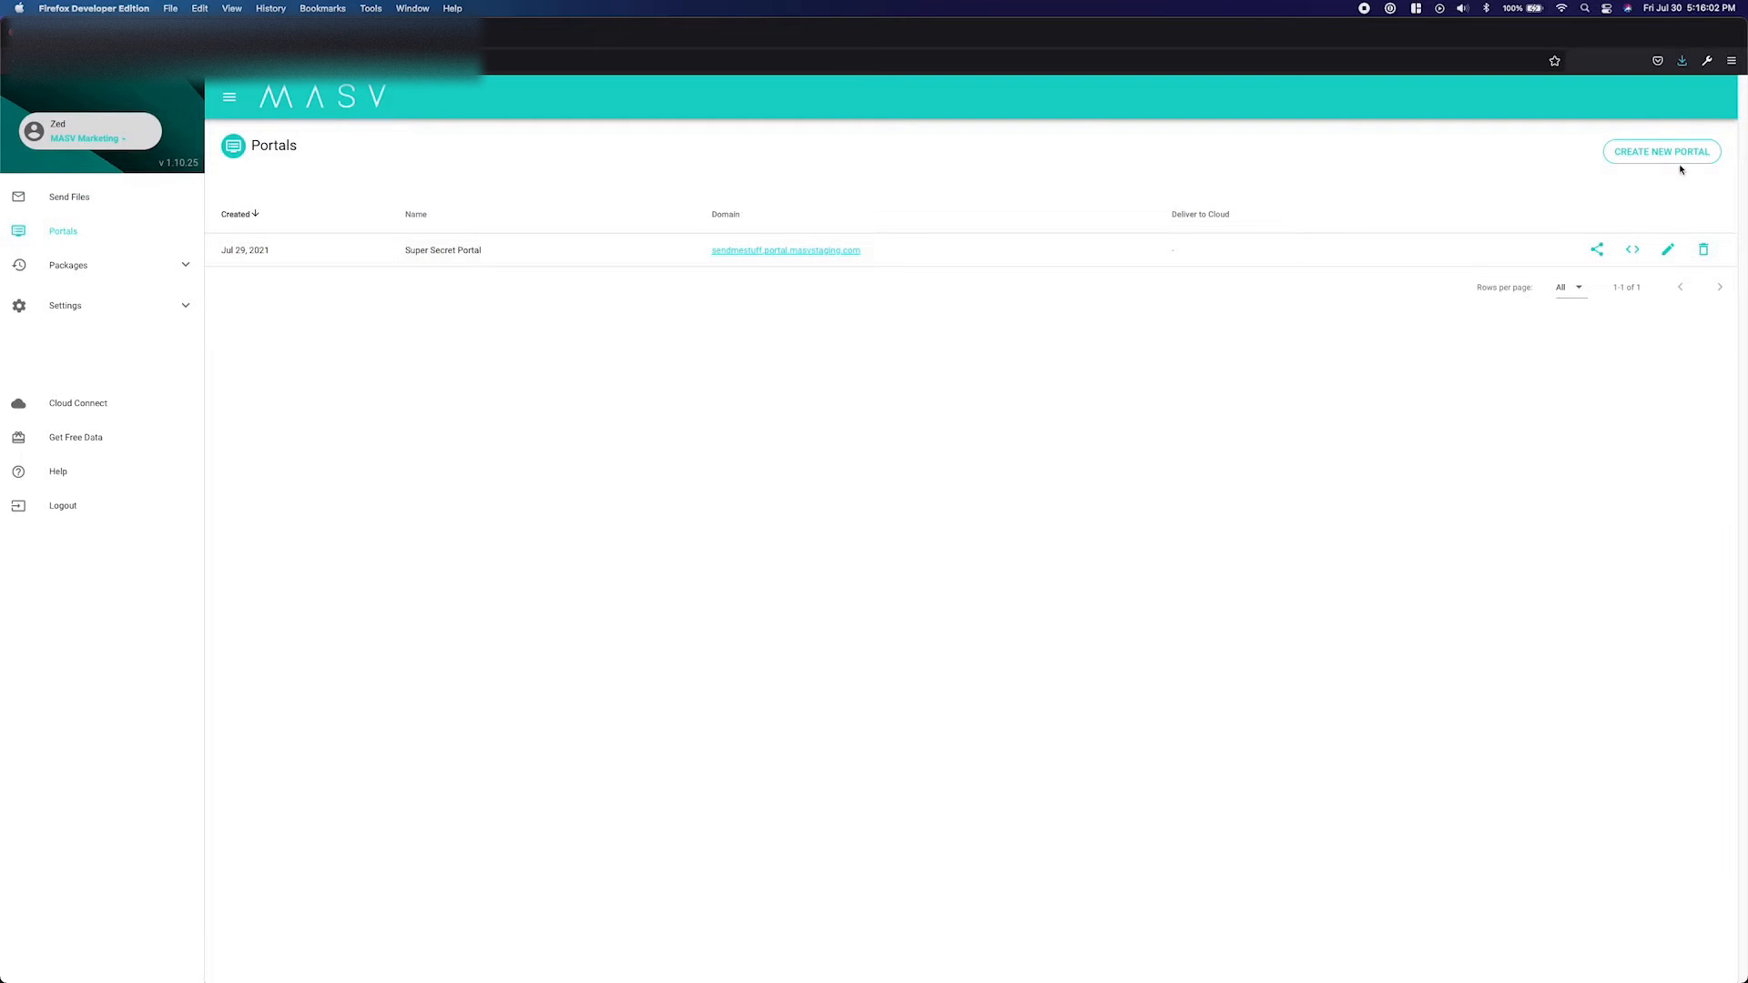
Step: Begin a new portal named 'Super Secret Youtube Project' with domain 'youtubesecret'
click(1662, 152)
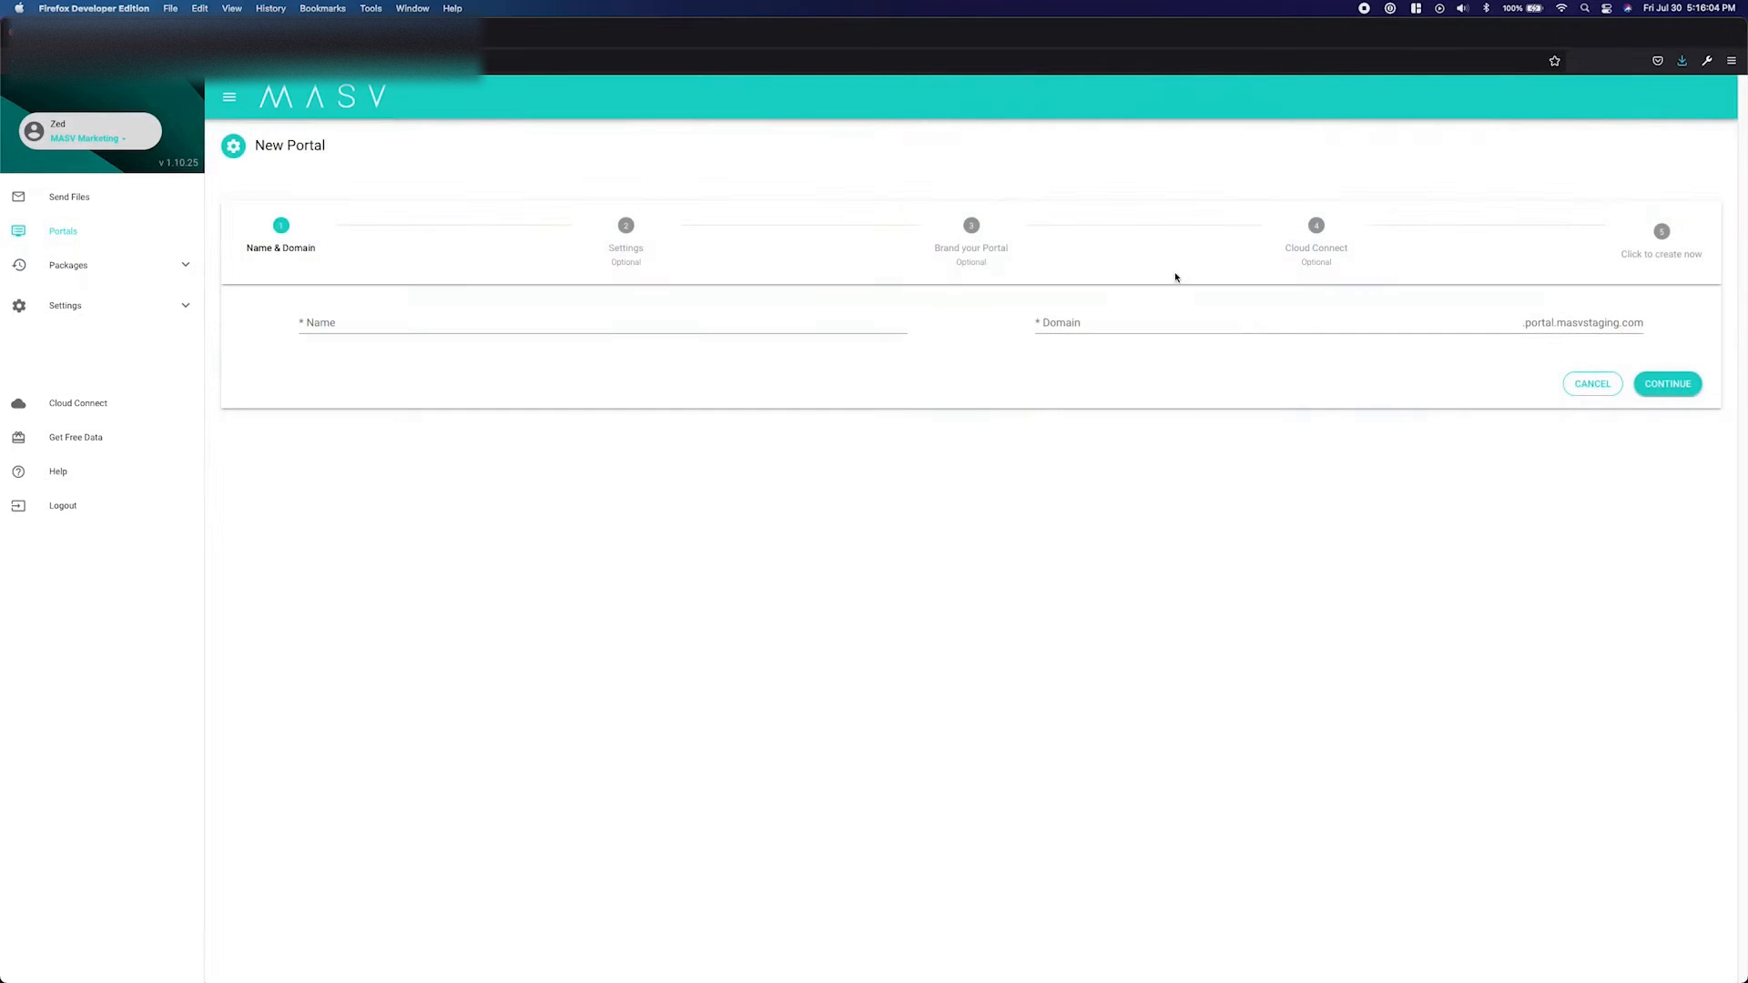
text(S)
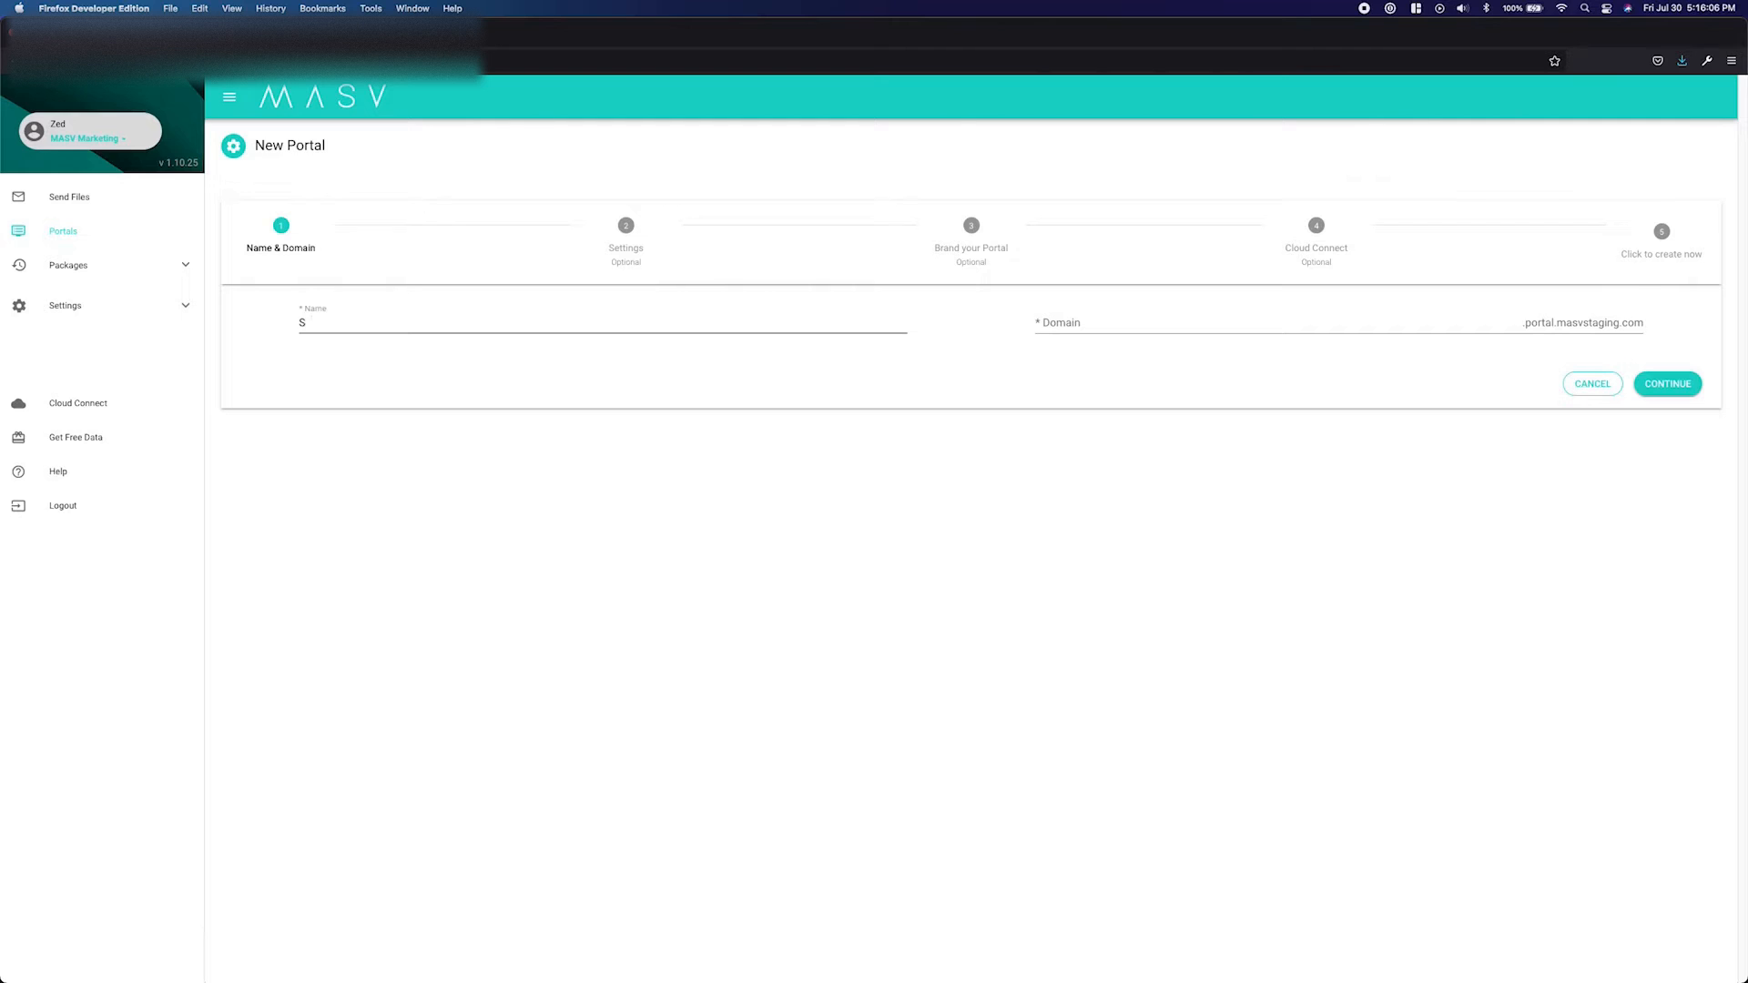
text(uper Sec)
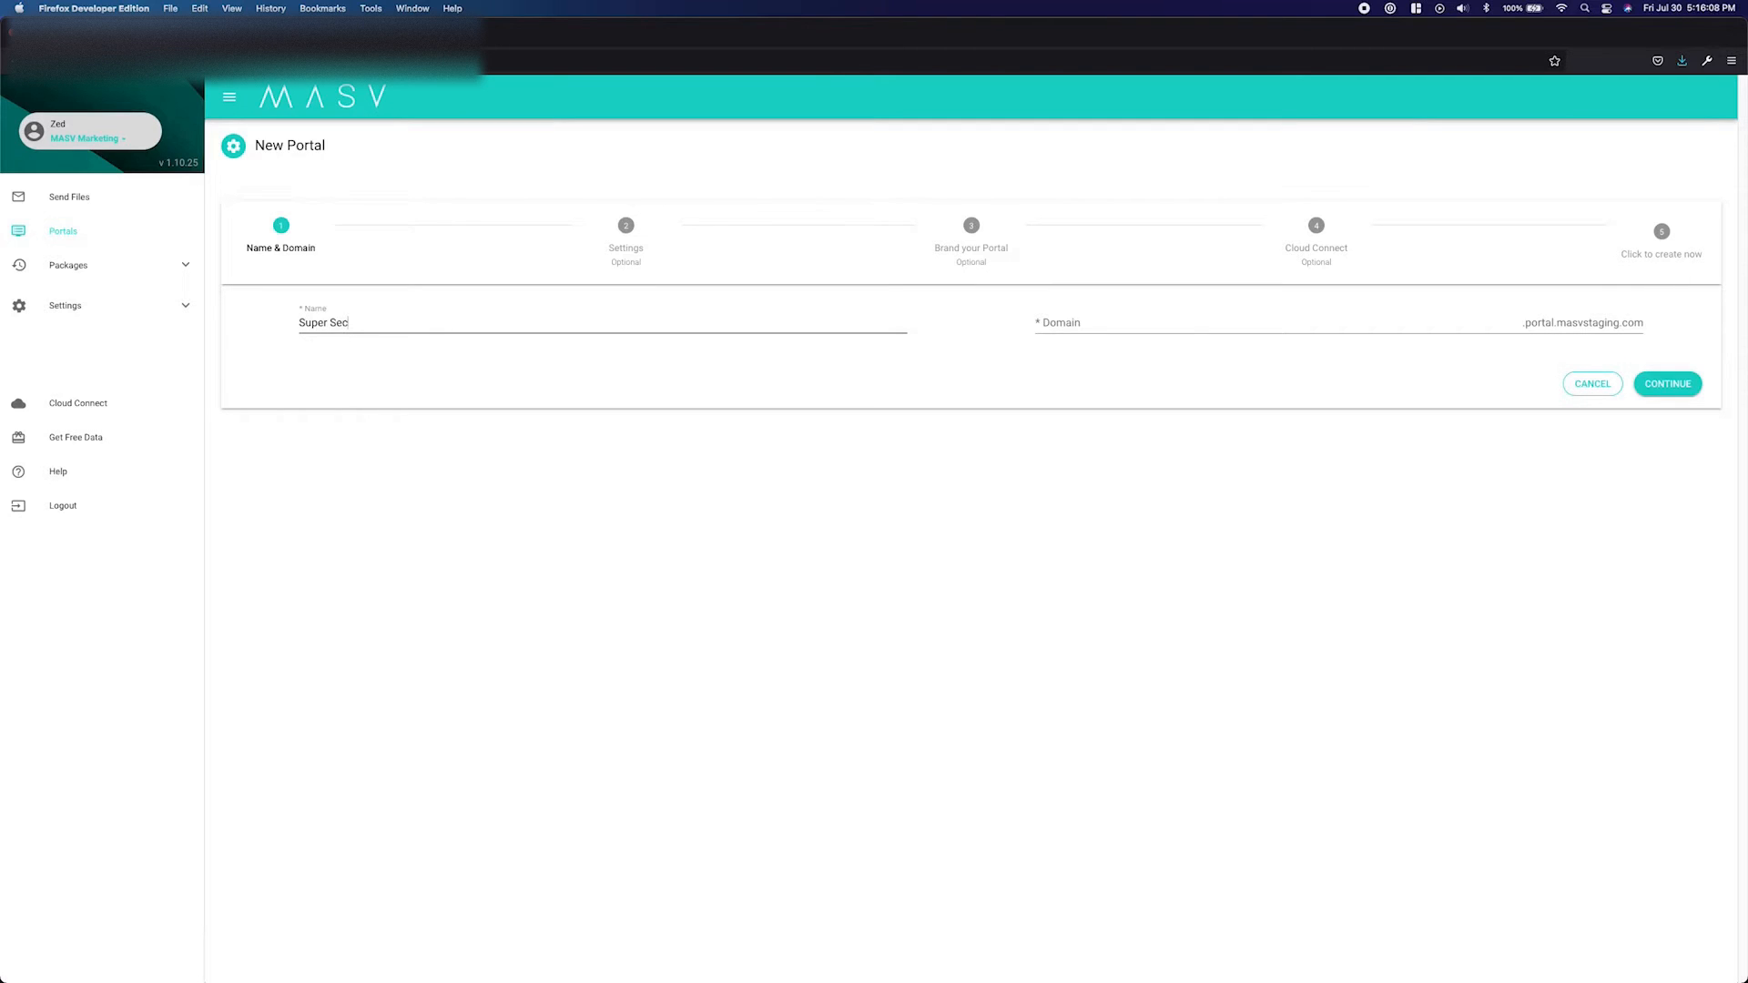
text(ret)
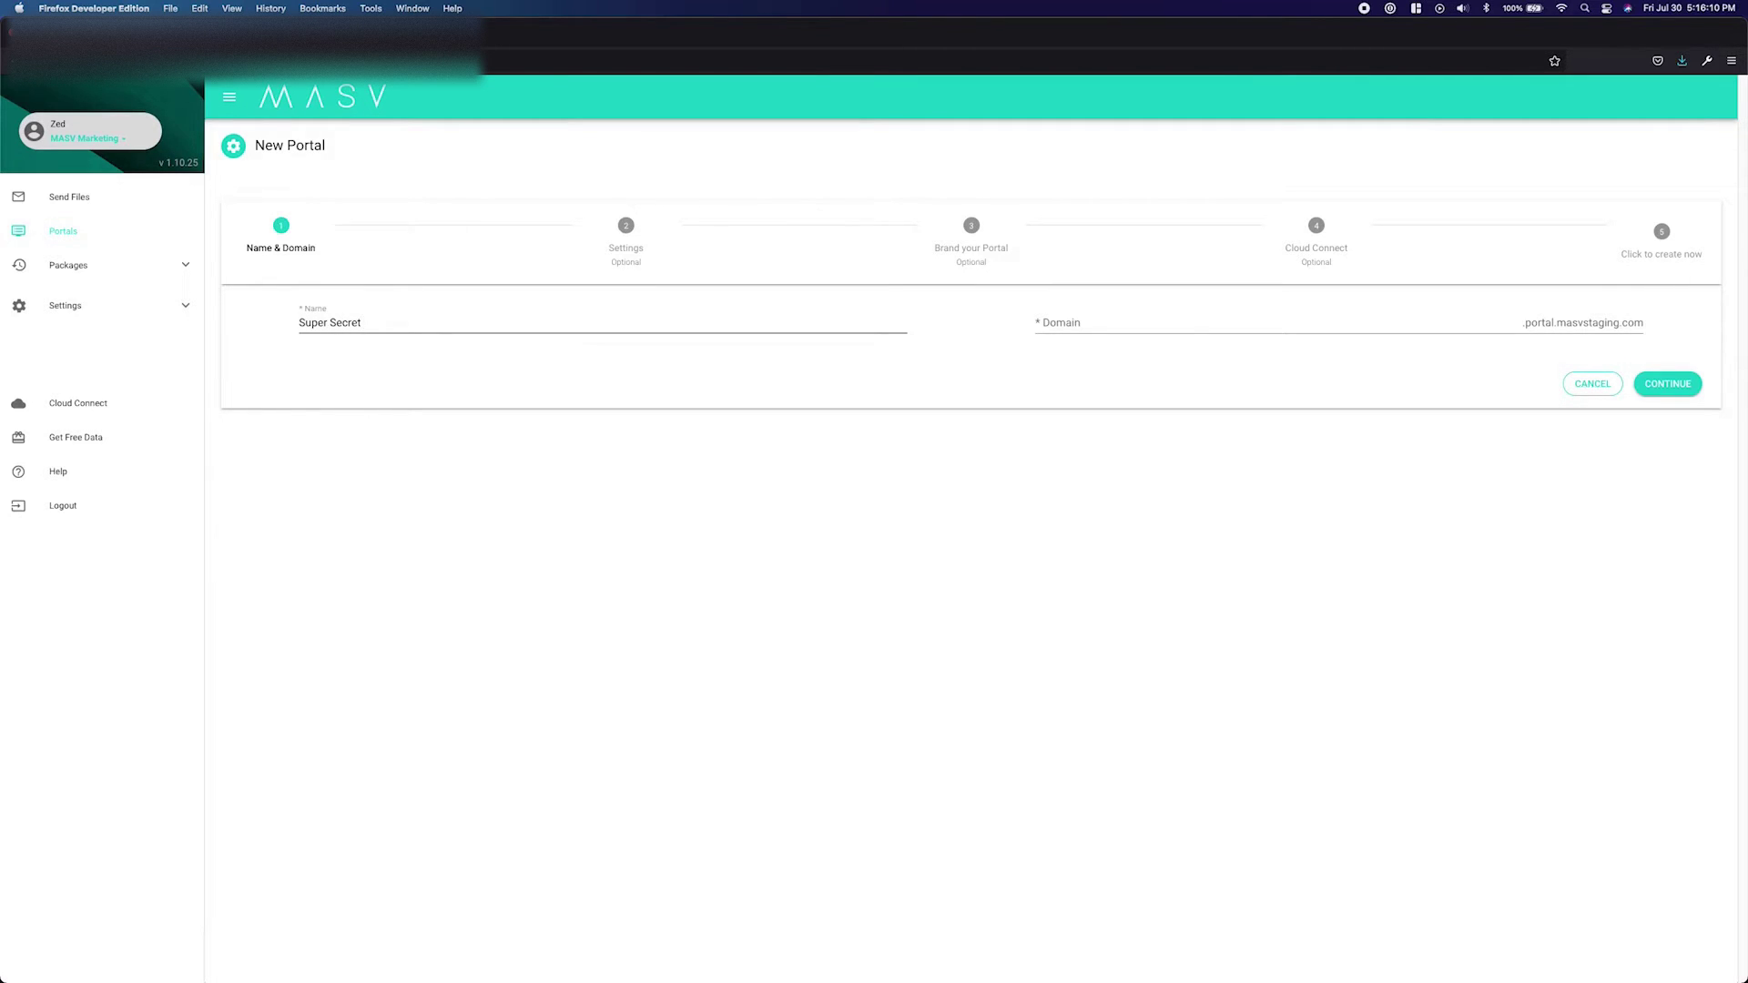
text(Youtube)
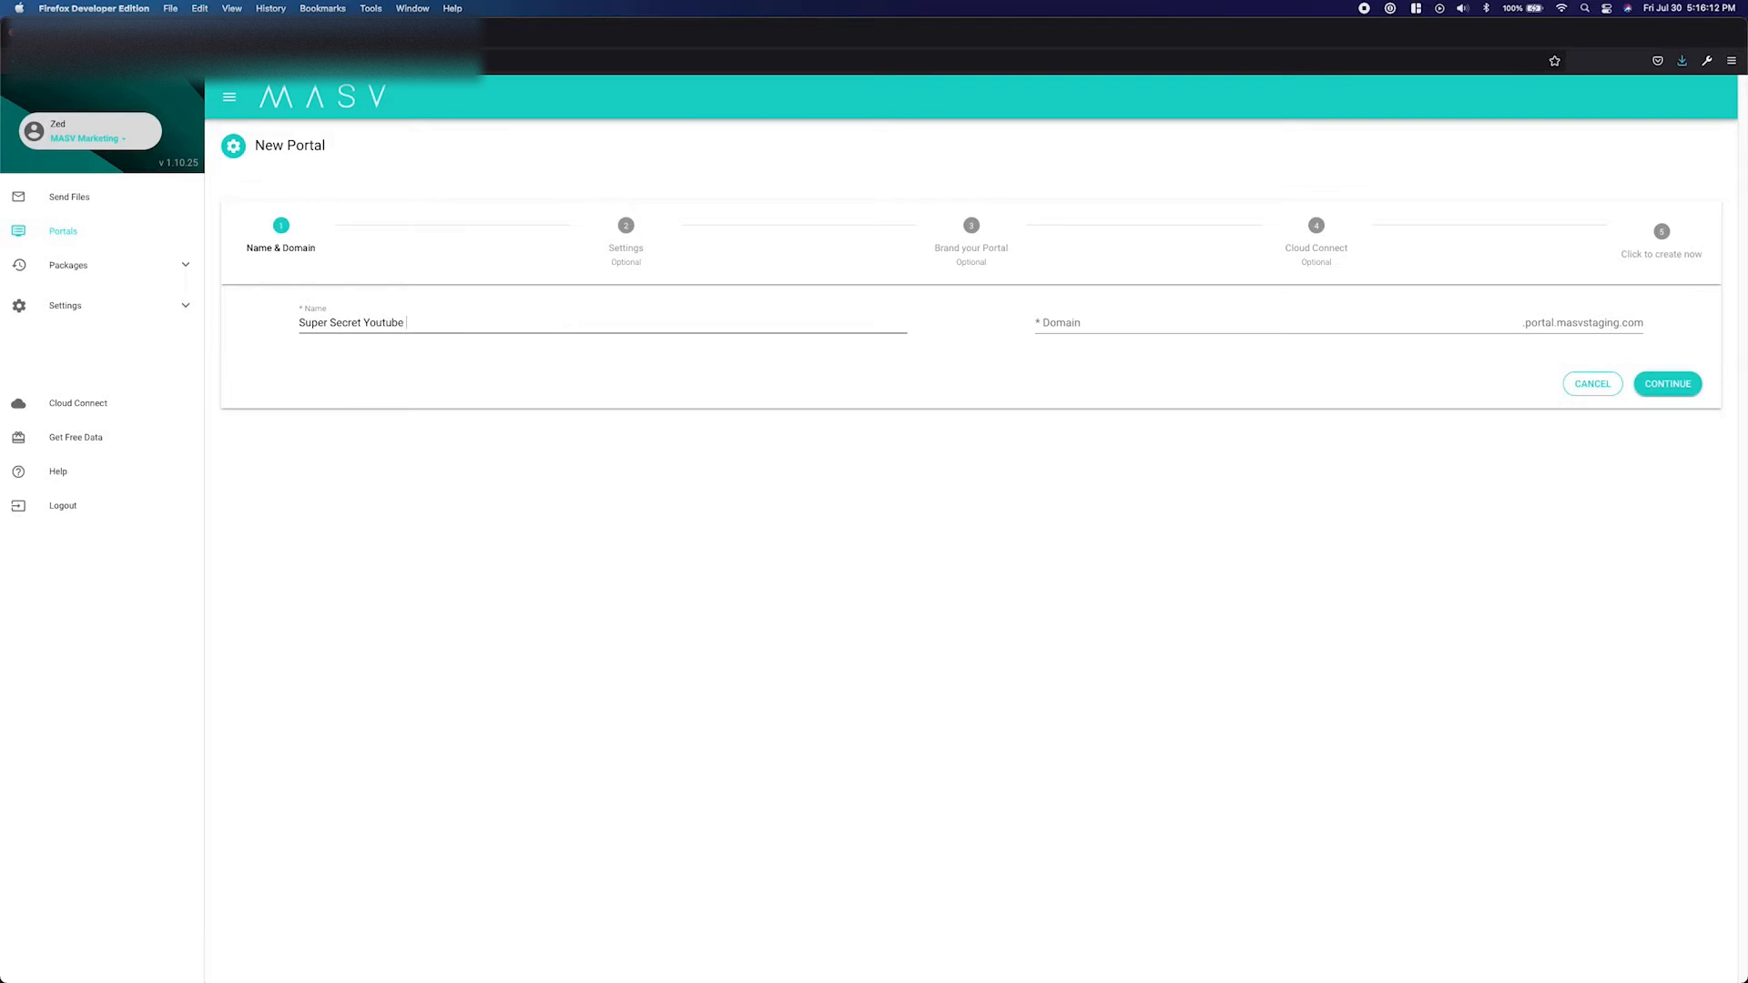
text(P)
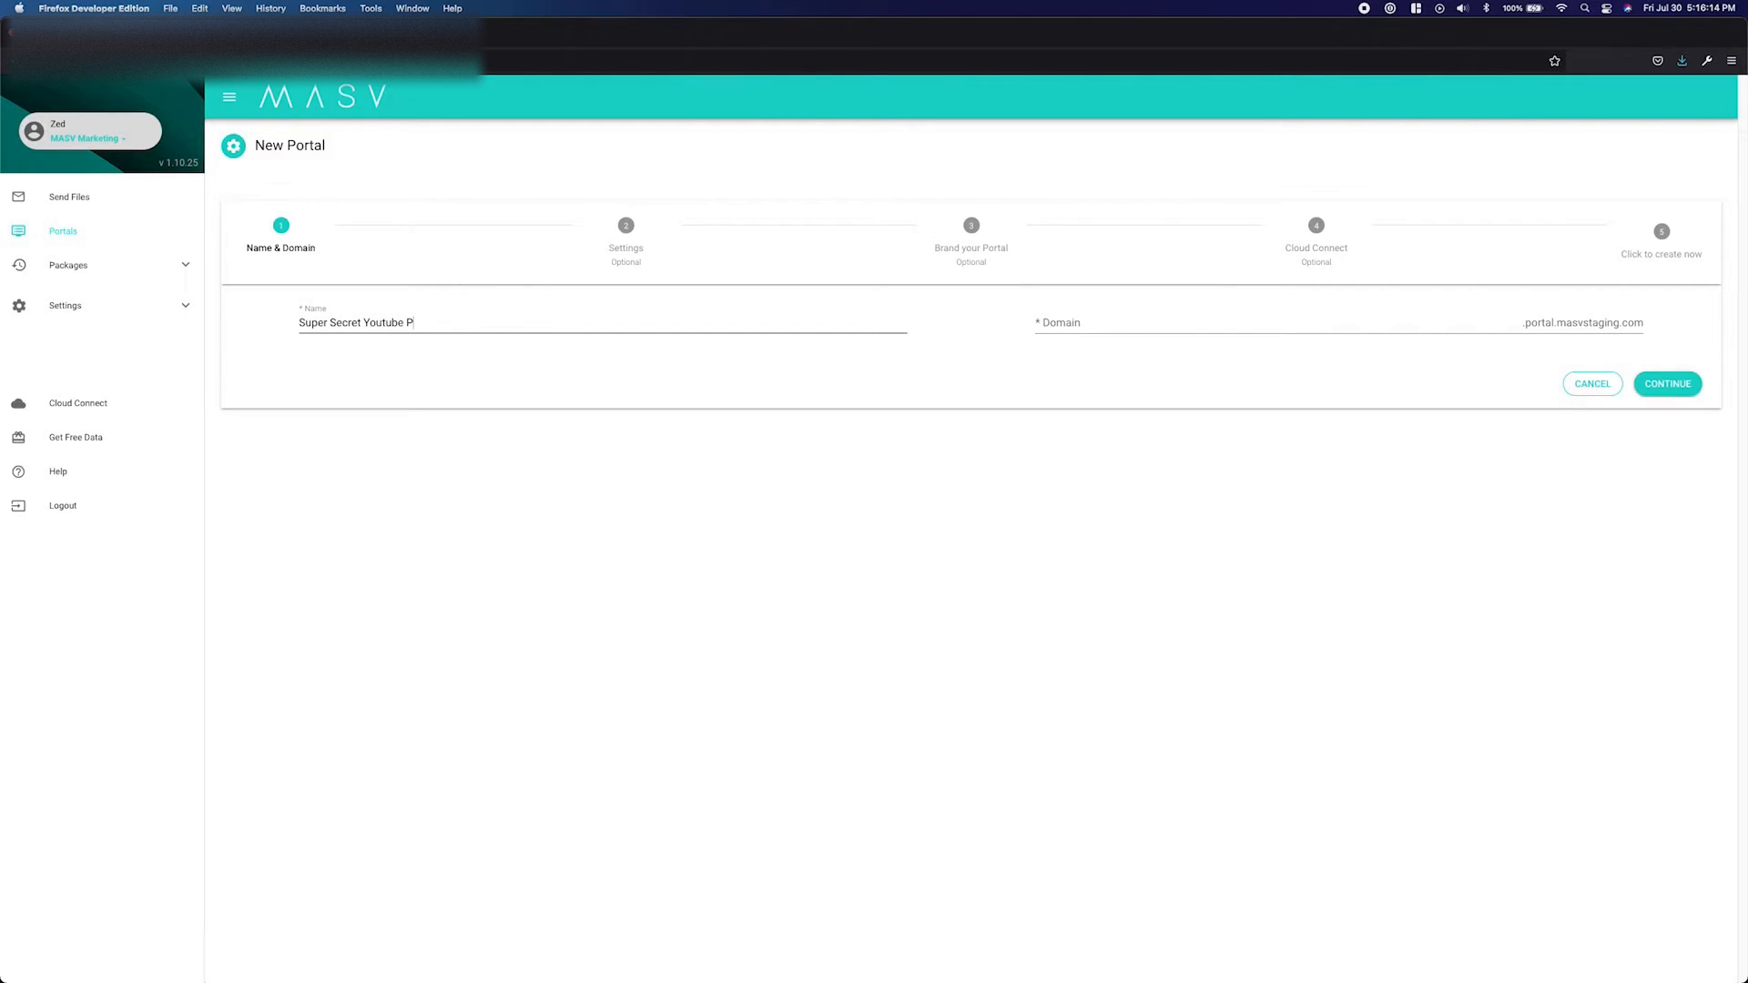
text(roject)
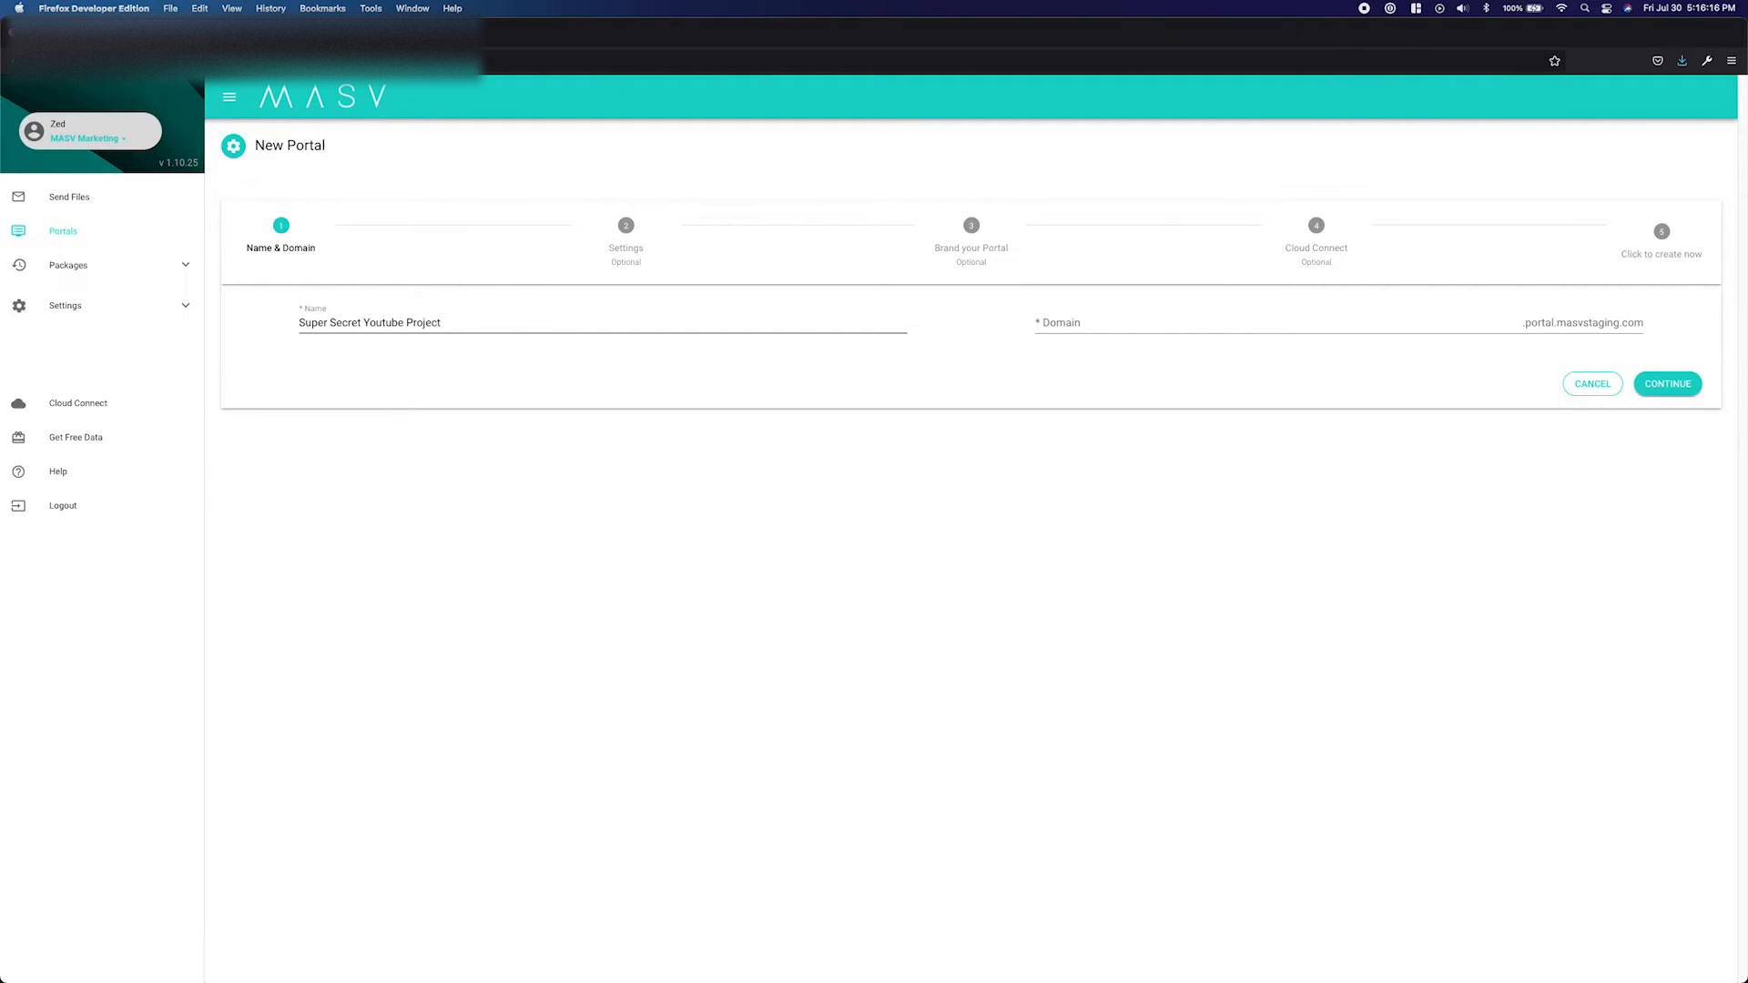
text(y)
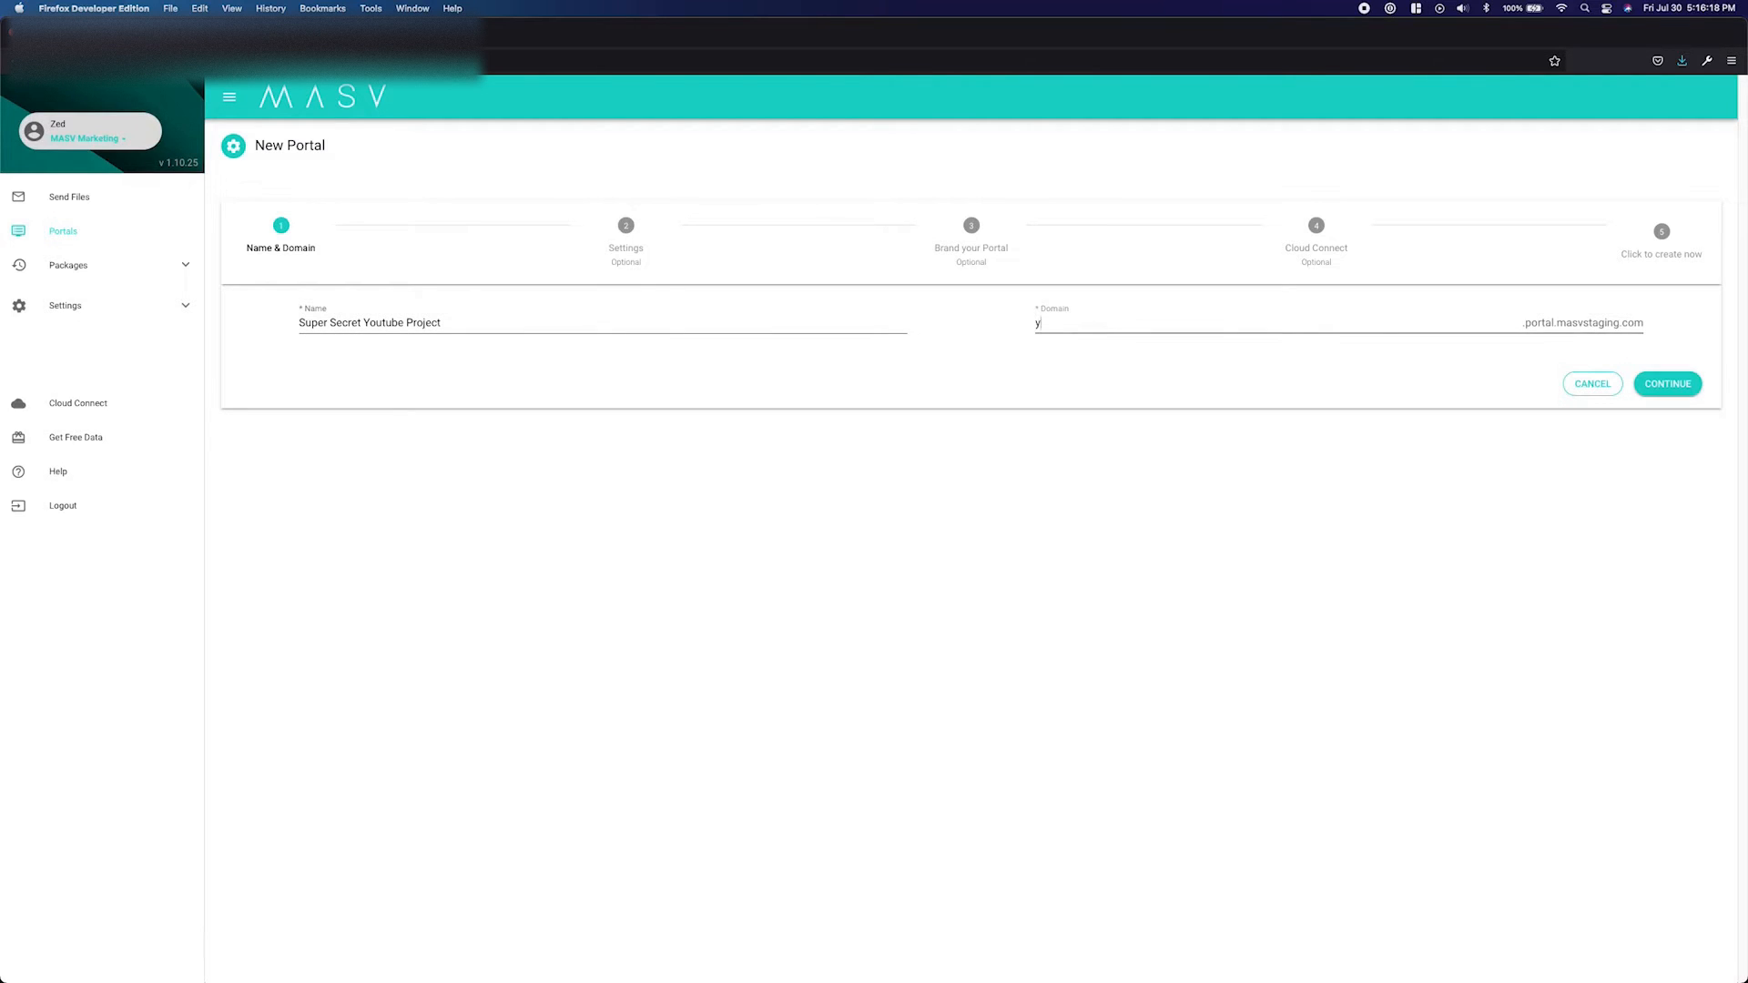
text(outu)
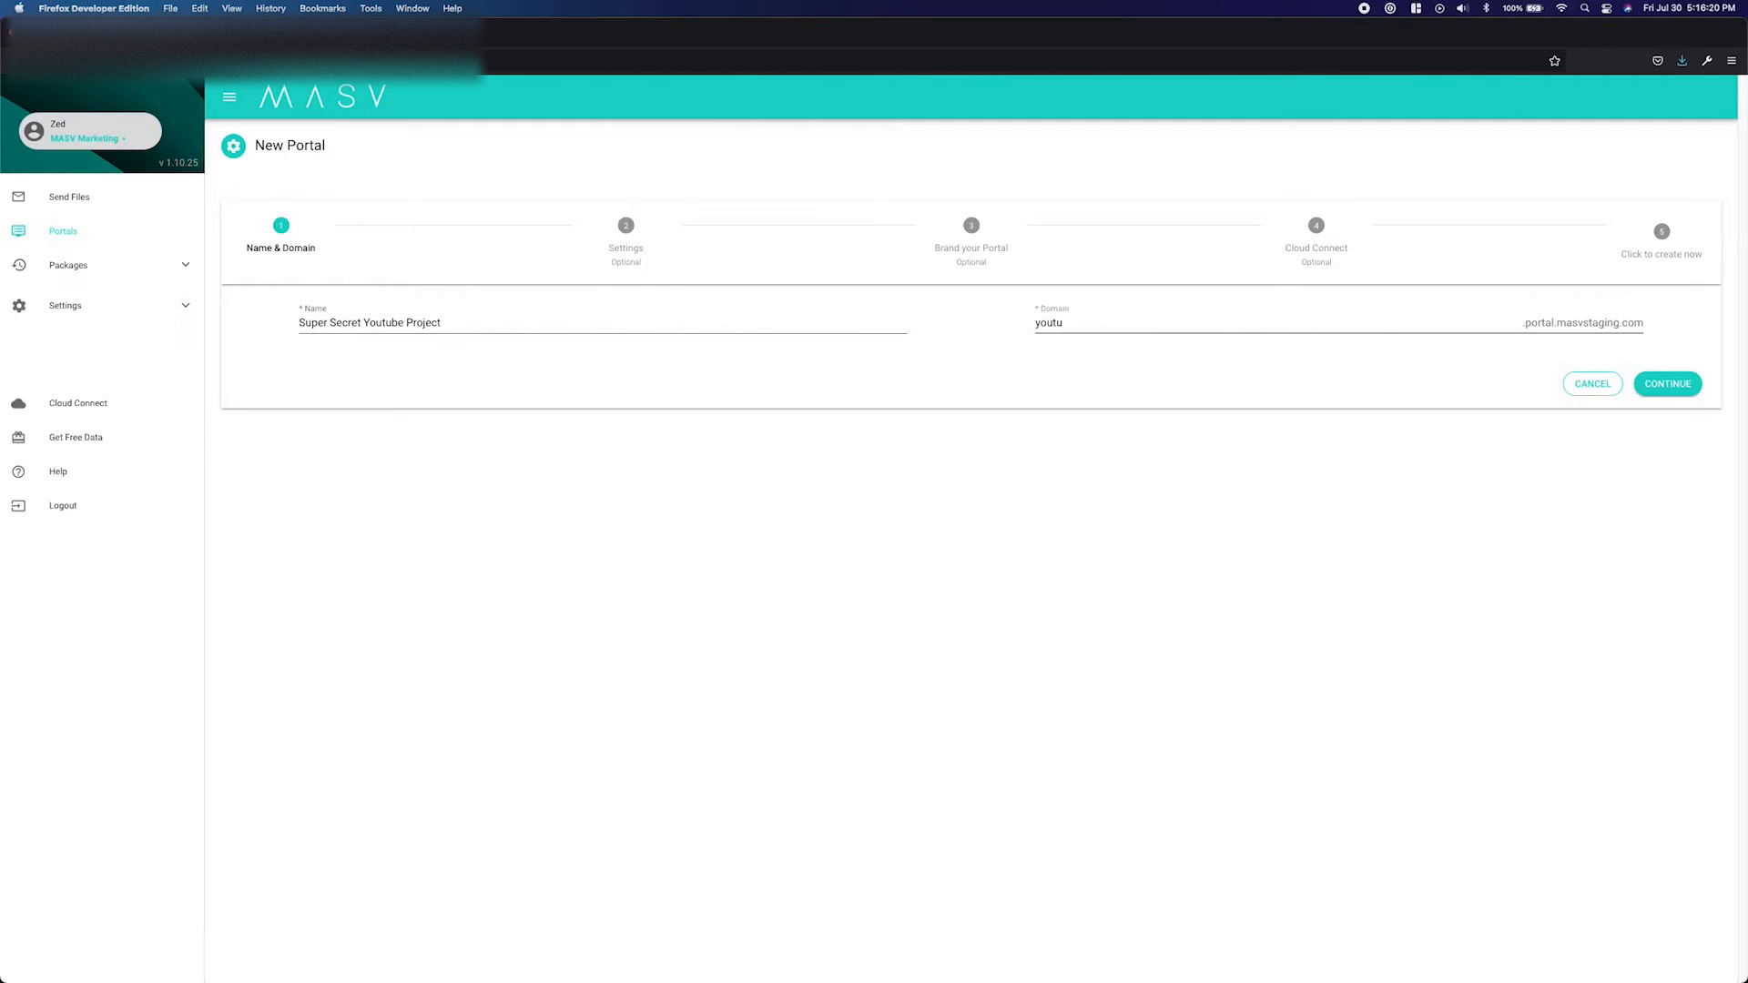
text(besecret)
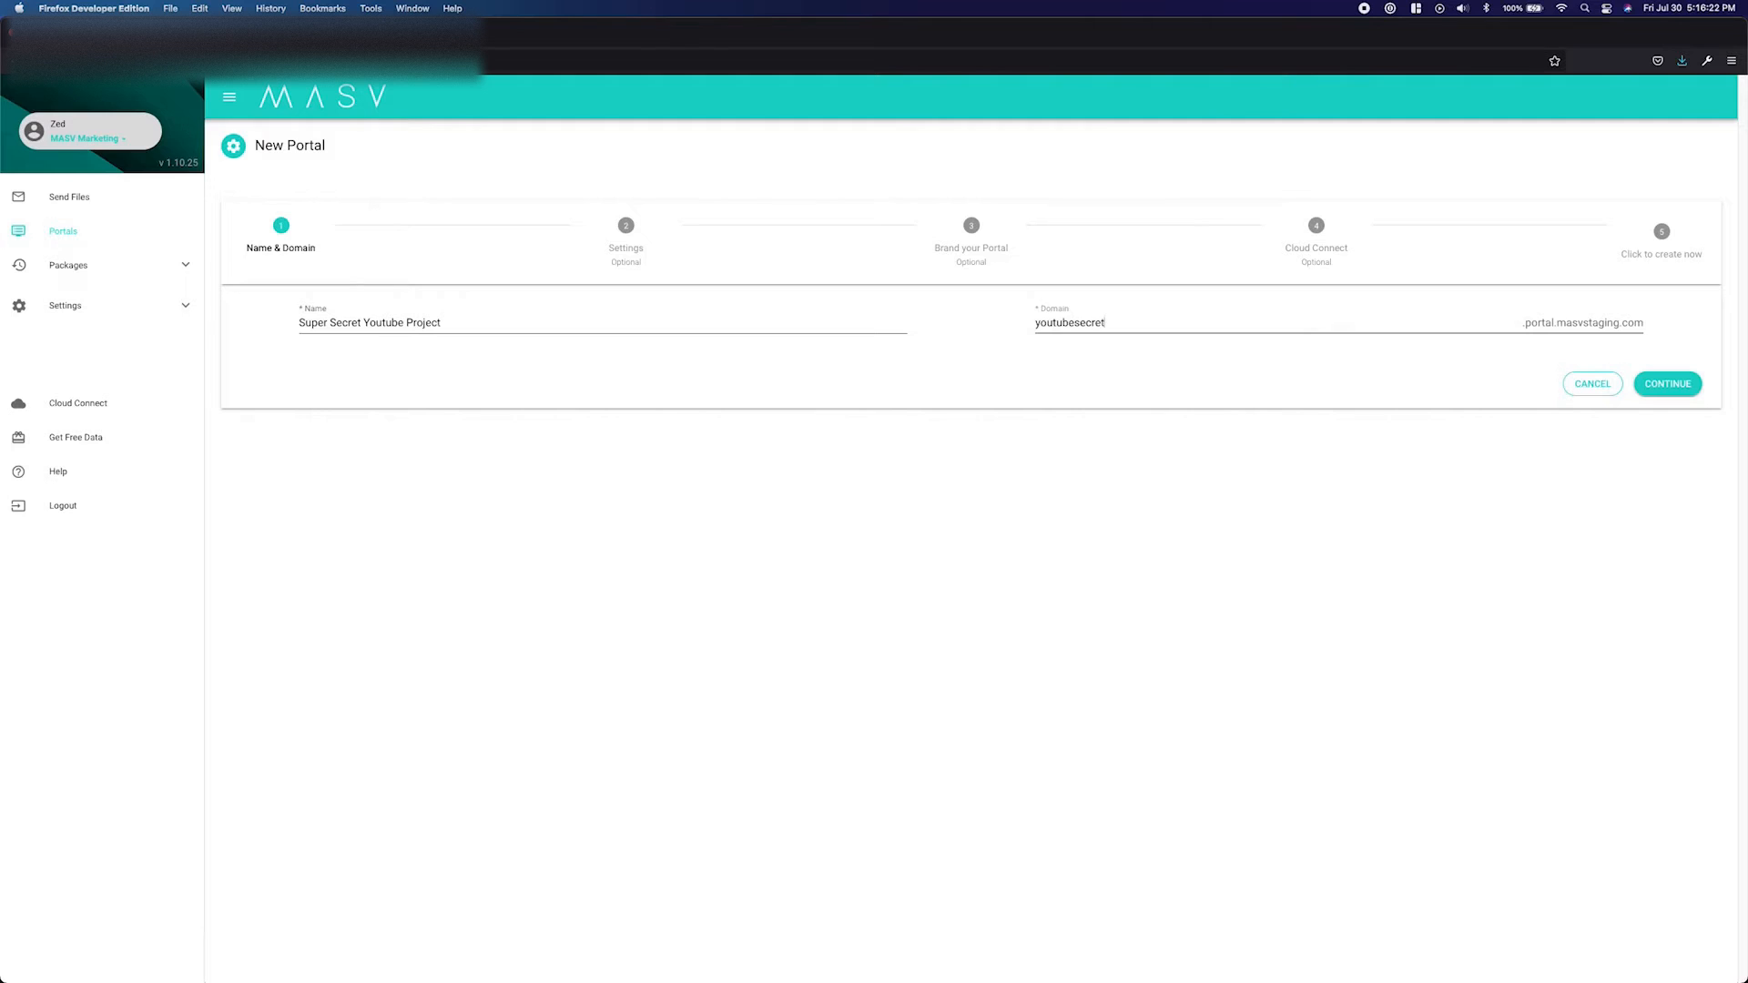
double_click(1067, 322)
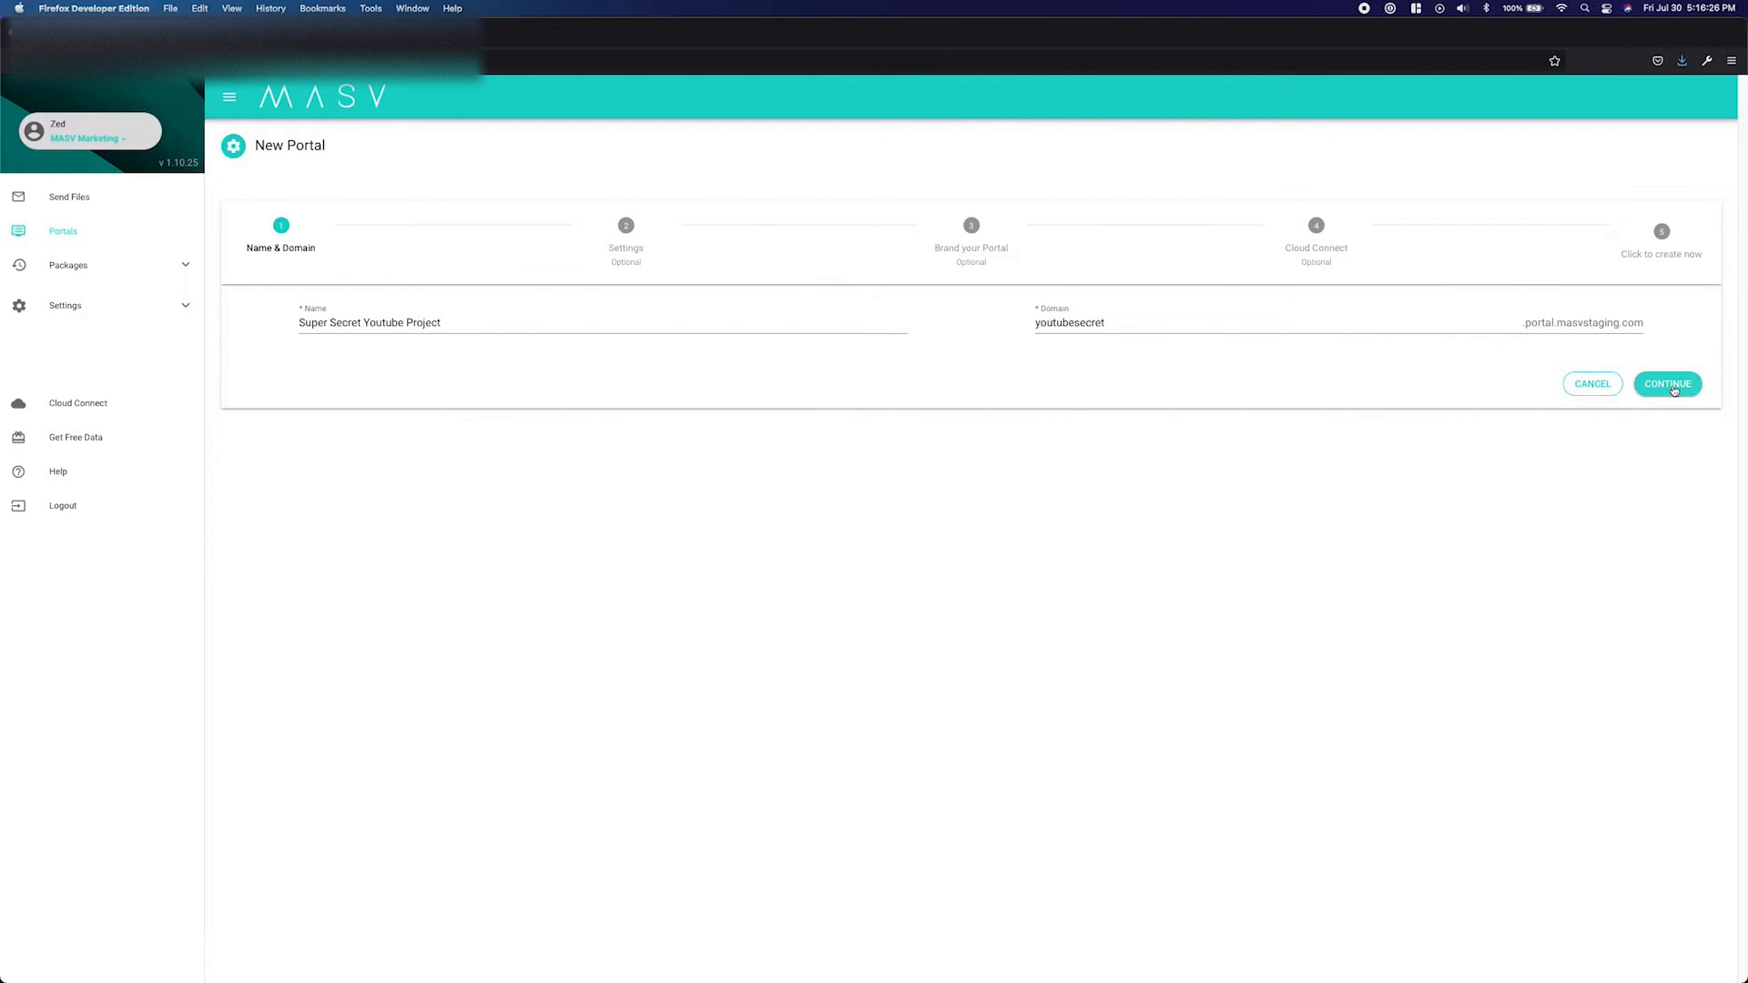
click(1667, 383)
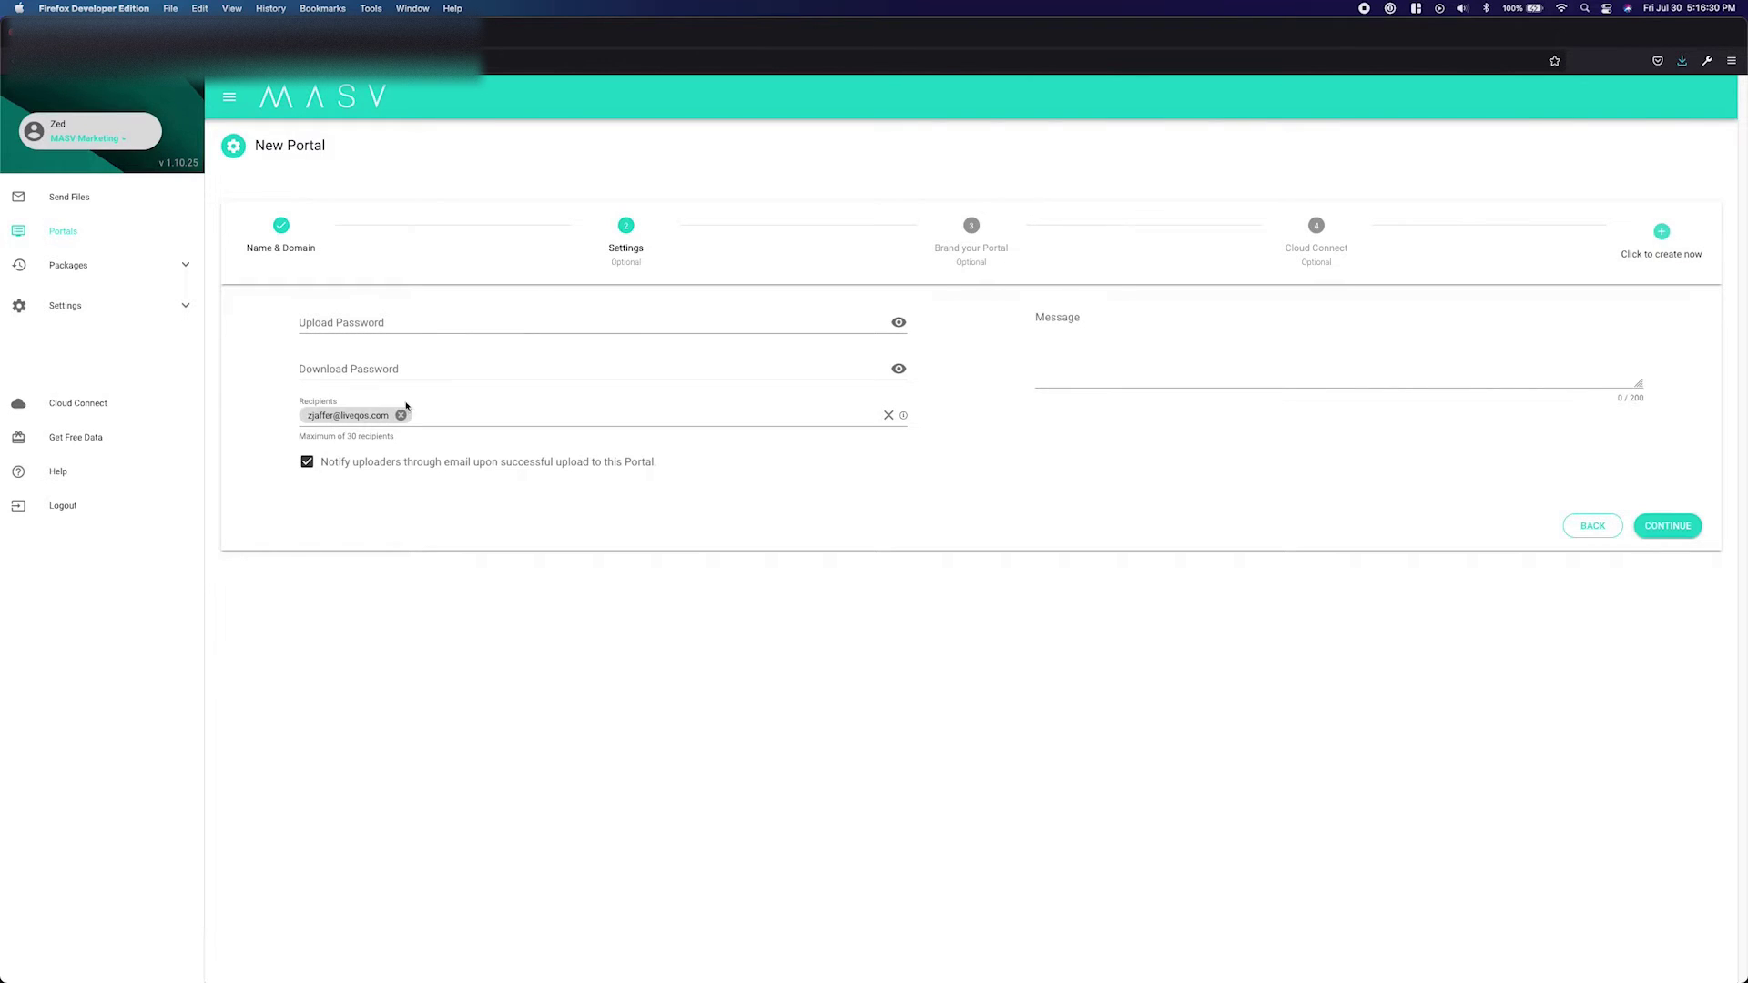
click(401, 415)
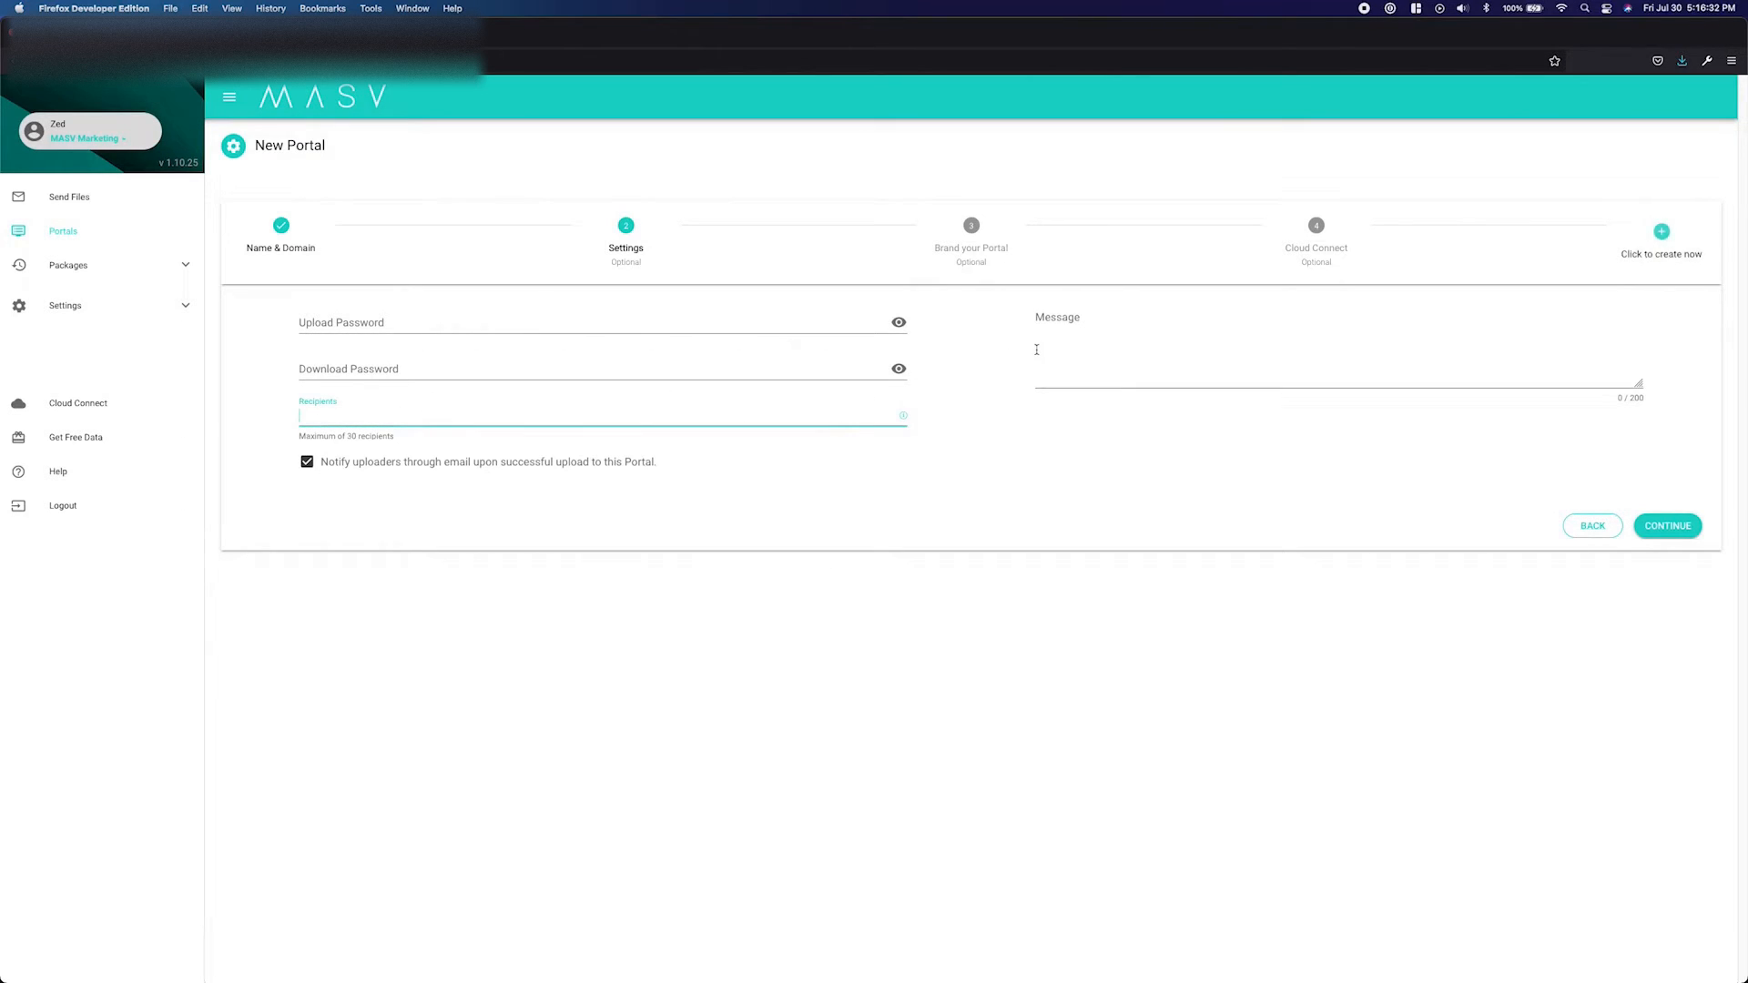
click(602, 323)
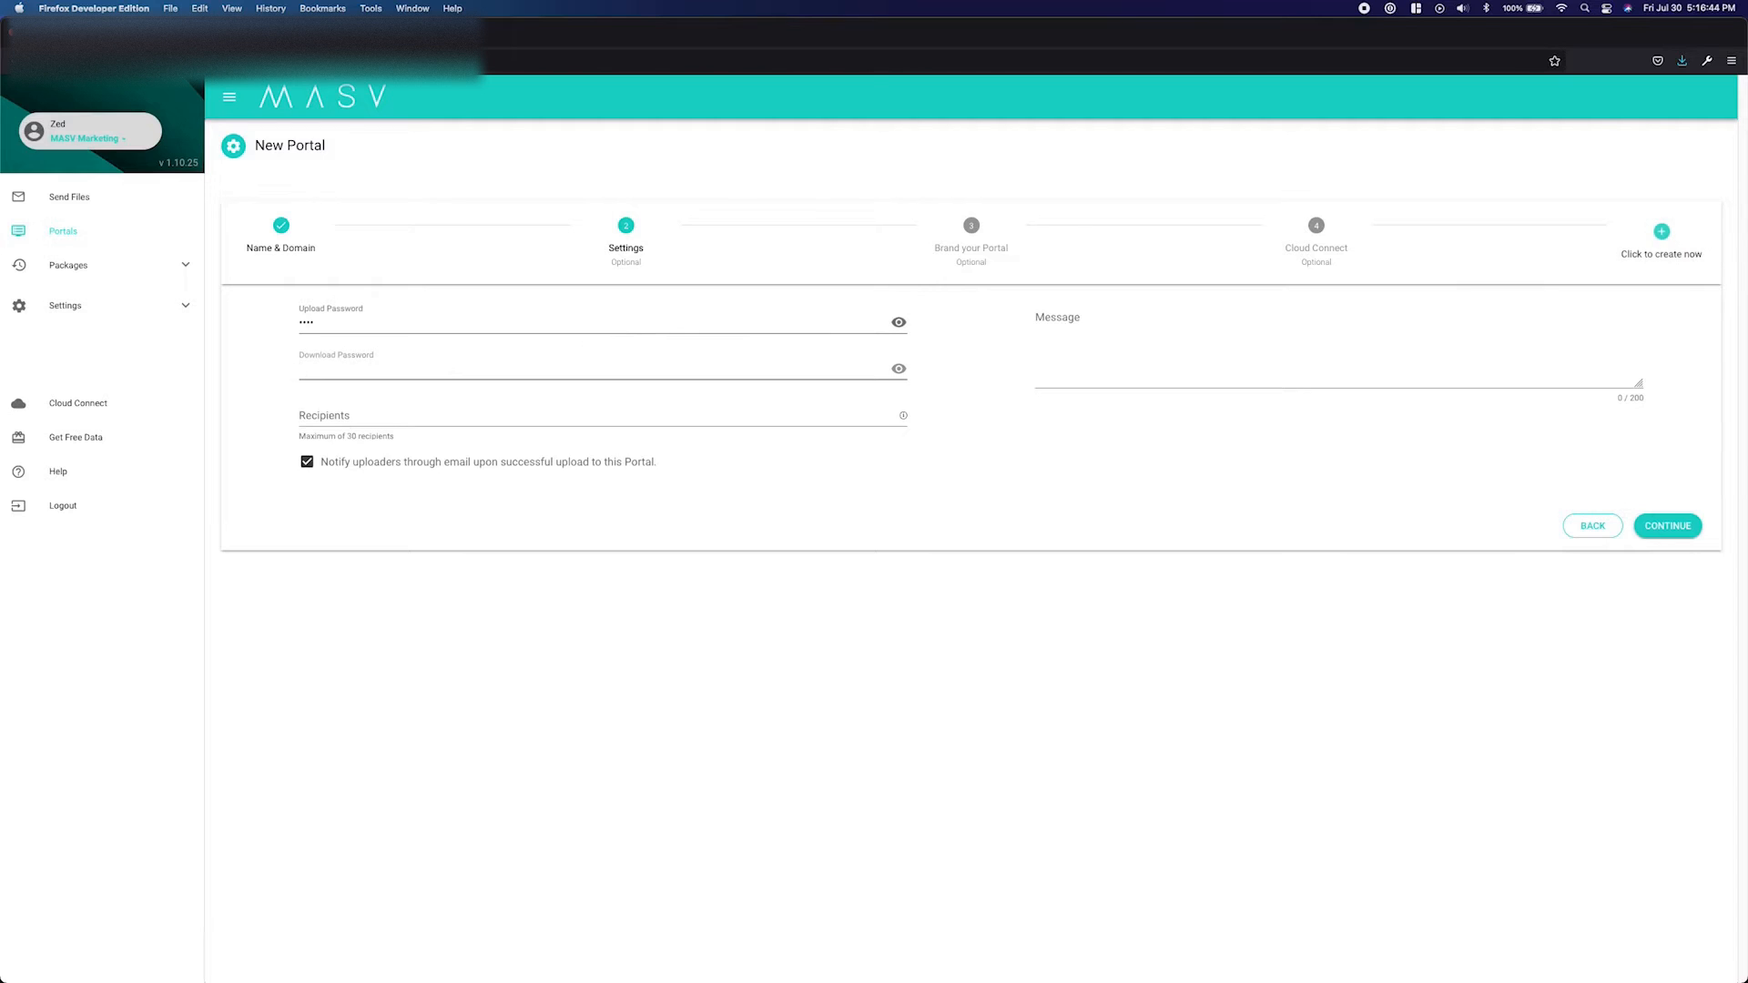
click(601, 369)
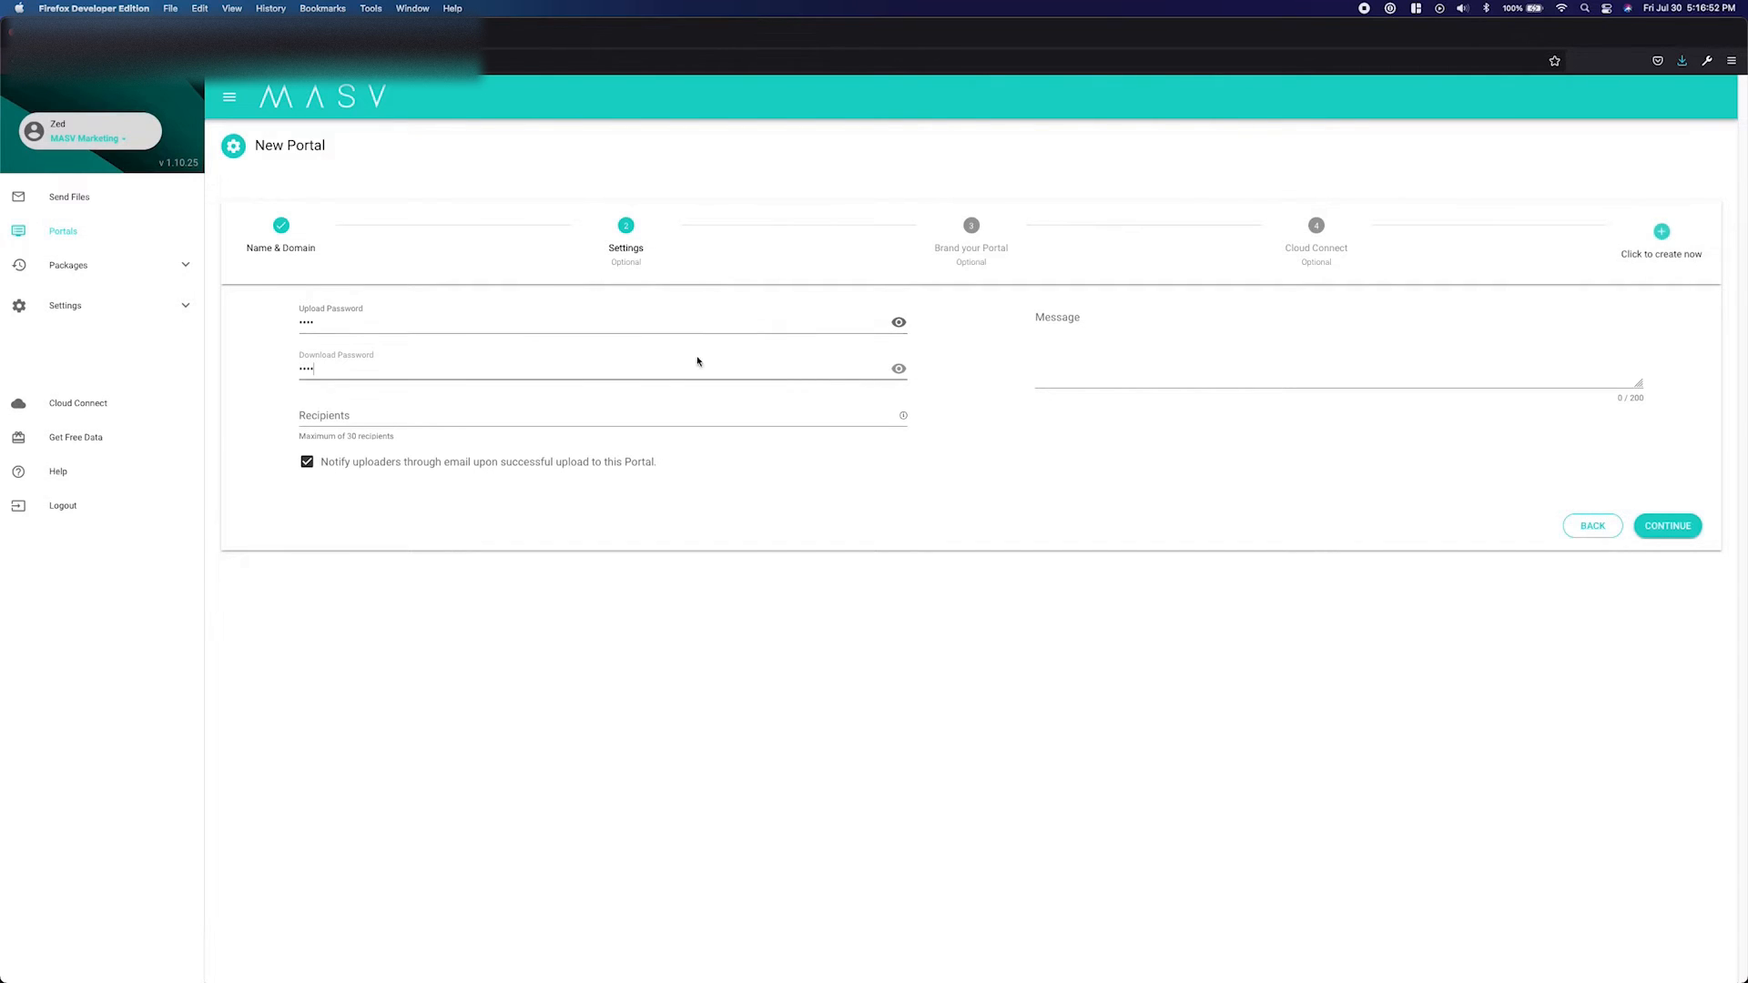
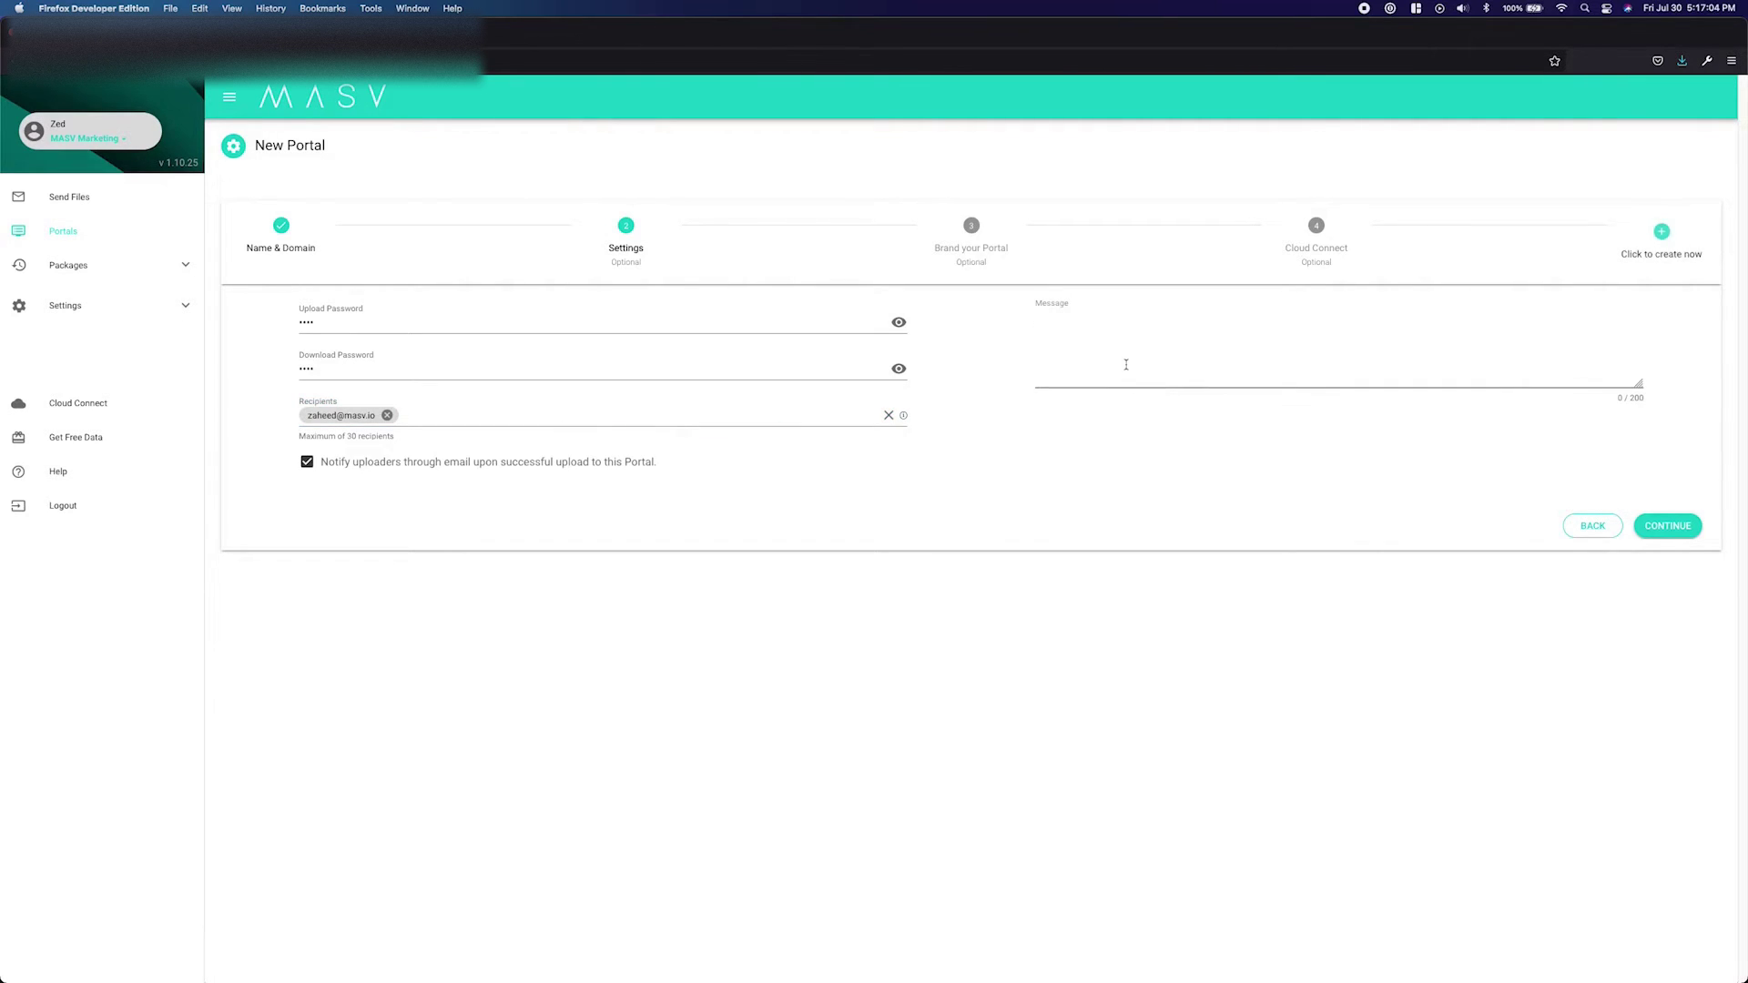
Step: Write the portal message 'Hi Youtube!!'
click(1226, 323)
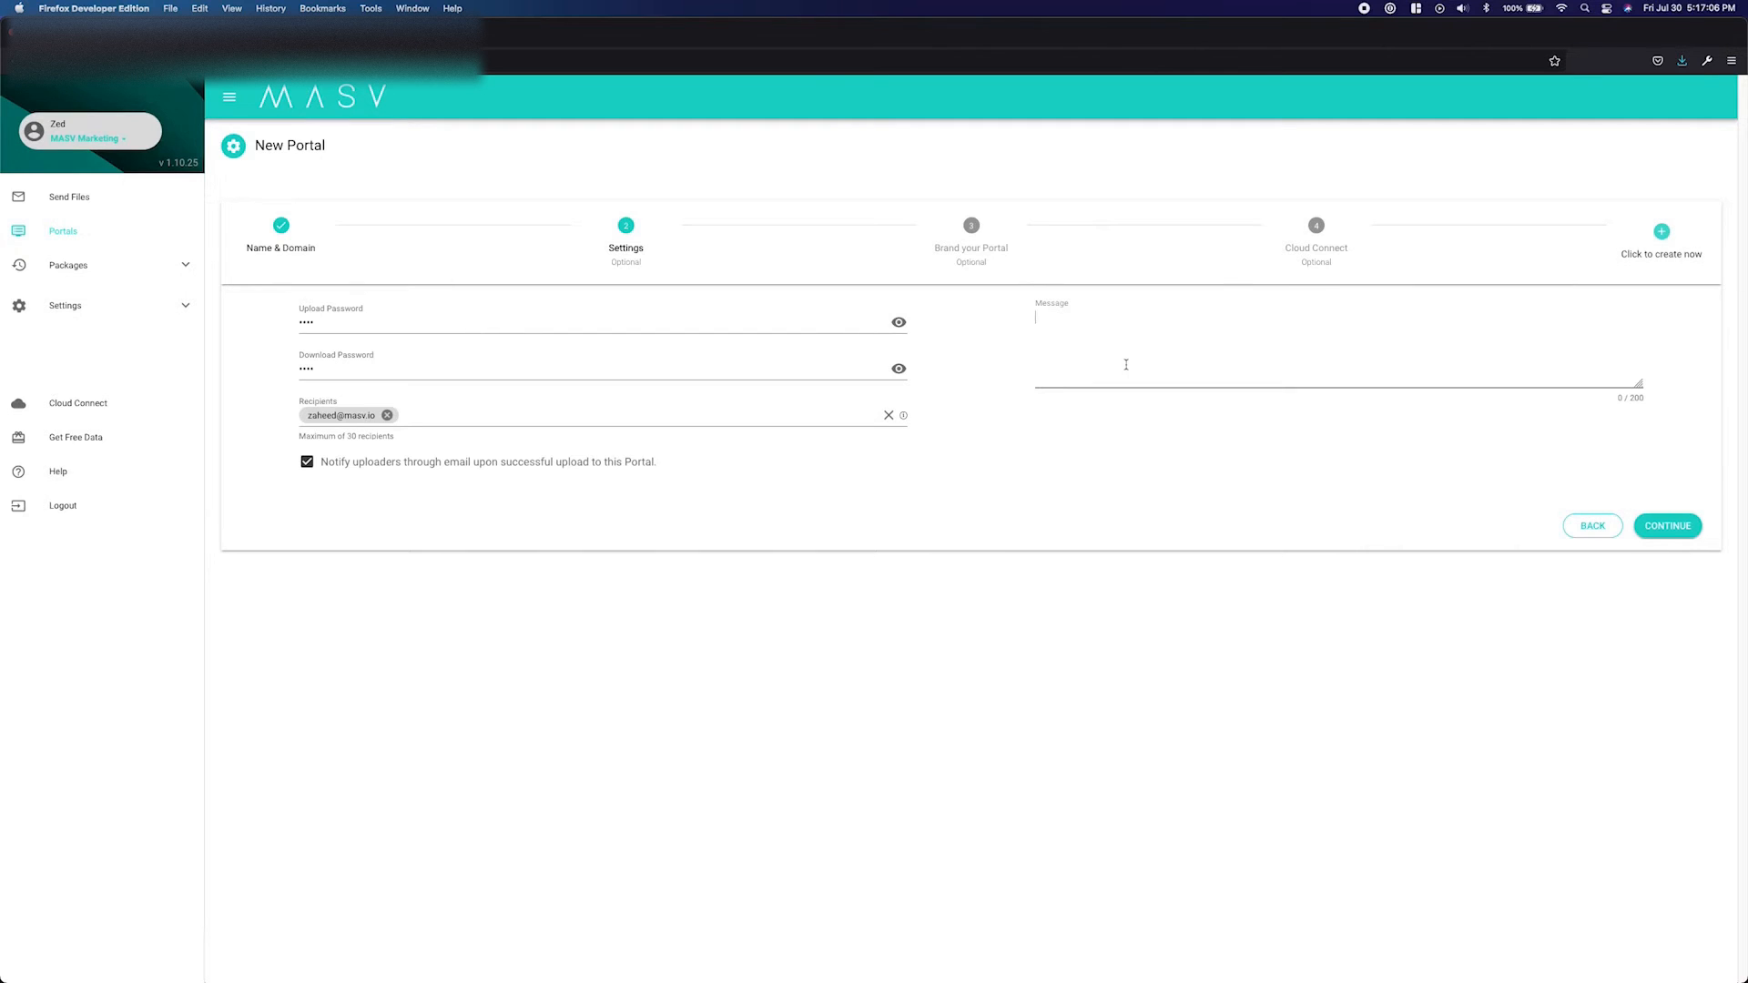
text(Hi y)
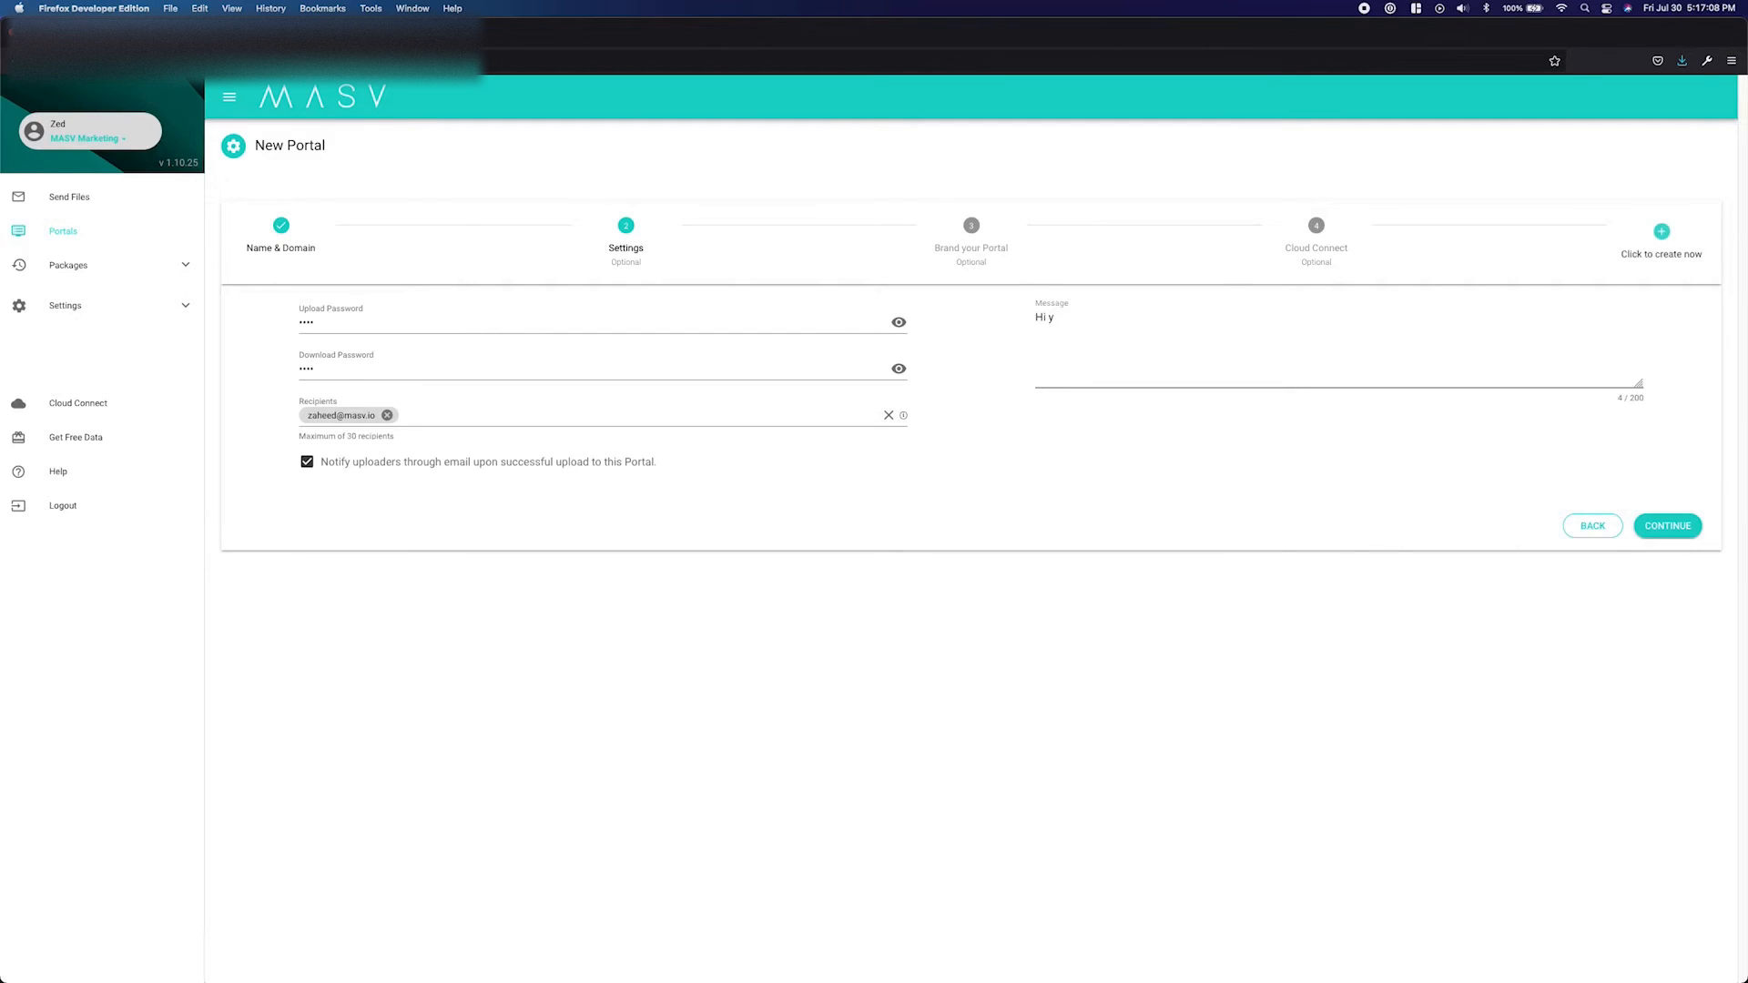
text(outube)
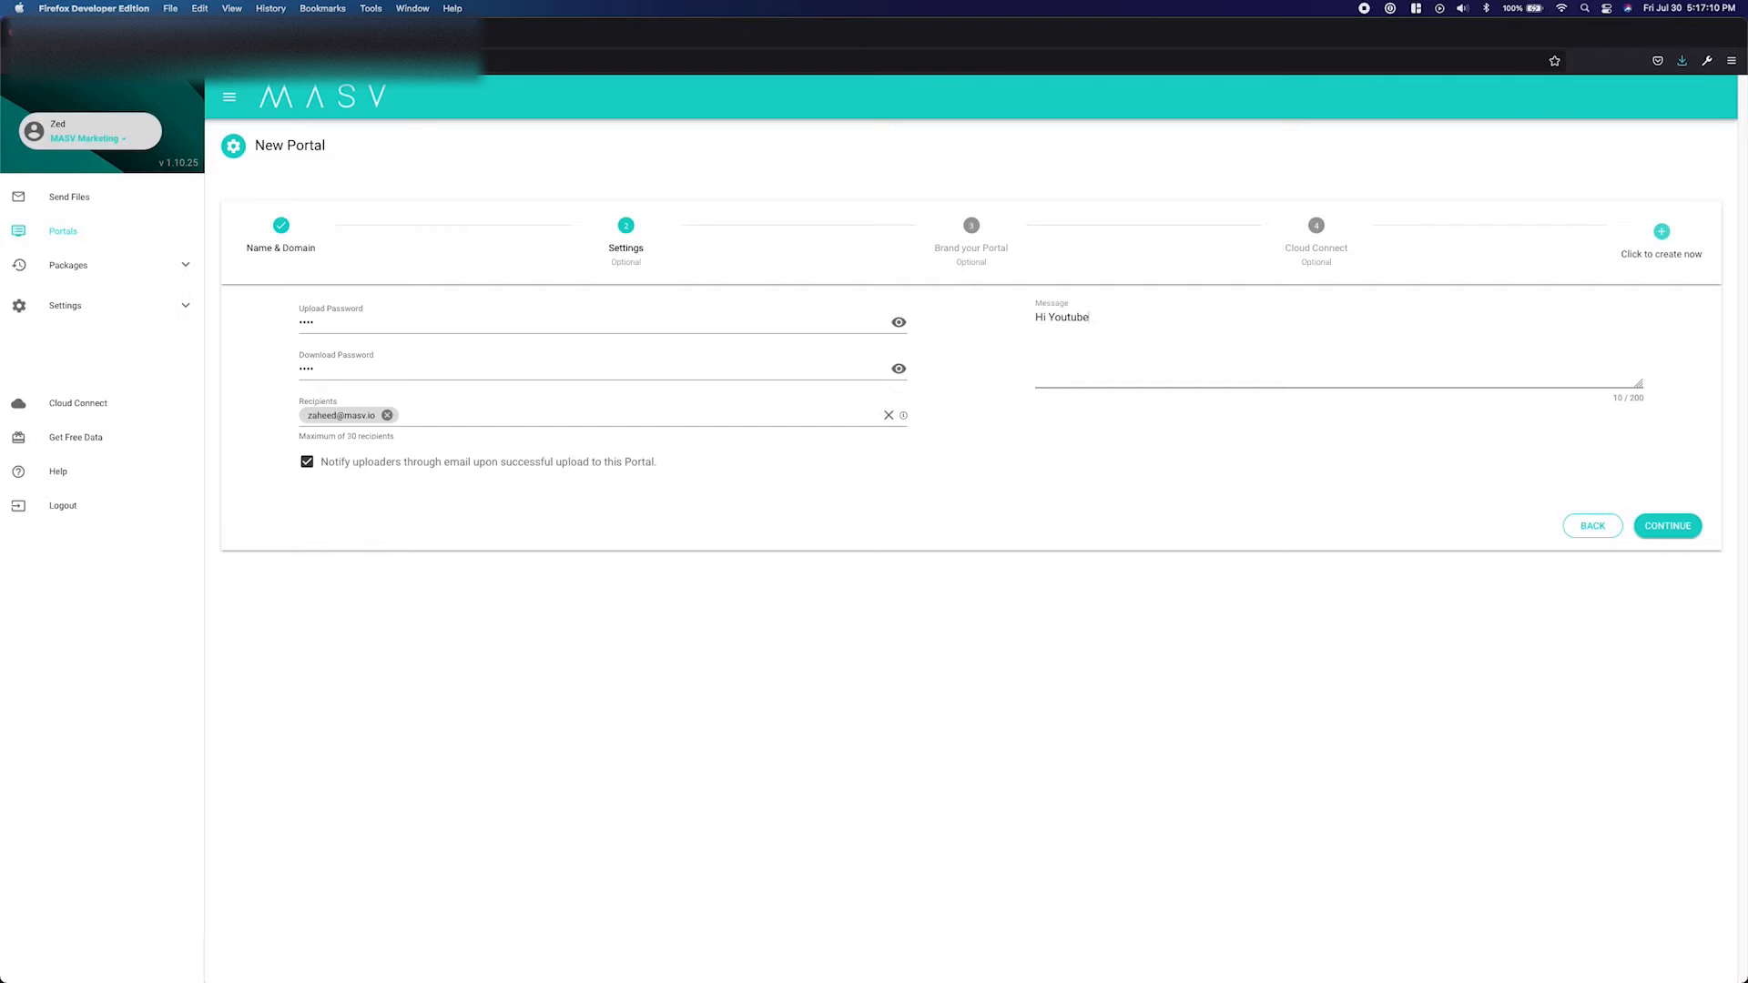
text(!!)
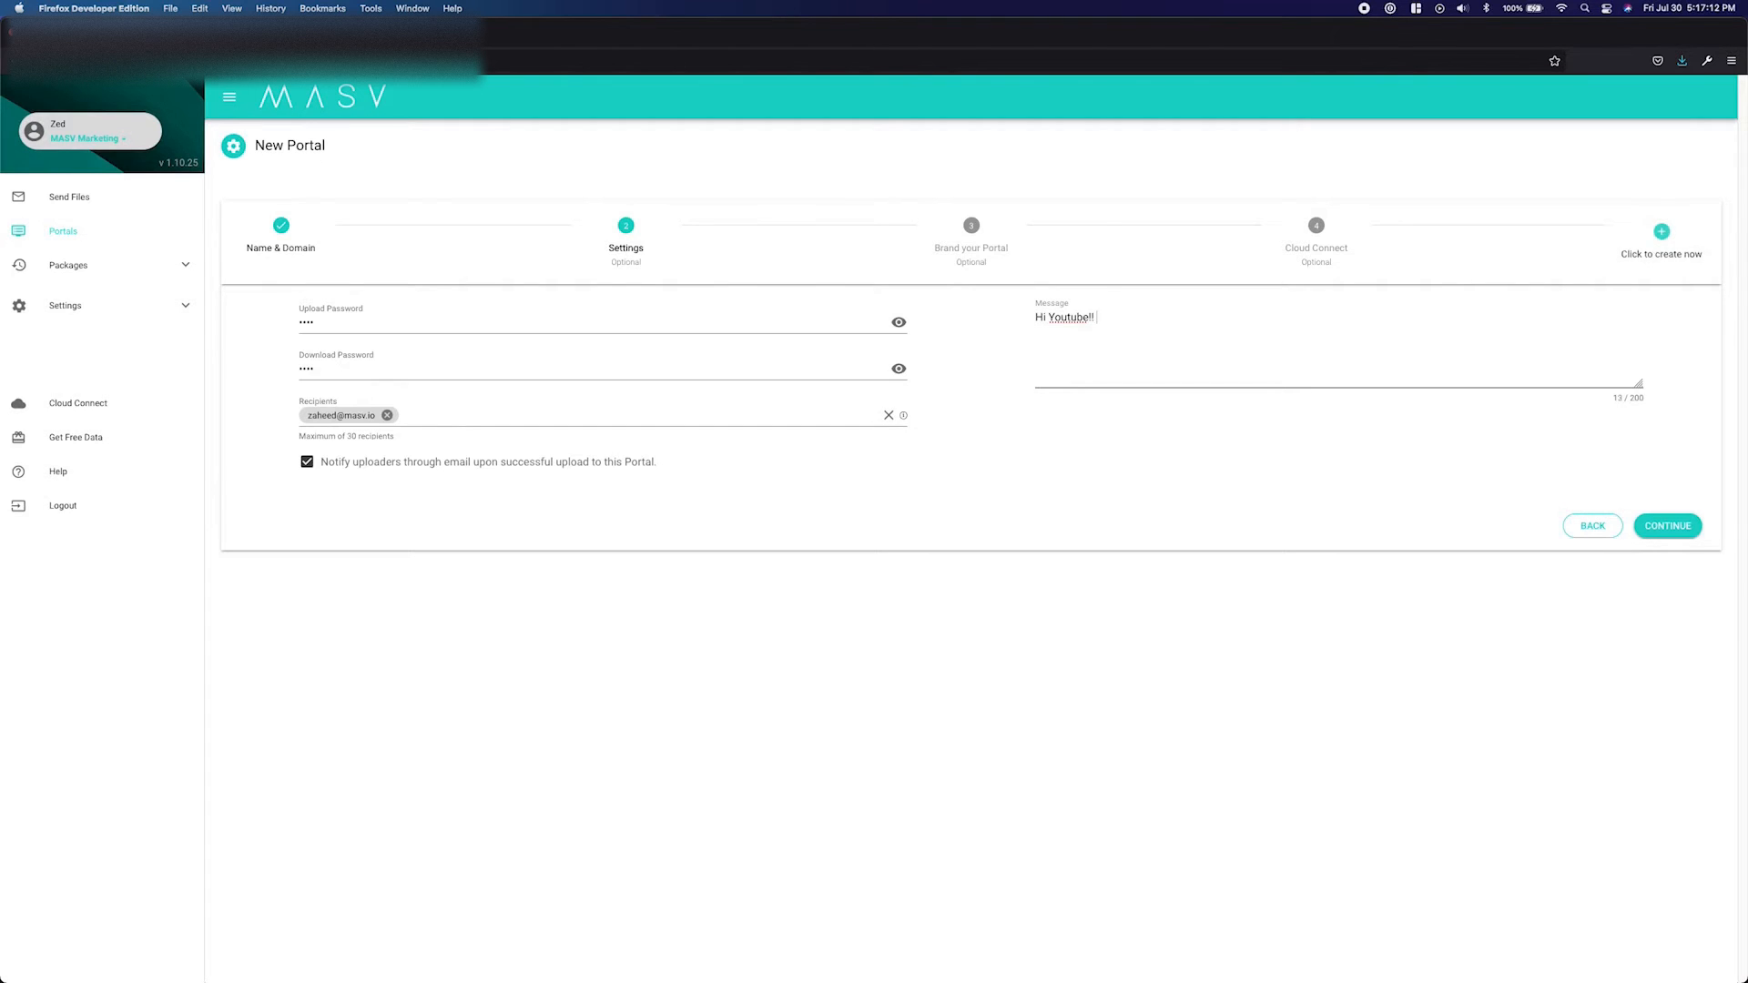
key(Backspace)
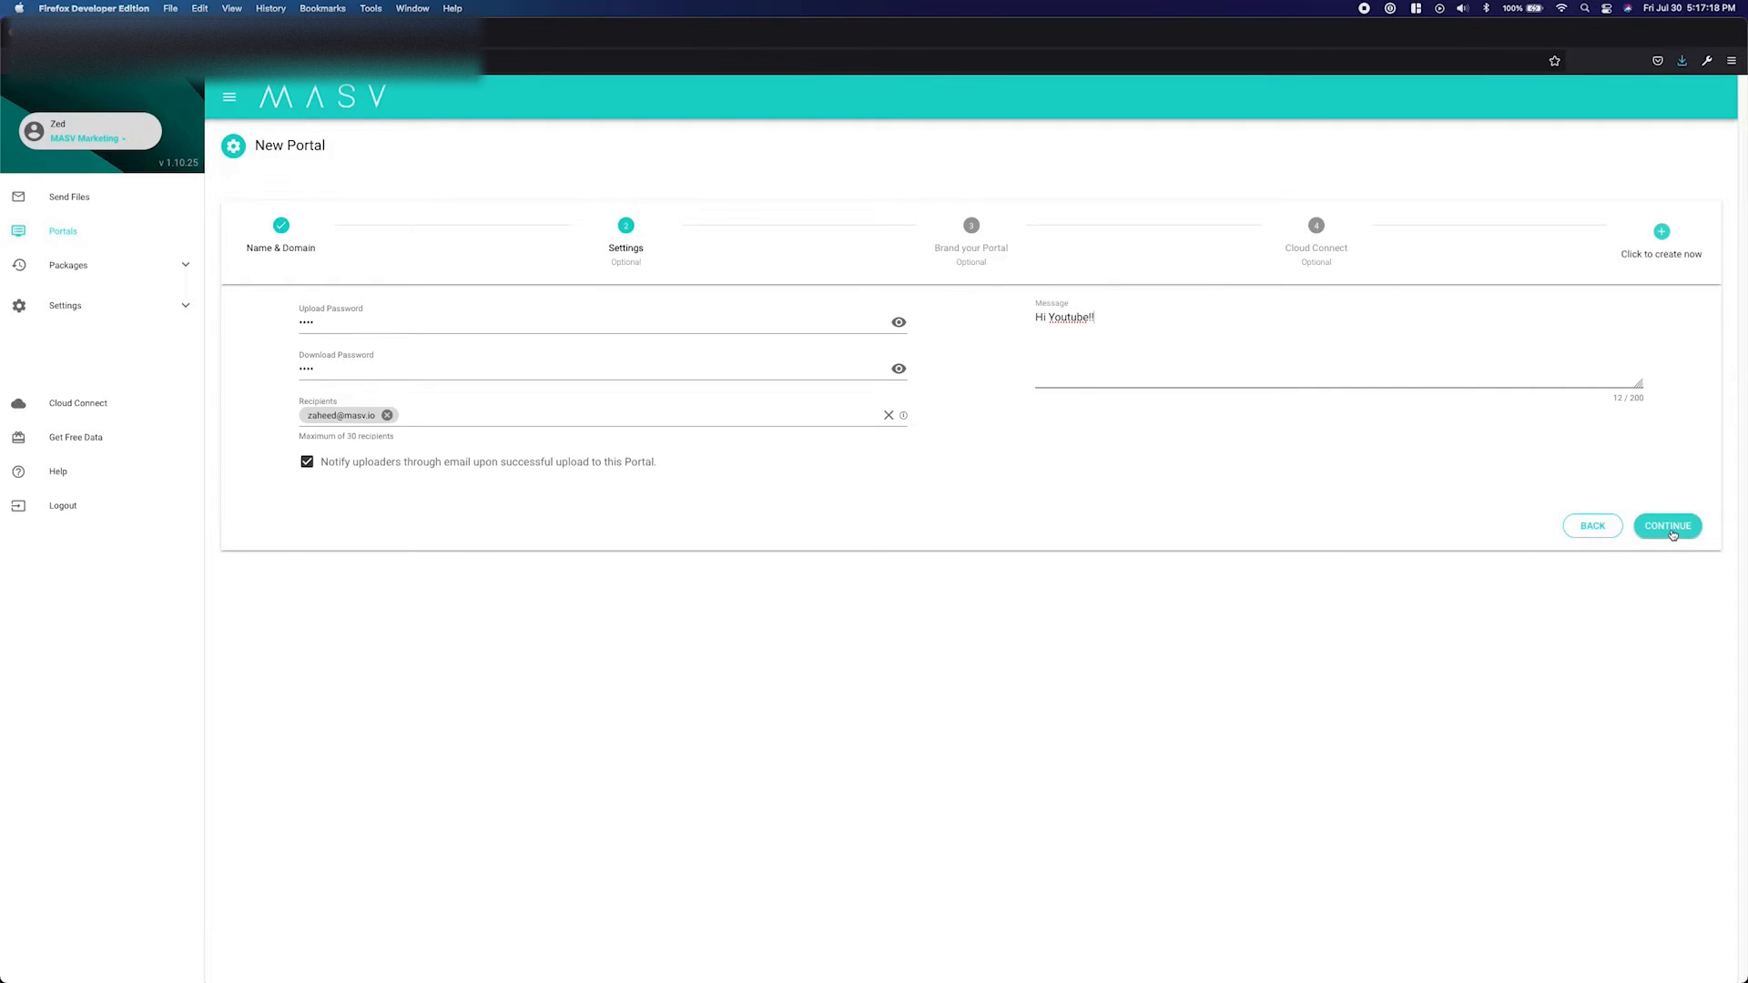
Step: Use an aurora photo from Downloads as the background, with a purple accent colour
click(1667, 525)
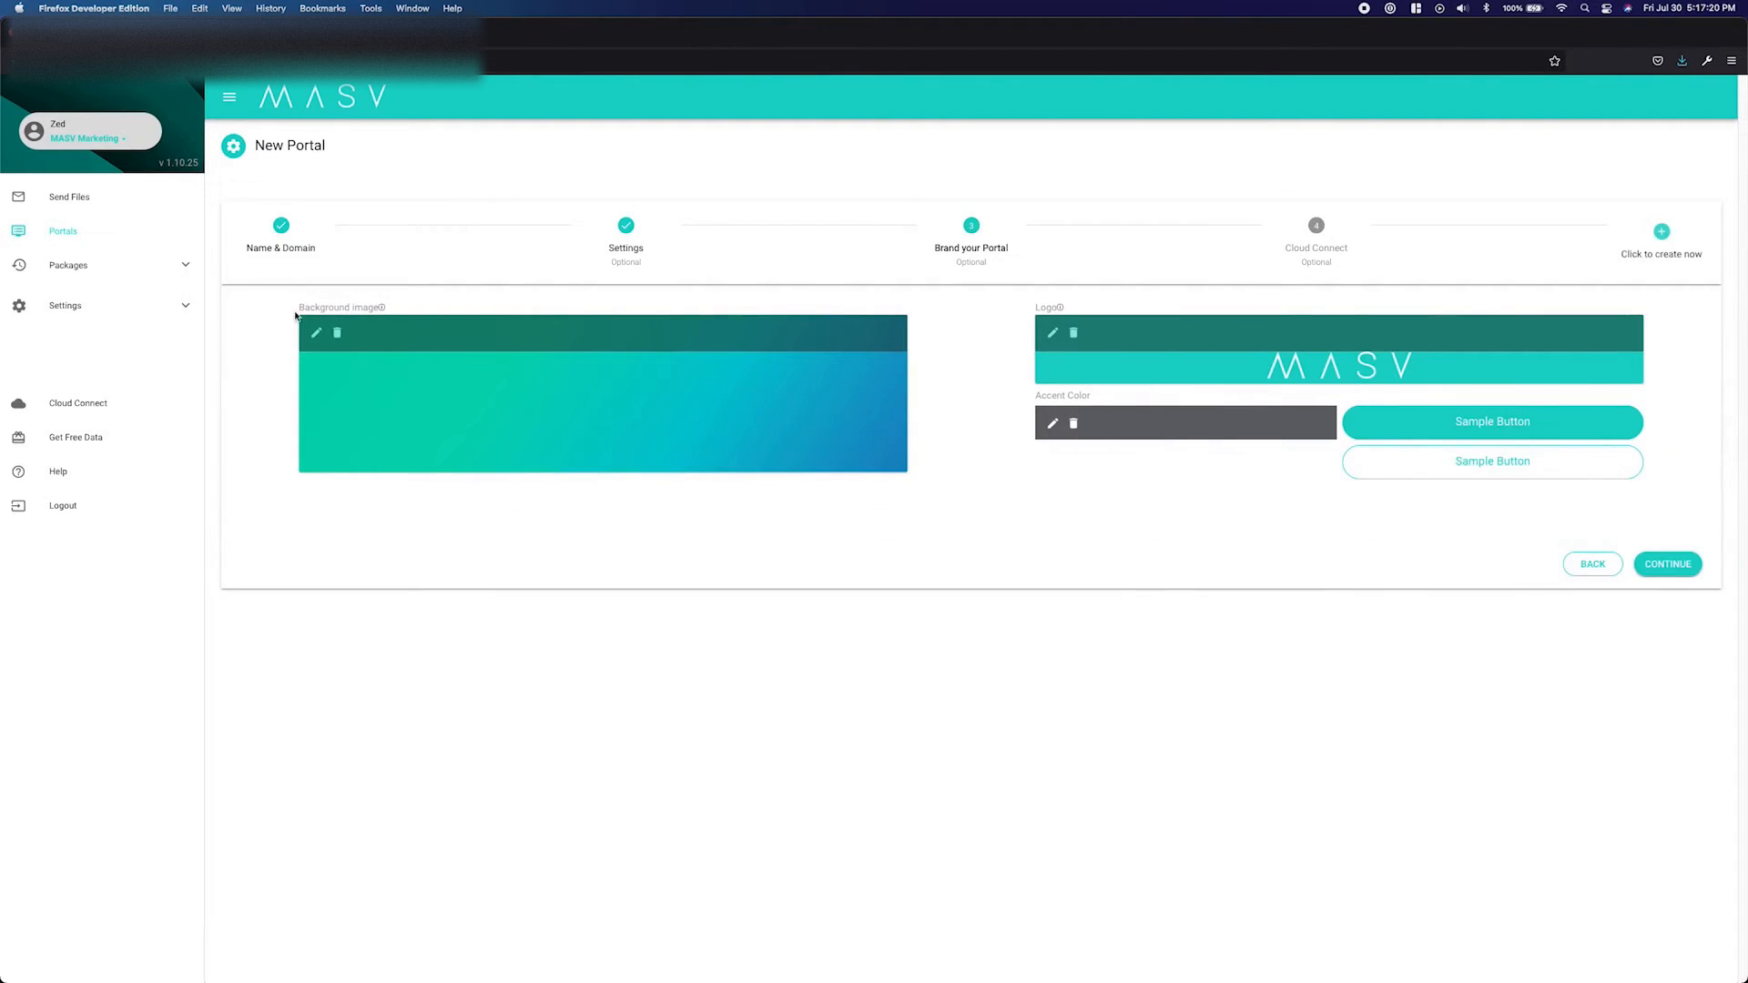
click(316, 333)
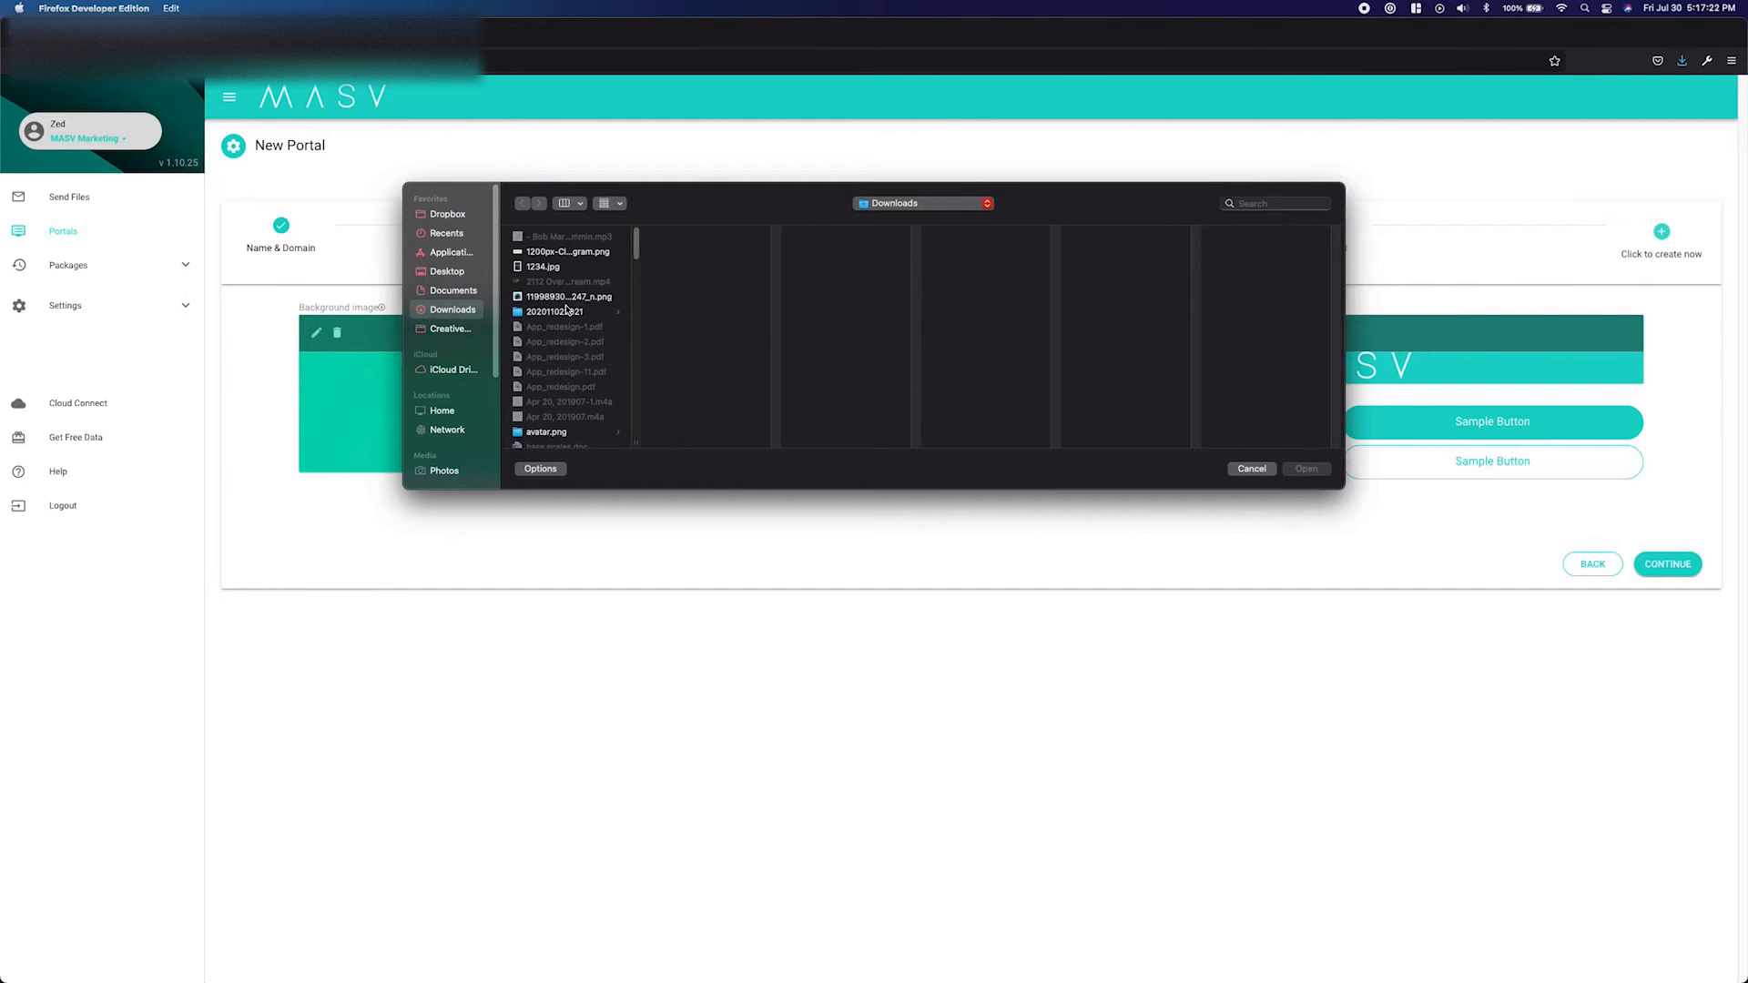
scroll(down, 3)
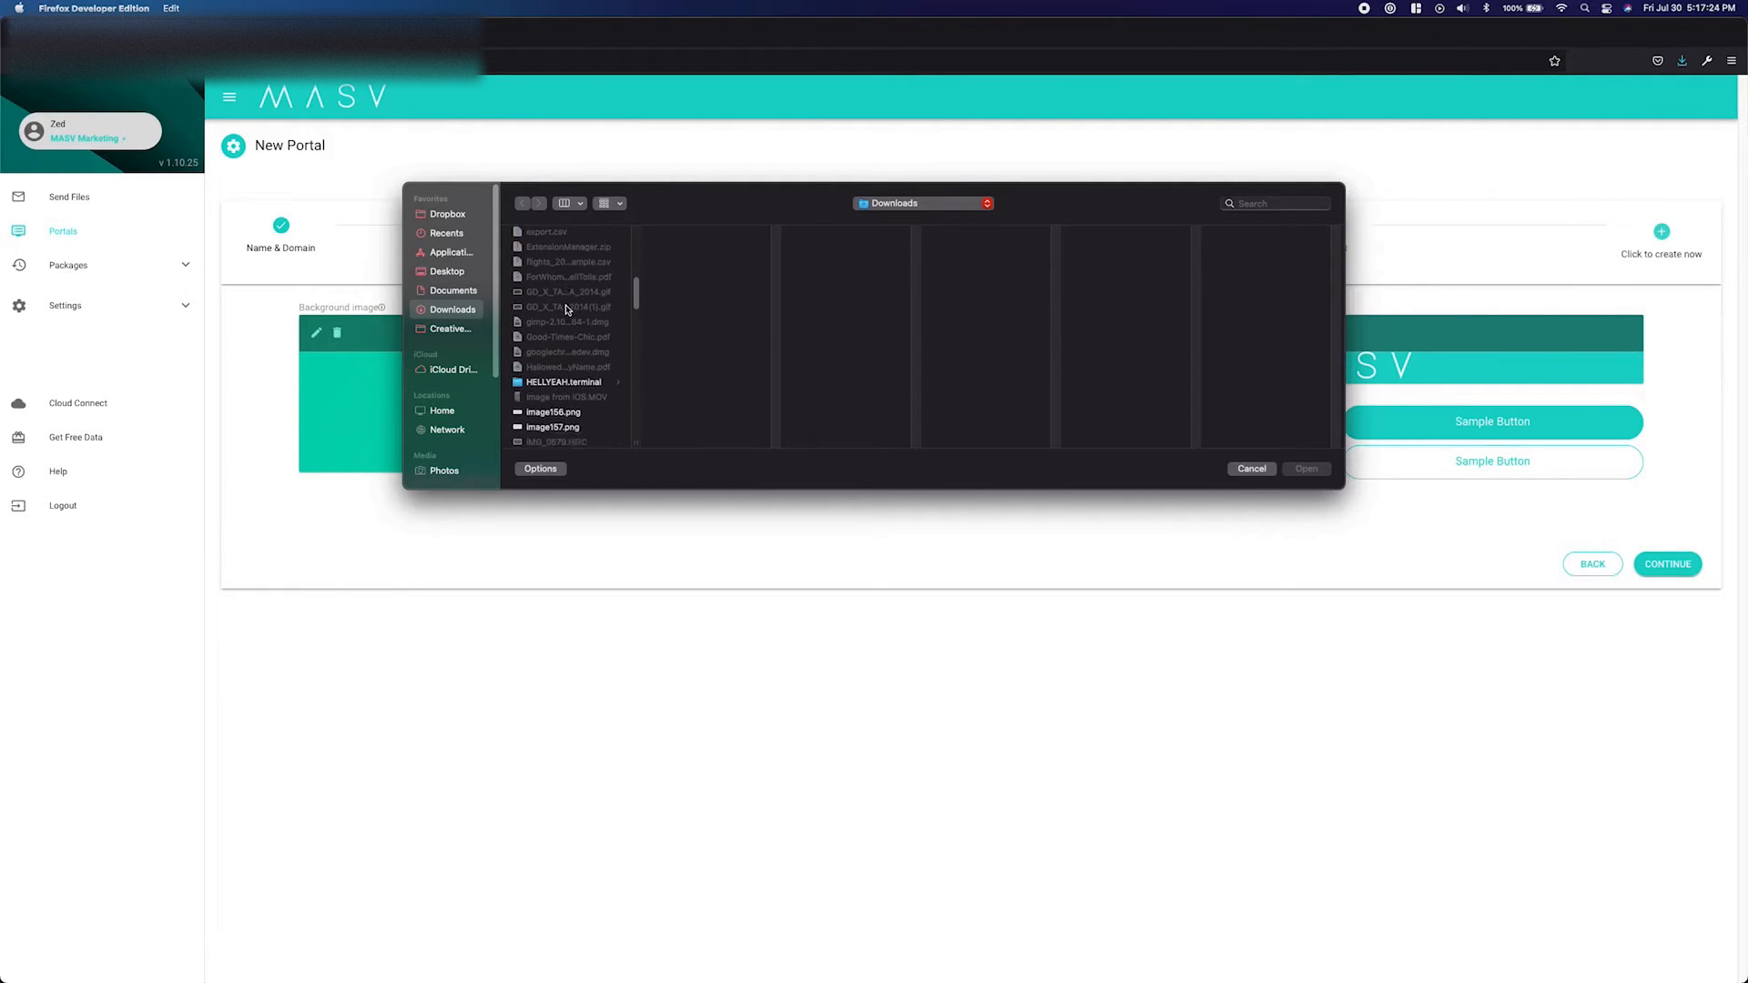
scroll(down, 3)
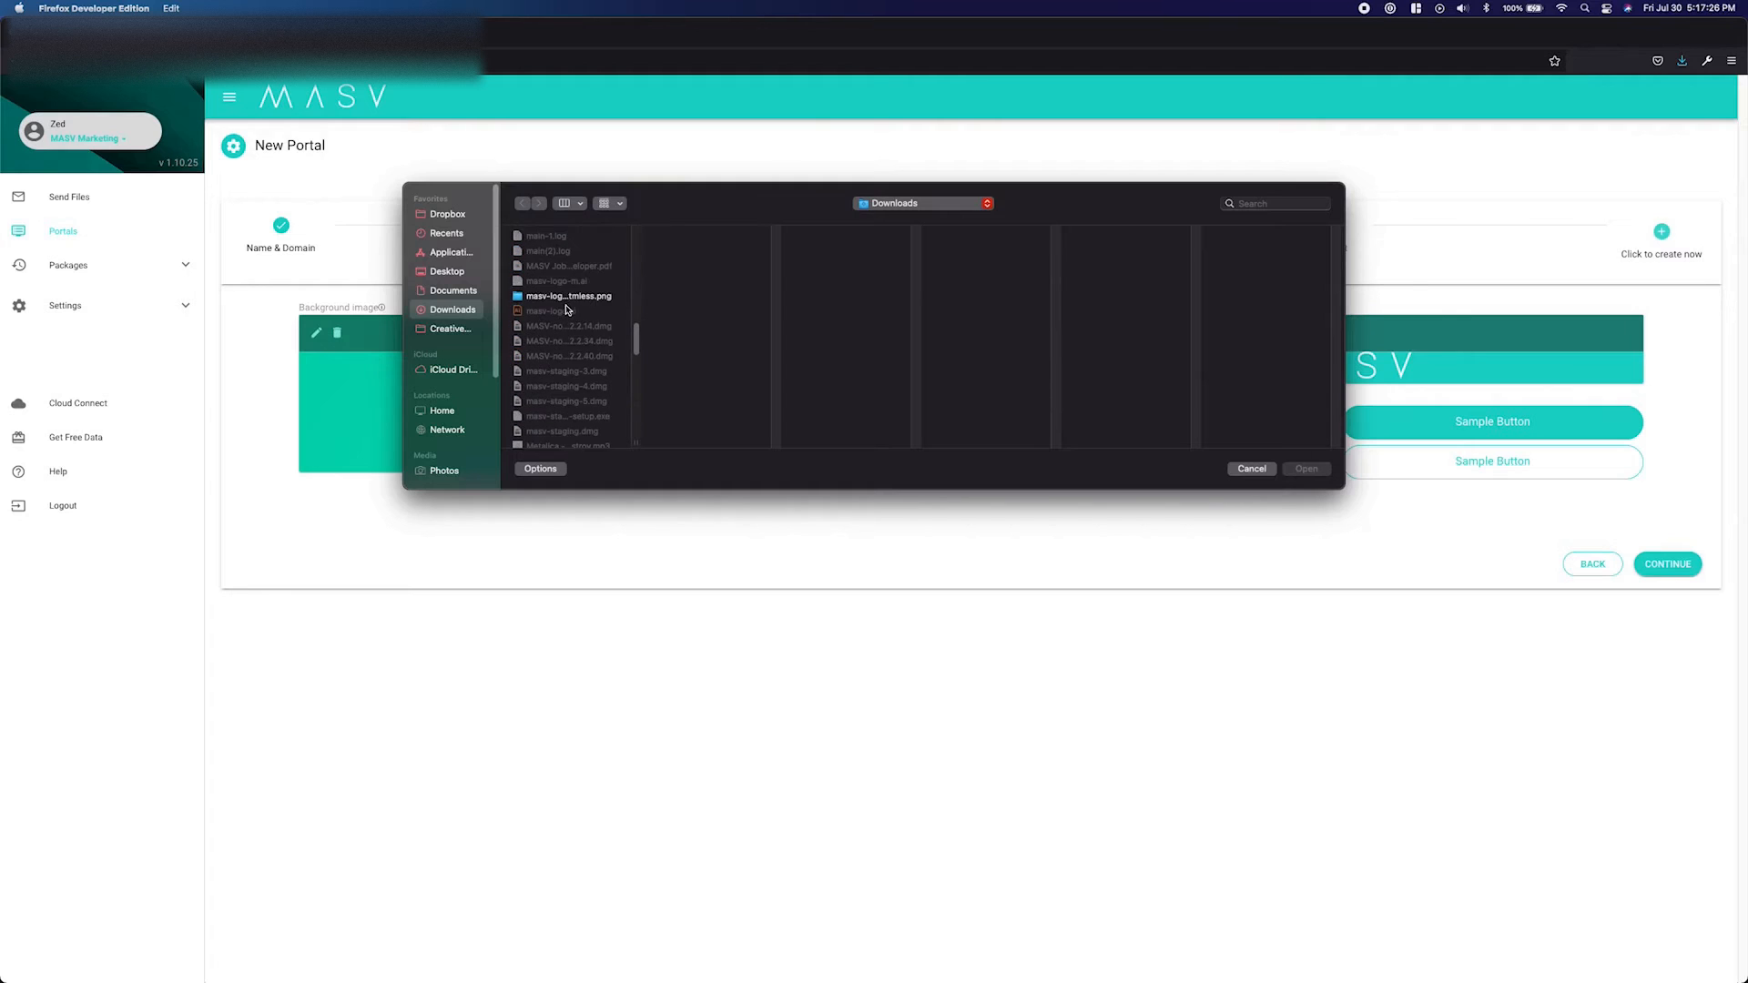
scroll(down, 3)
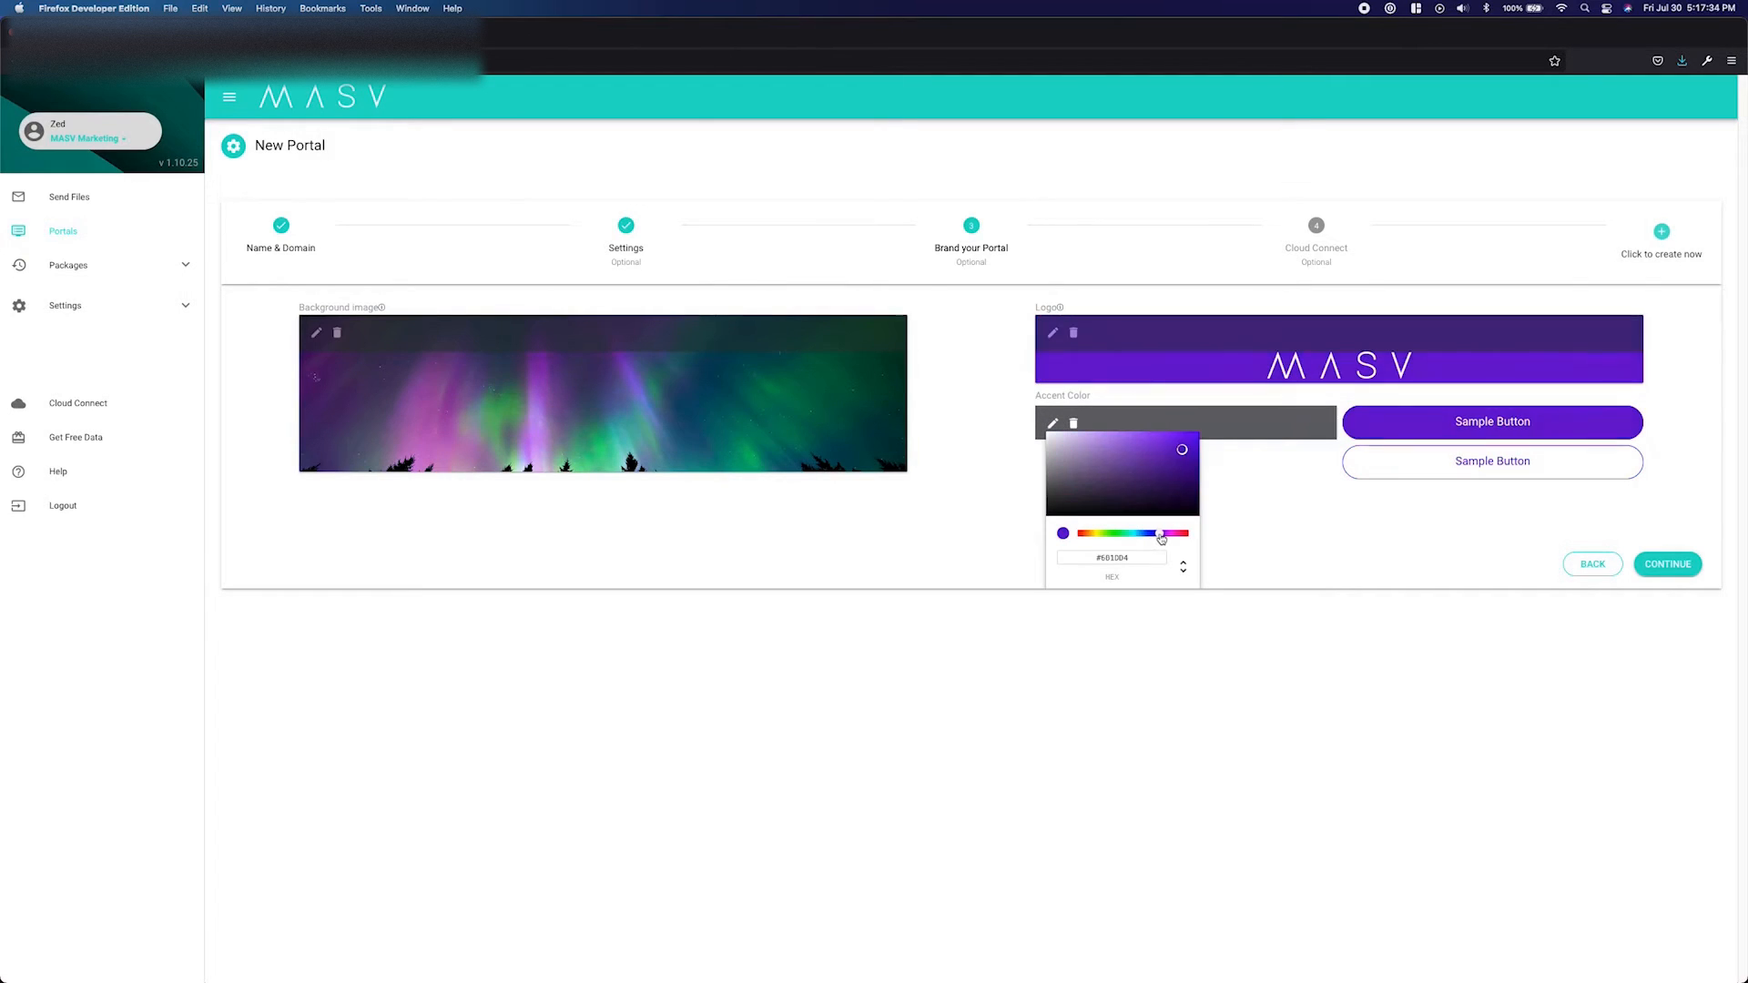
click(1265, 541)
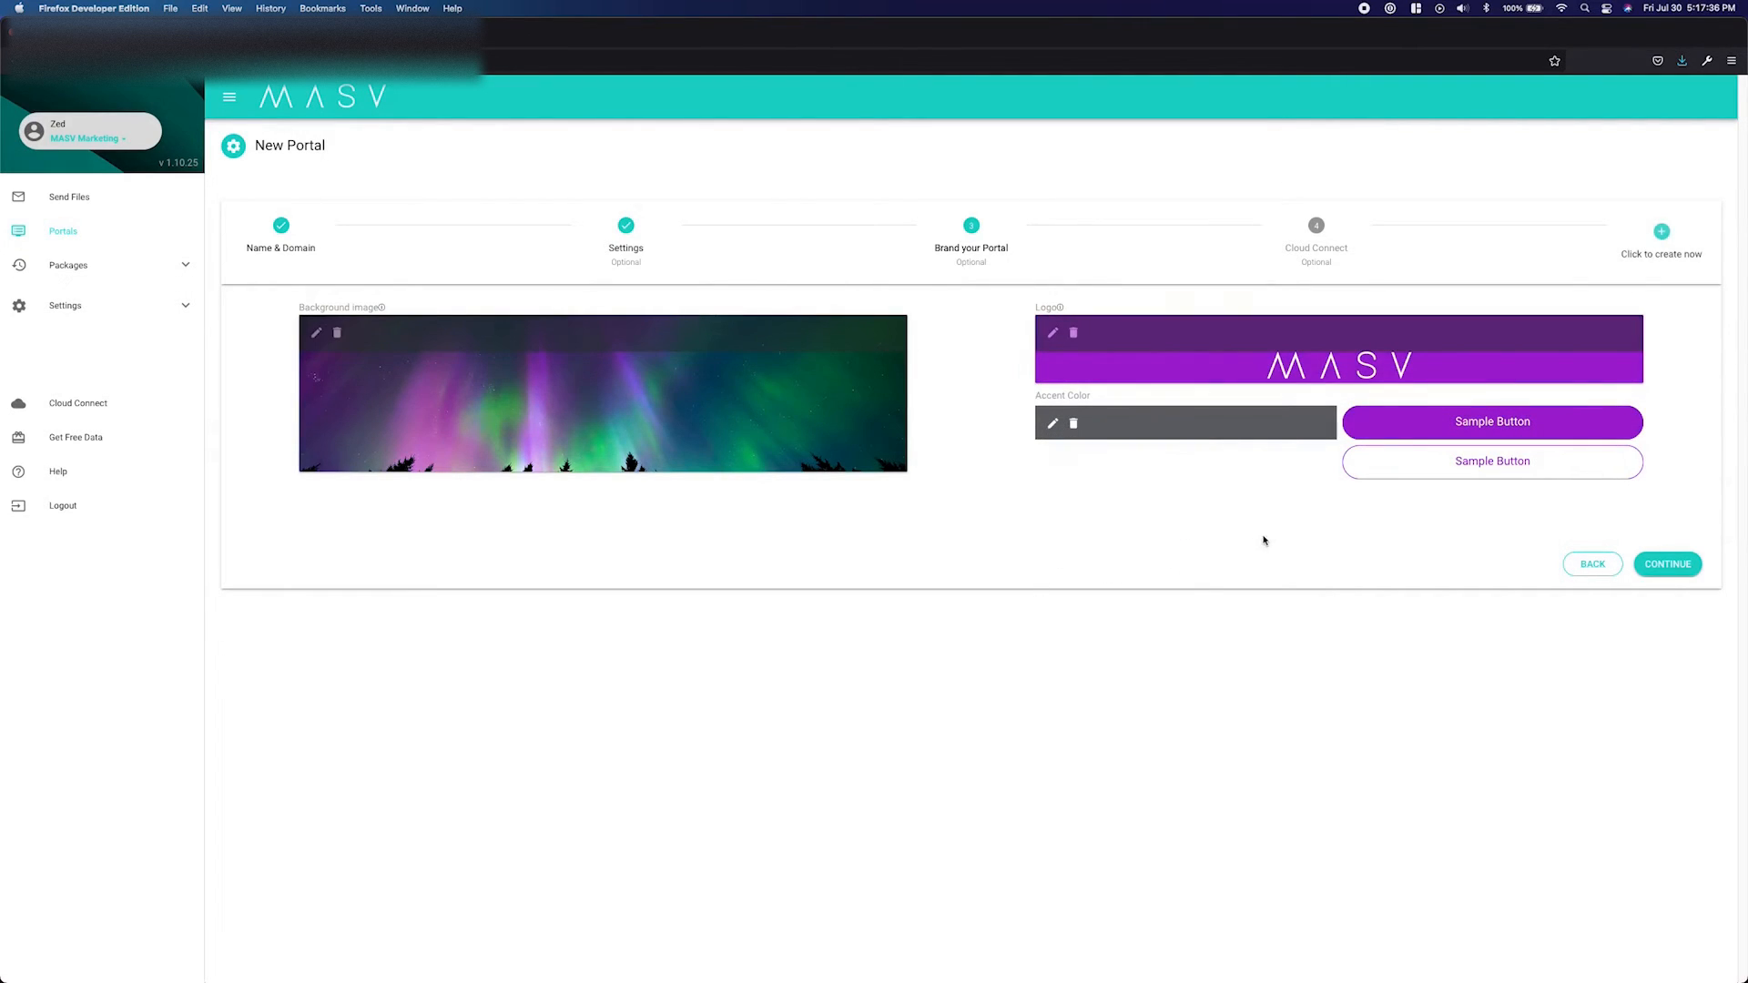
mouse_move(1667, 565)
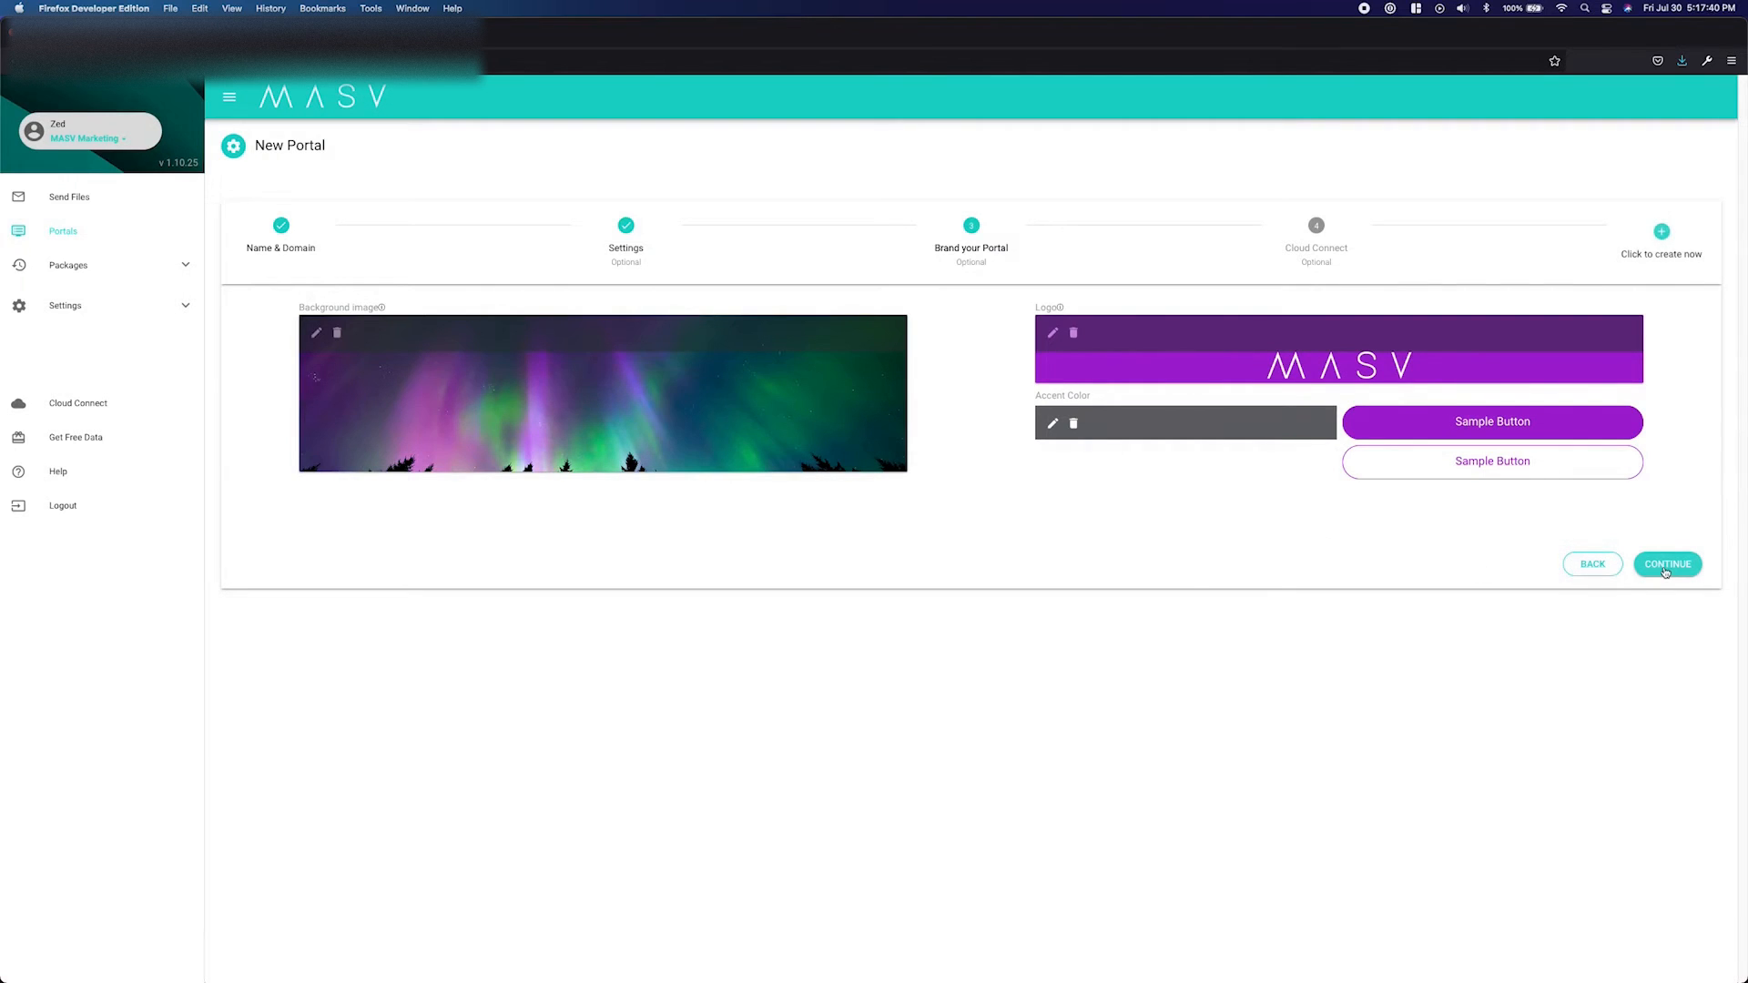
Step: Skip cloud delivery and create the Super Secret Youtube Project portal
click(1667, 565)
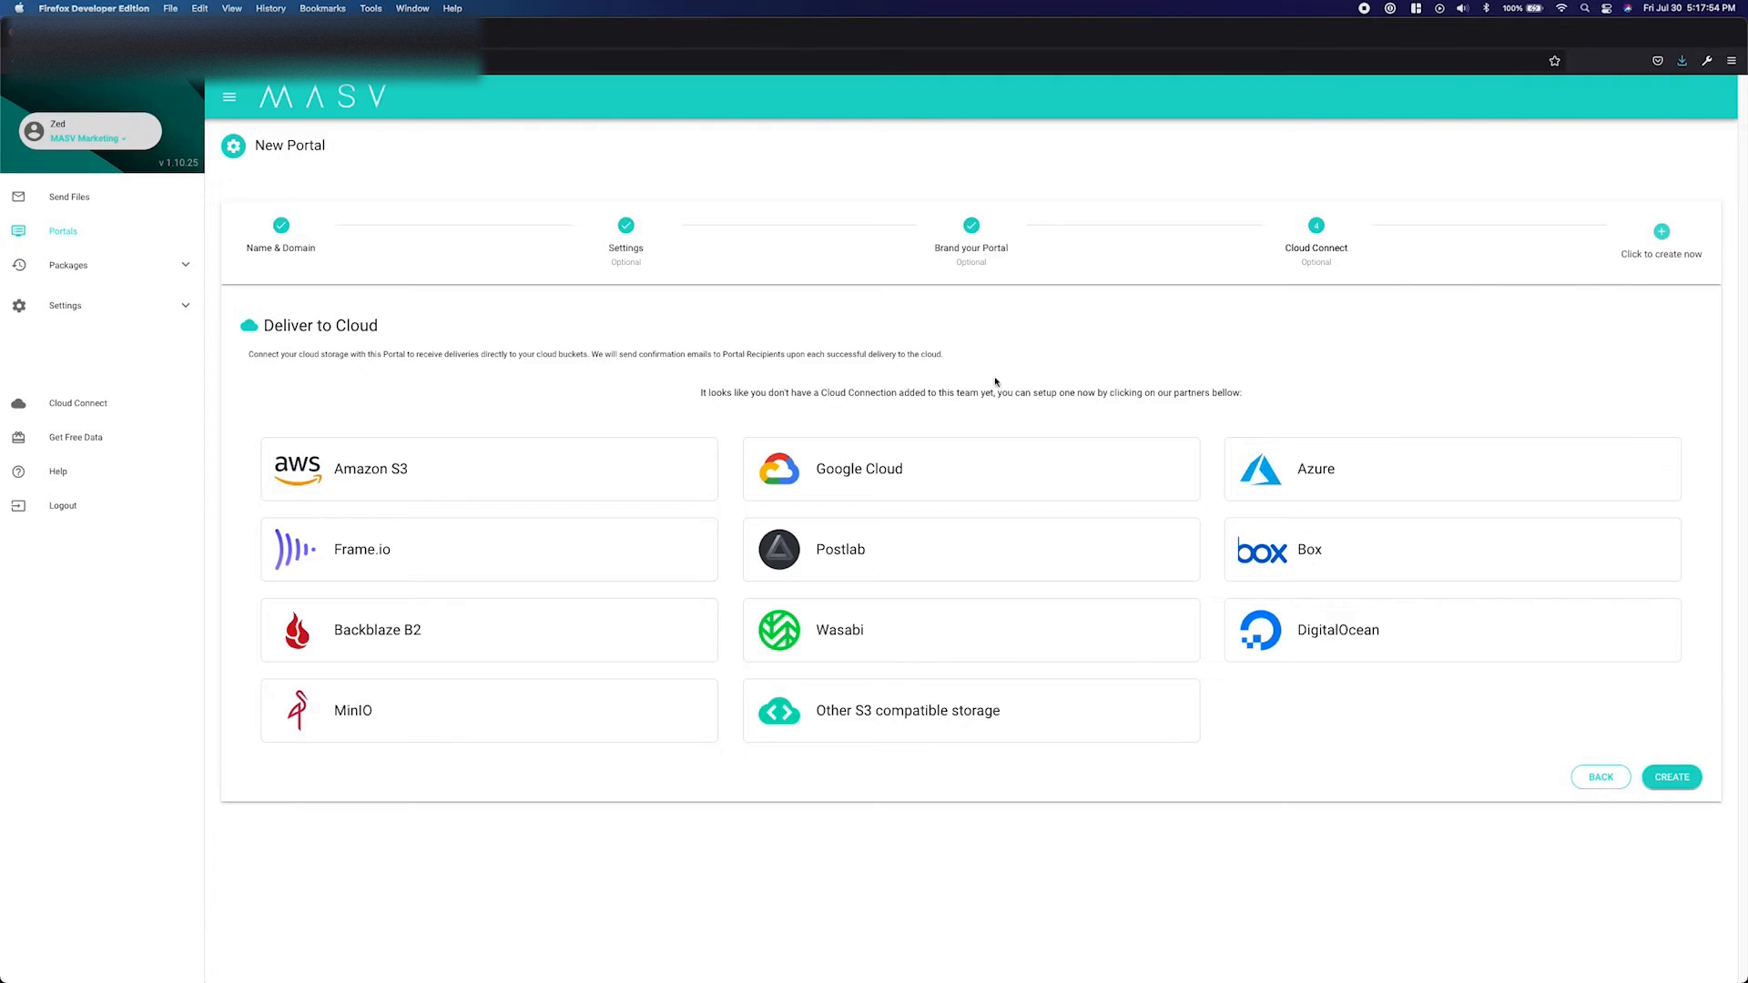
mouse_move(838, 339)
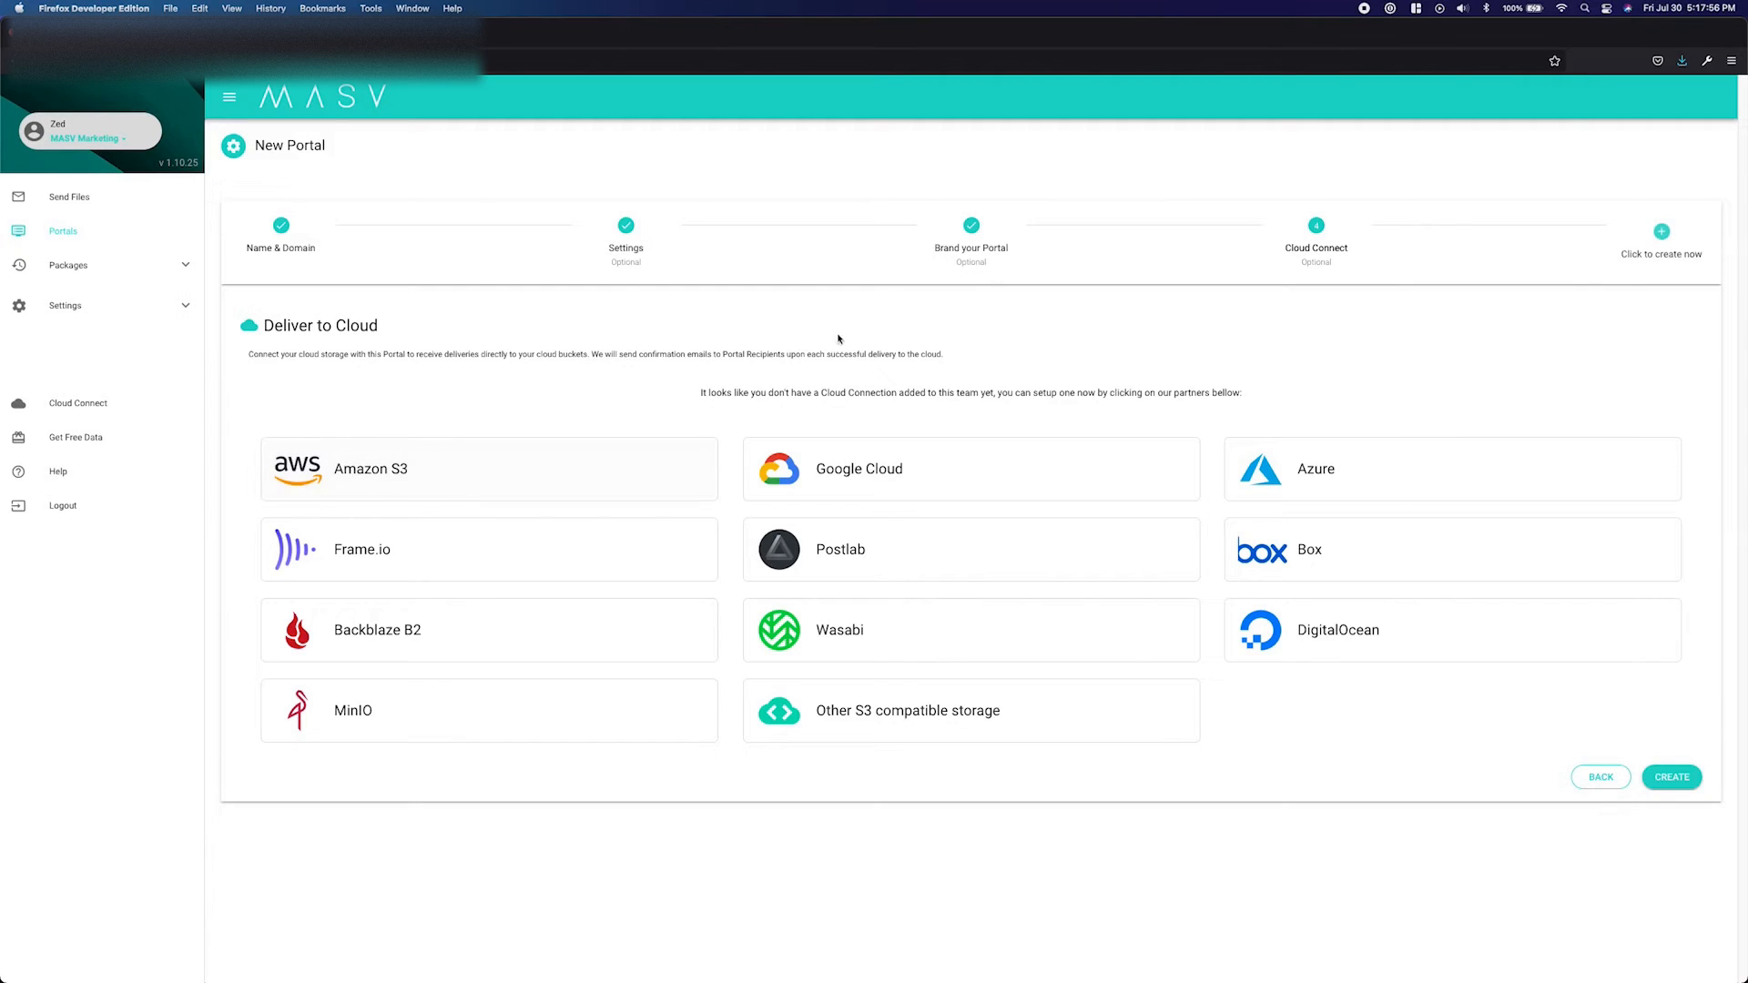
mouse_move(689, 449)
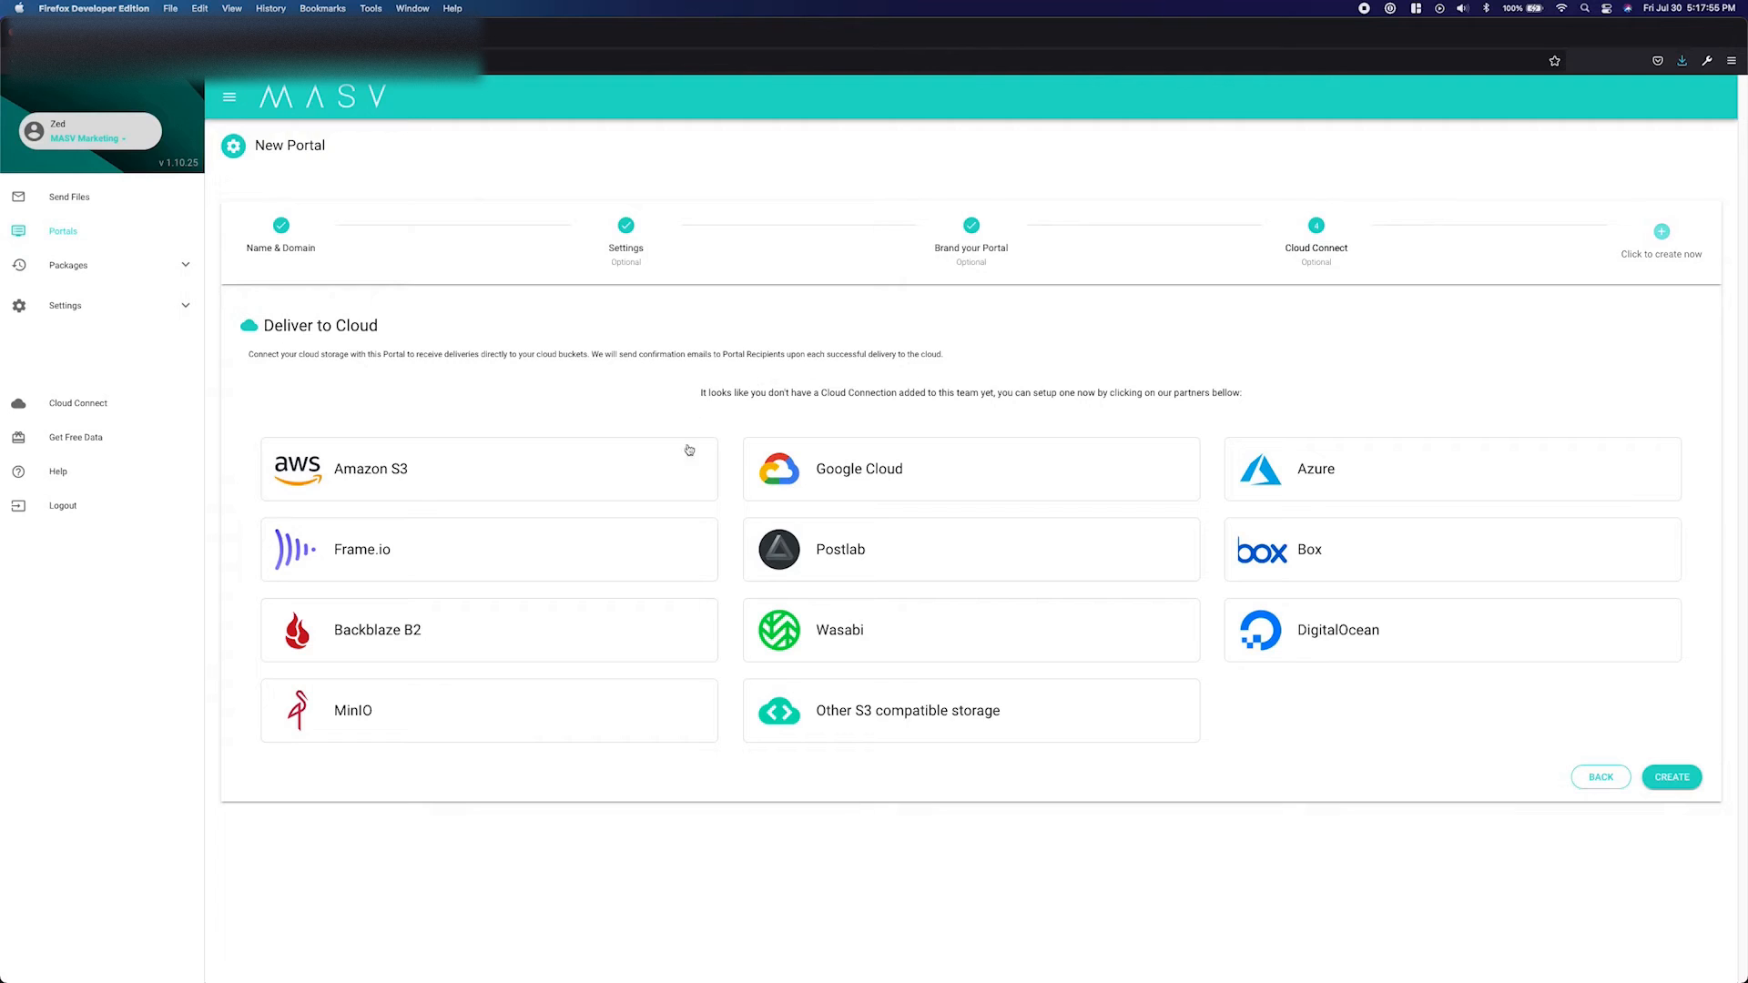
mouse_move(1276, 459)
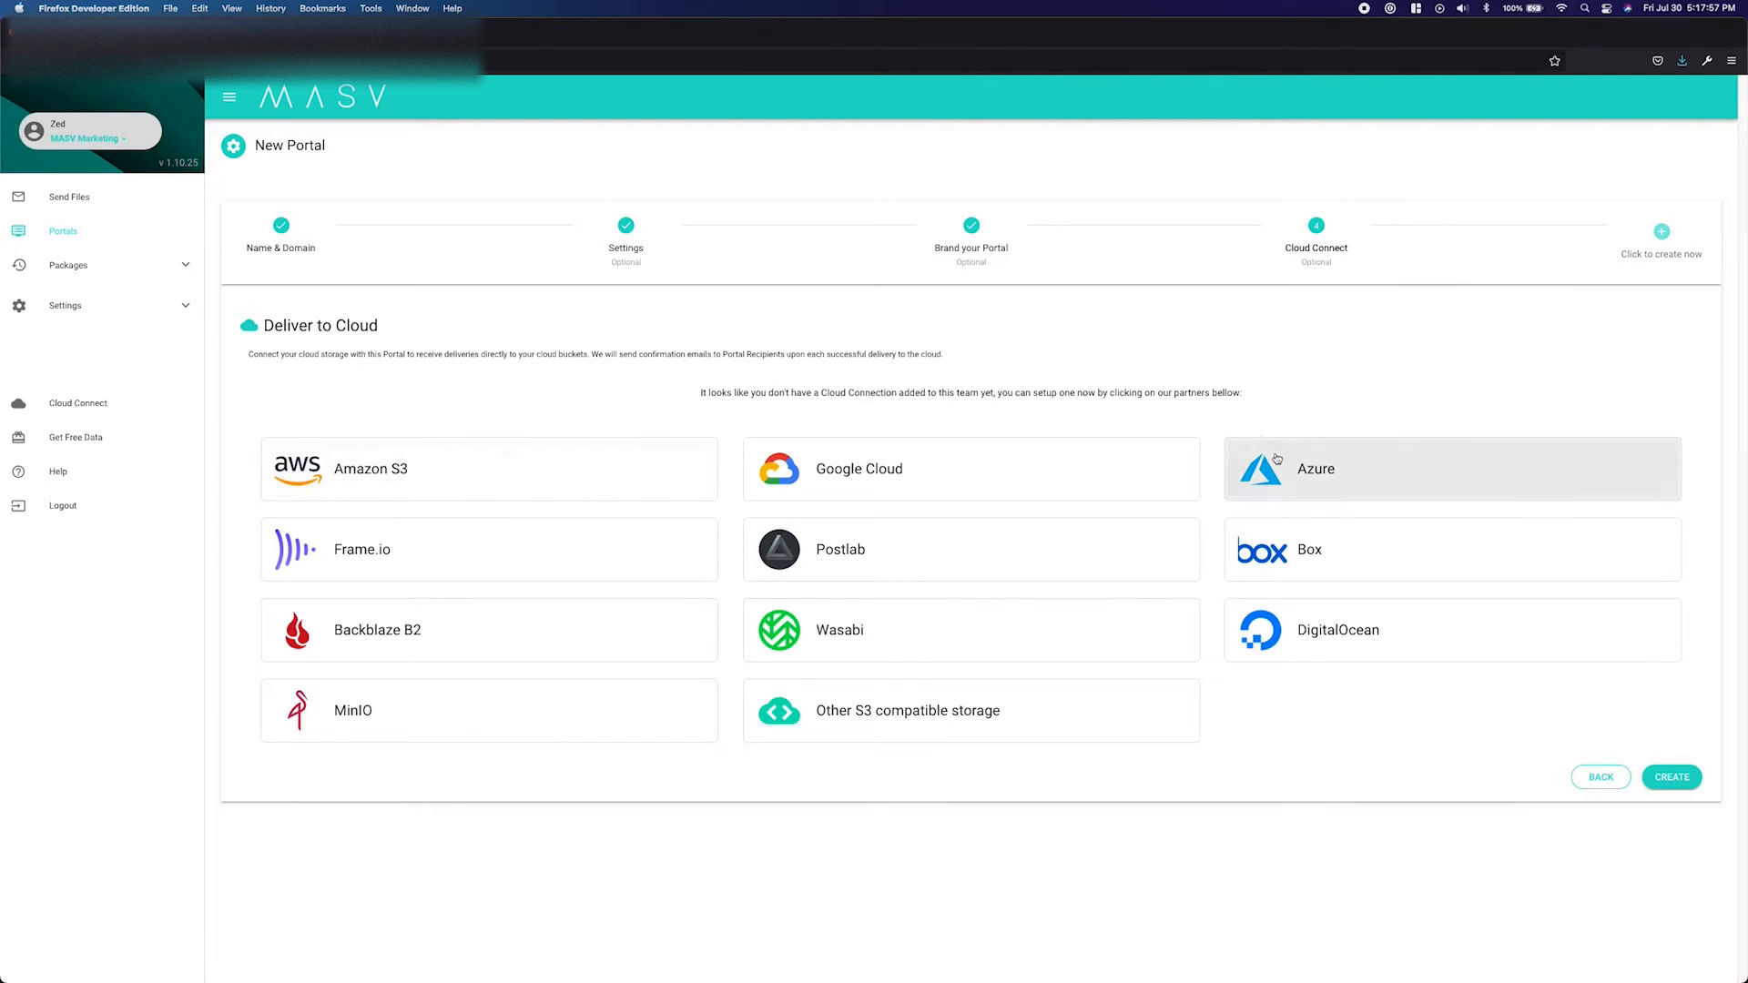
mouse_move(591, 554)
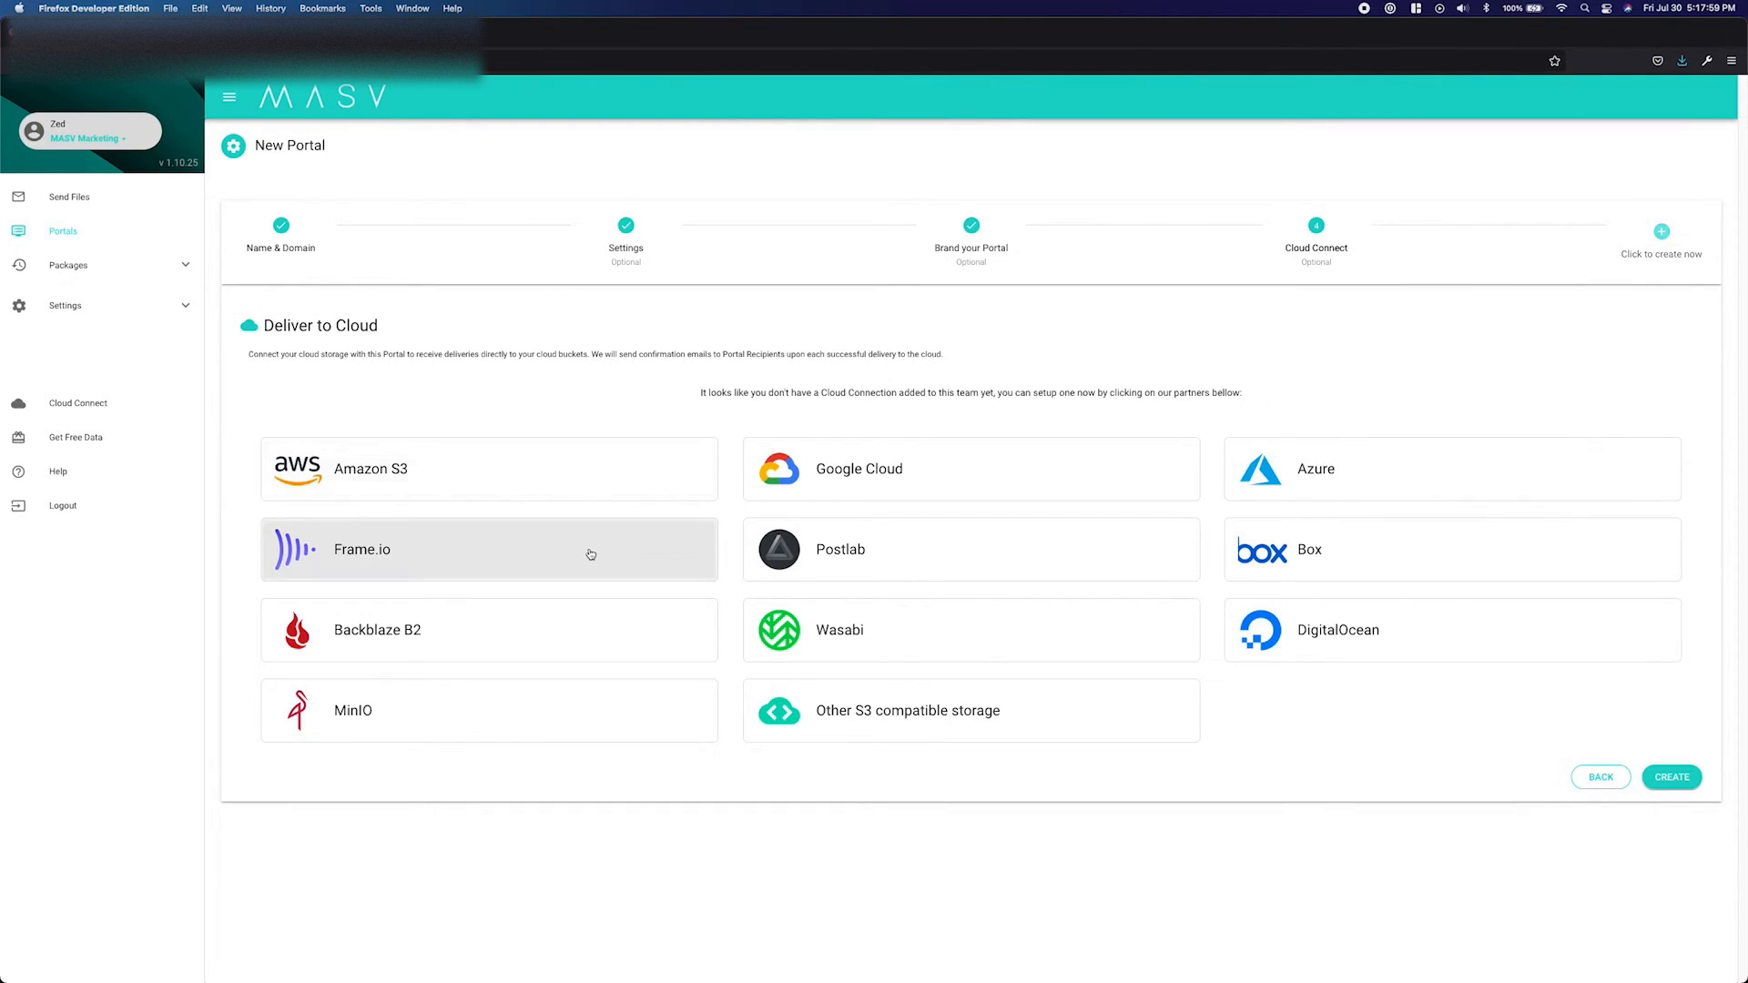
mouse_move(839, 629)
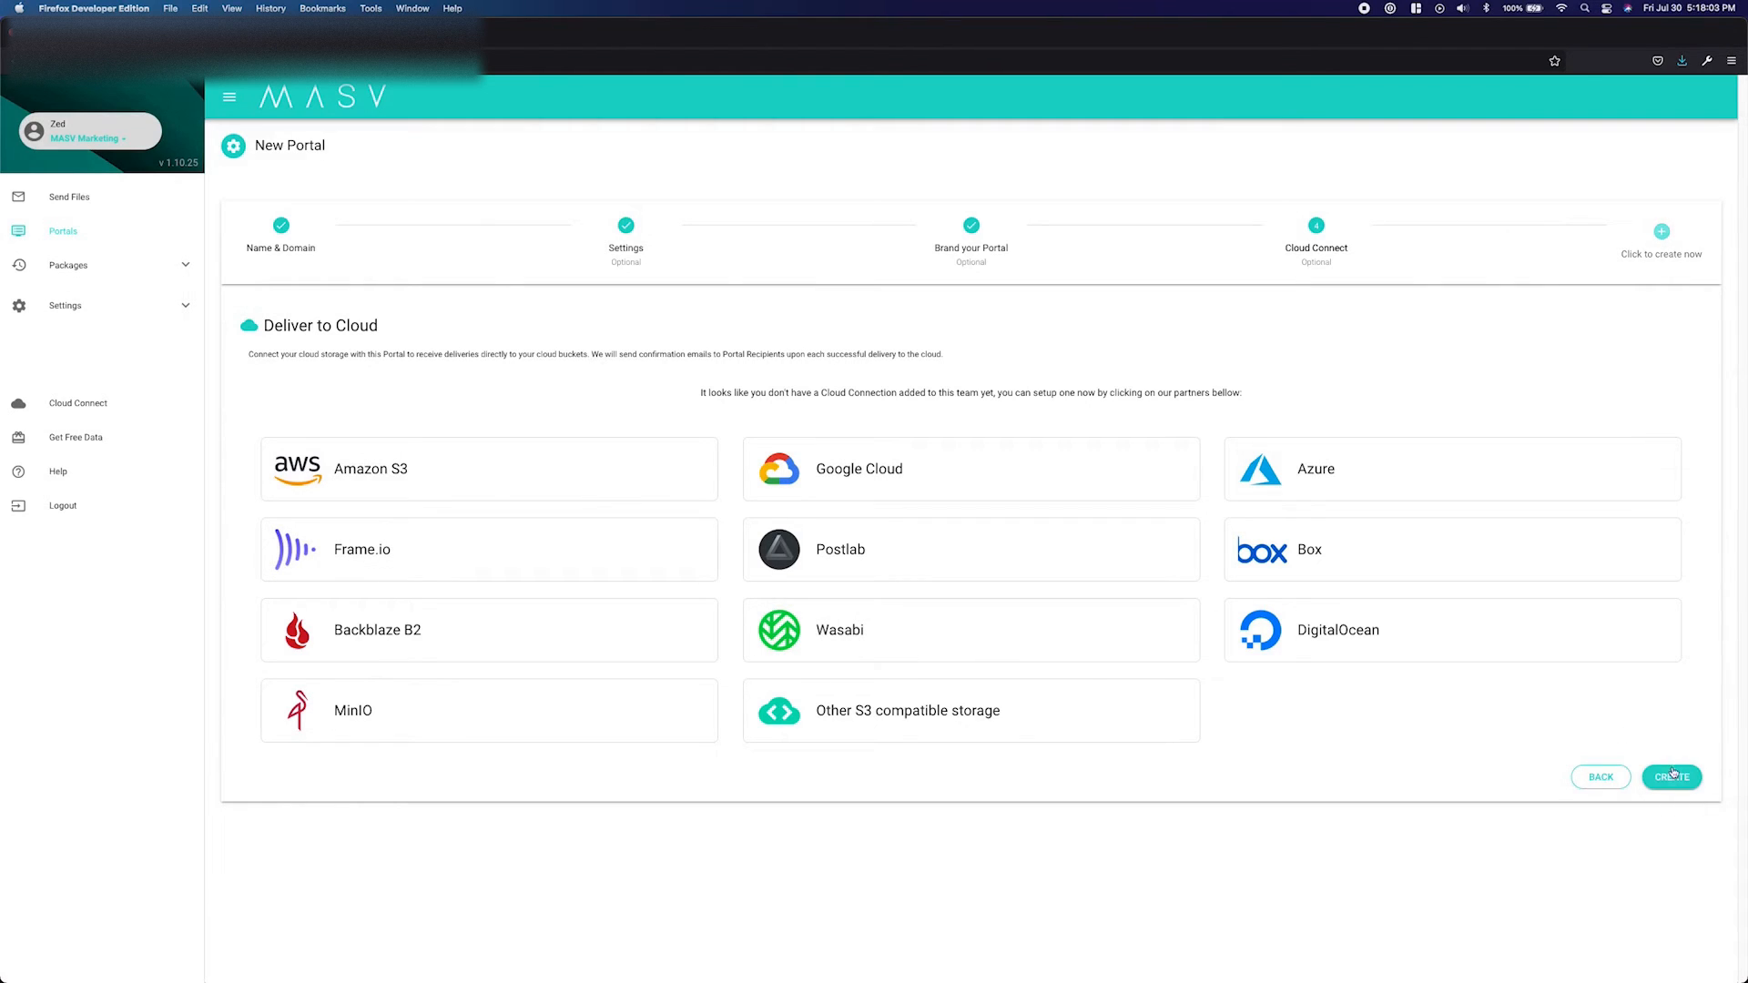
click(1671, 776)
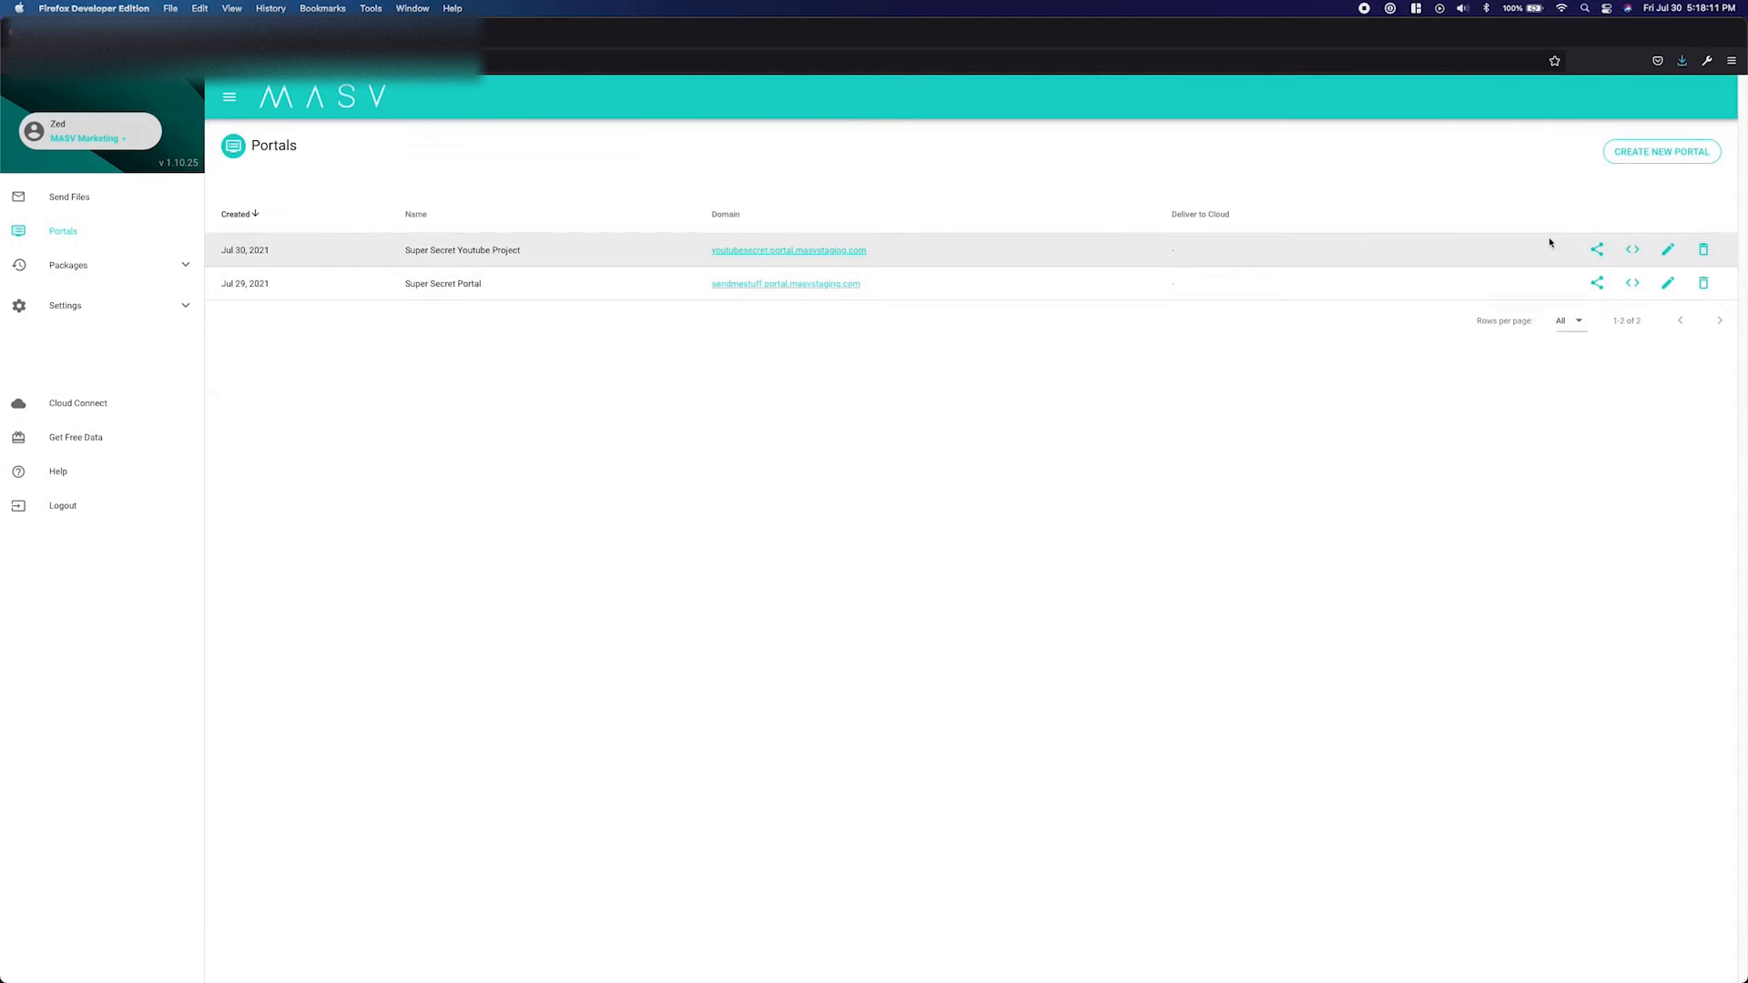
mouse_move(1596, 249)
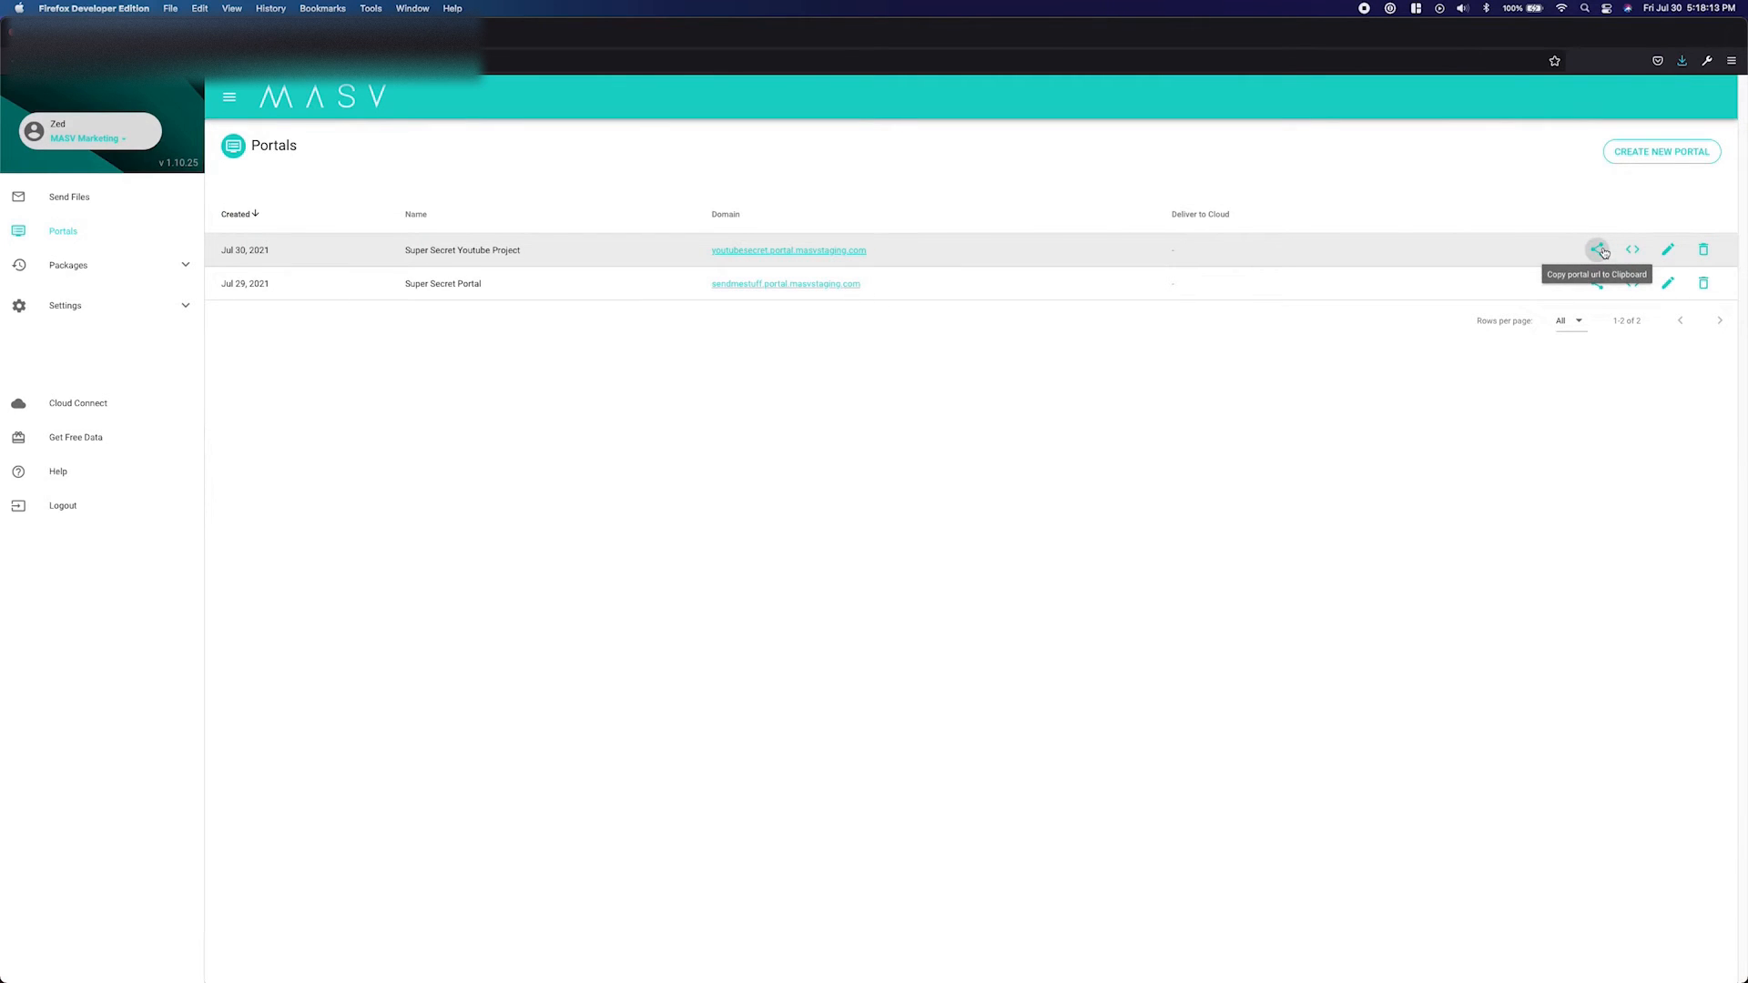
Step: Copy the Super Secret Youtube Project portal link and show its HTML embed code
click(1595, 249)
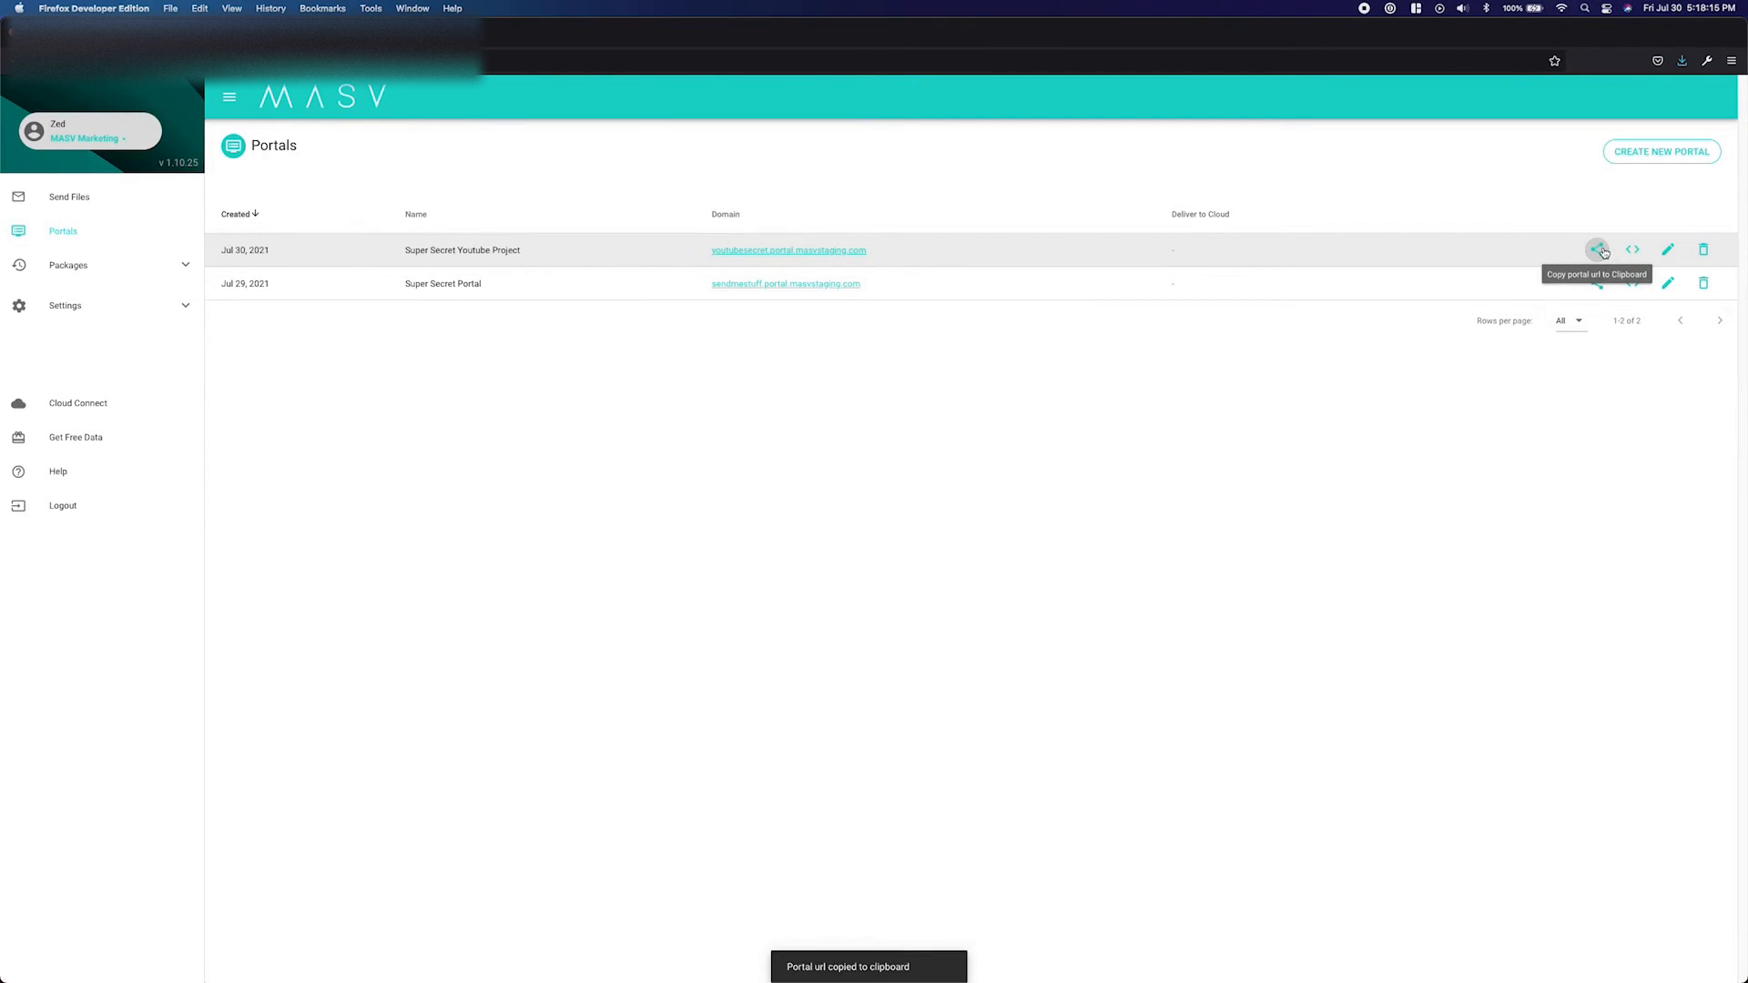
mouse_move(1630, 250)
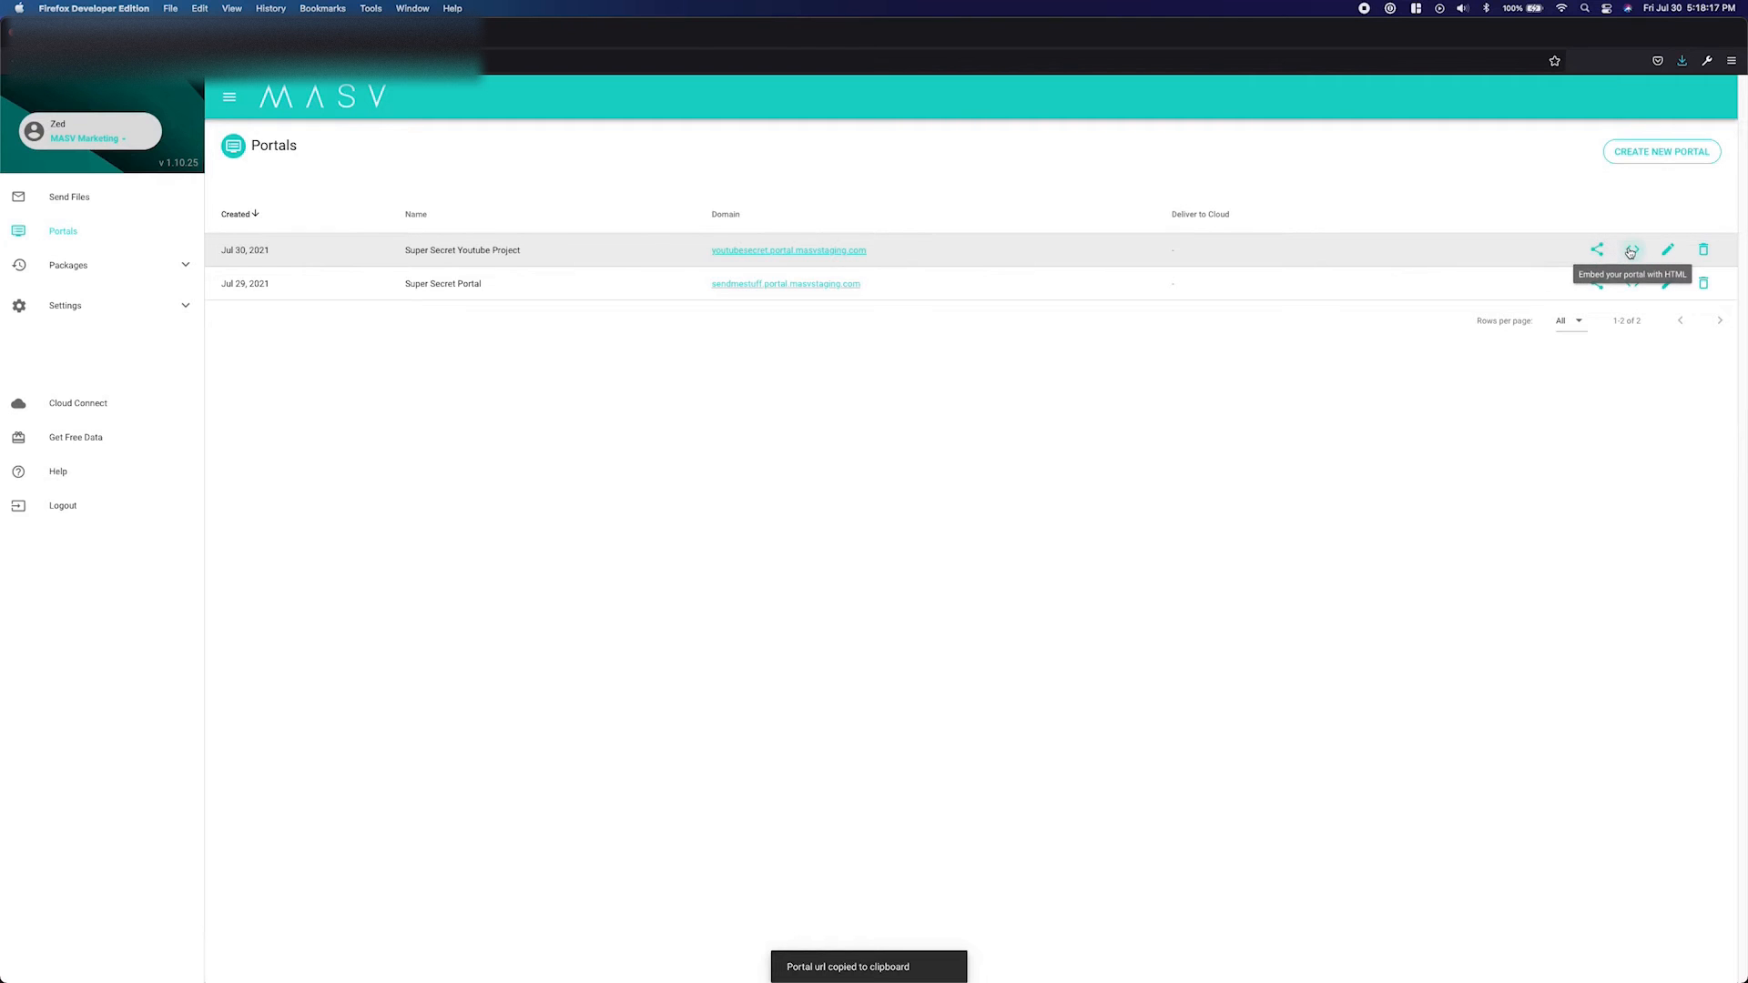
click(1630, 249)
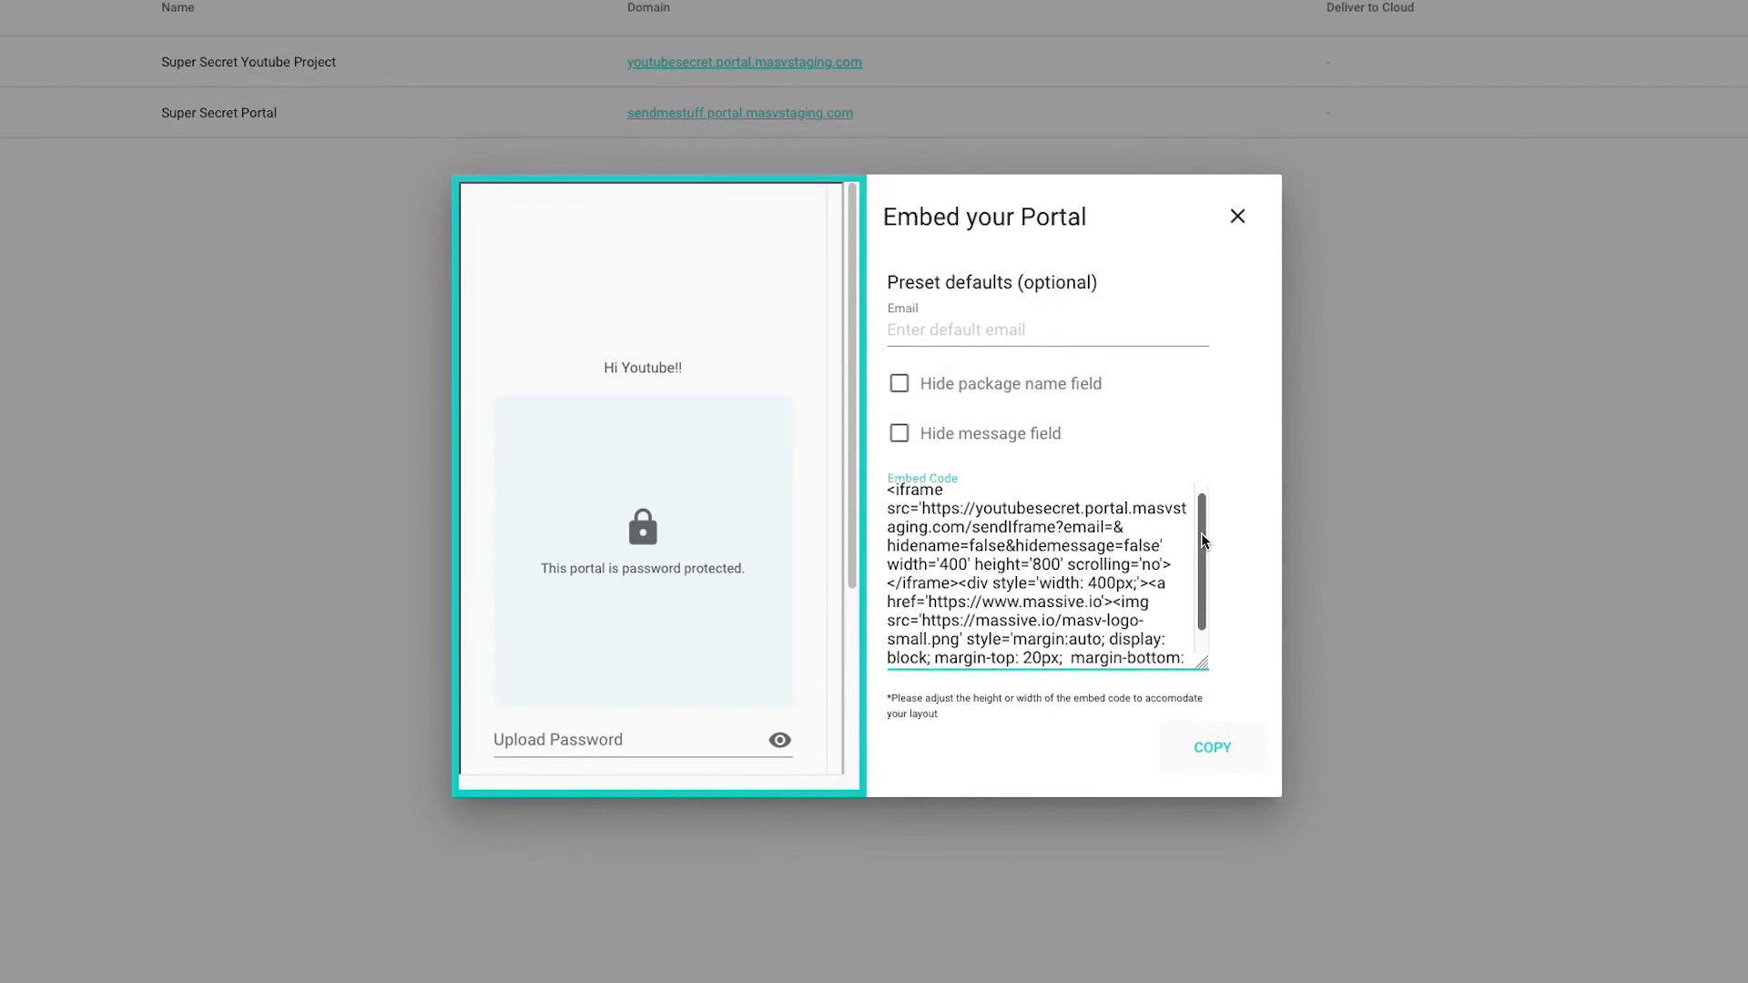
scroll(down, 3)
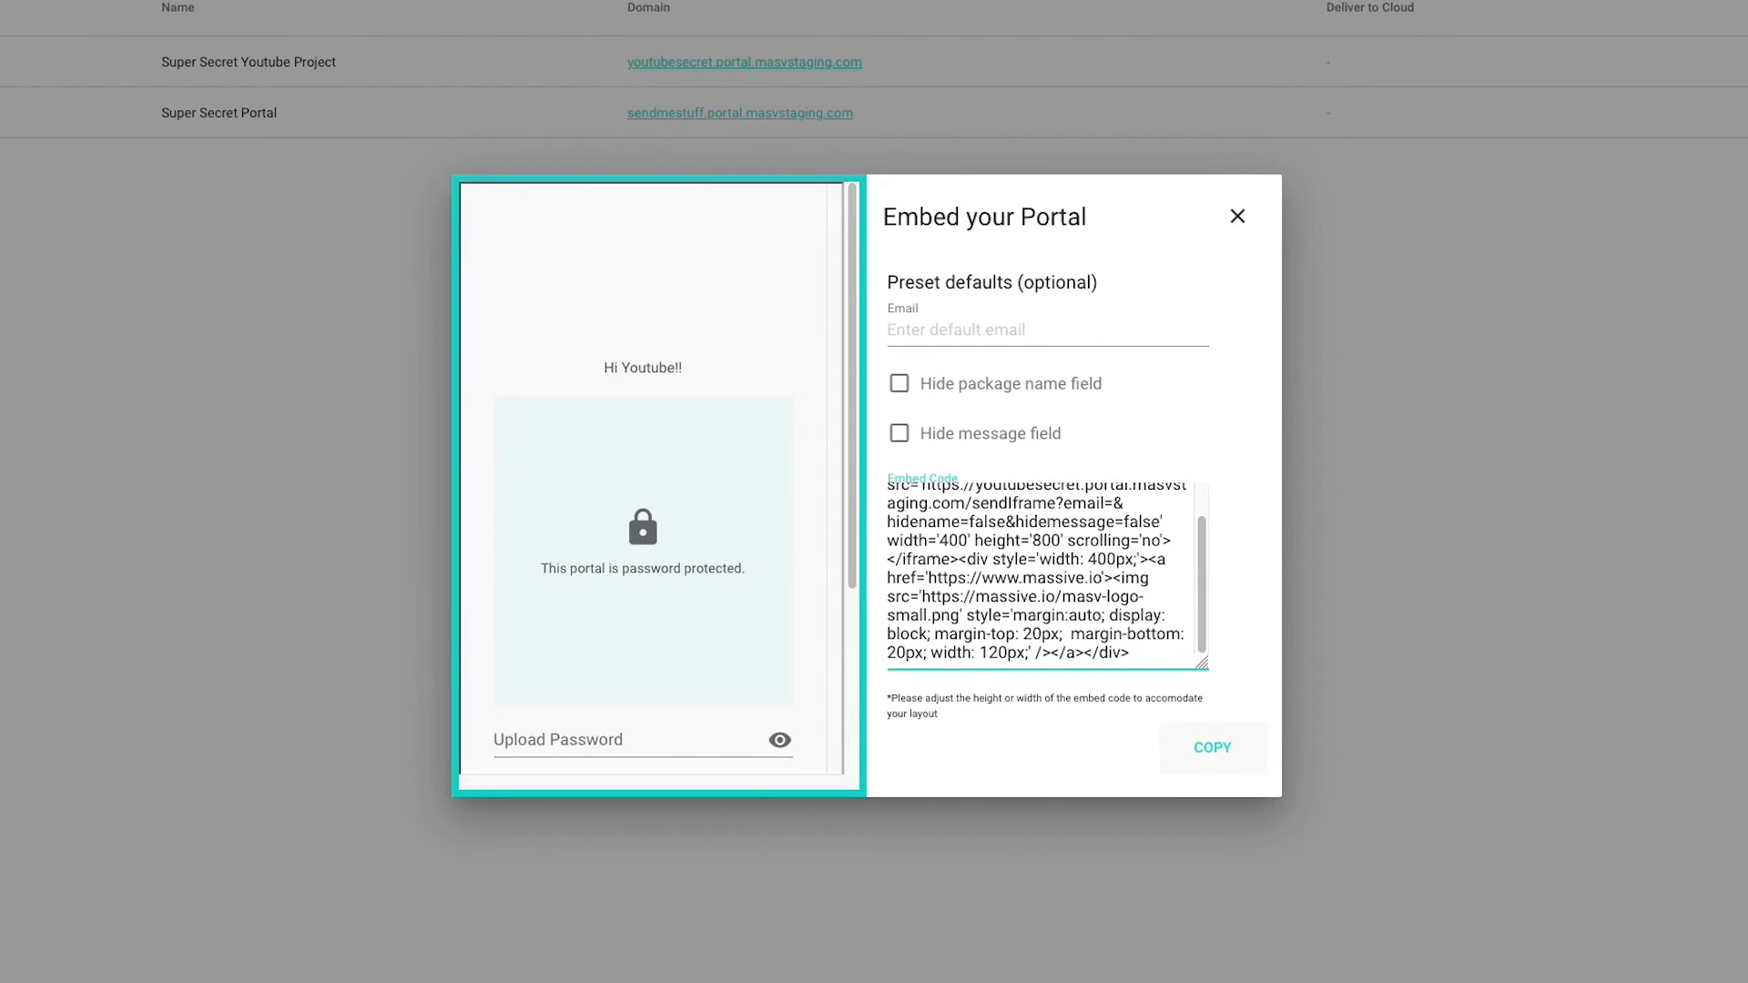
mouse_move(1654, 232)
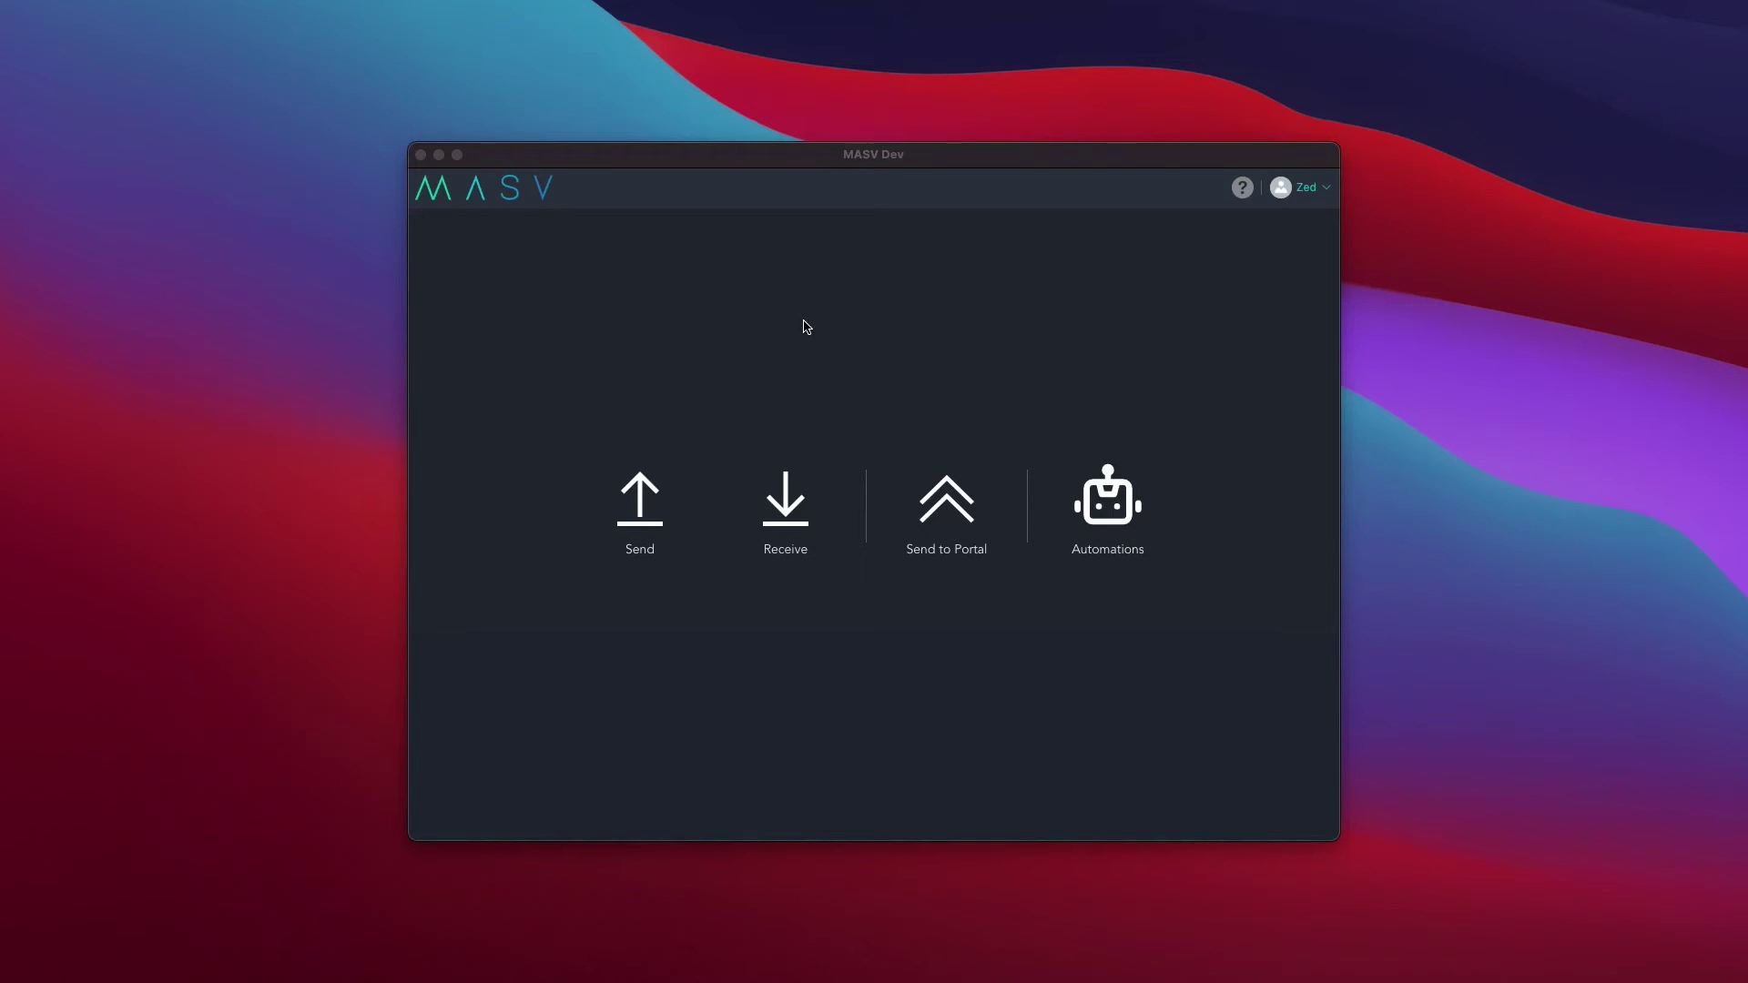
mouse_move(798, 321)
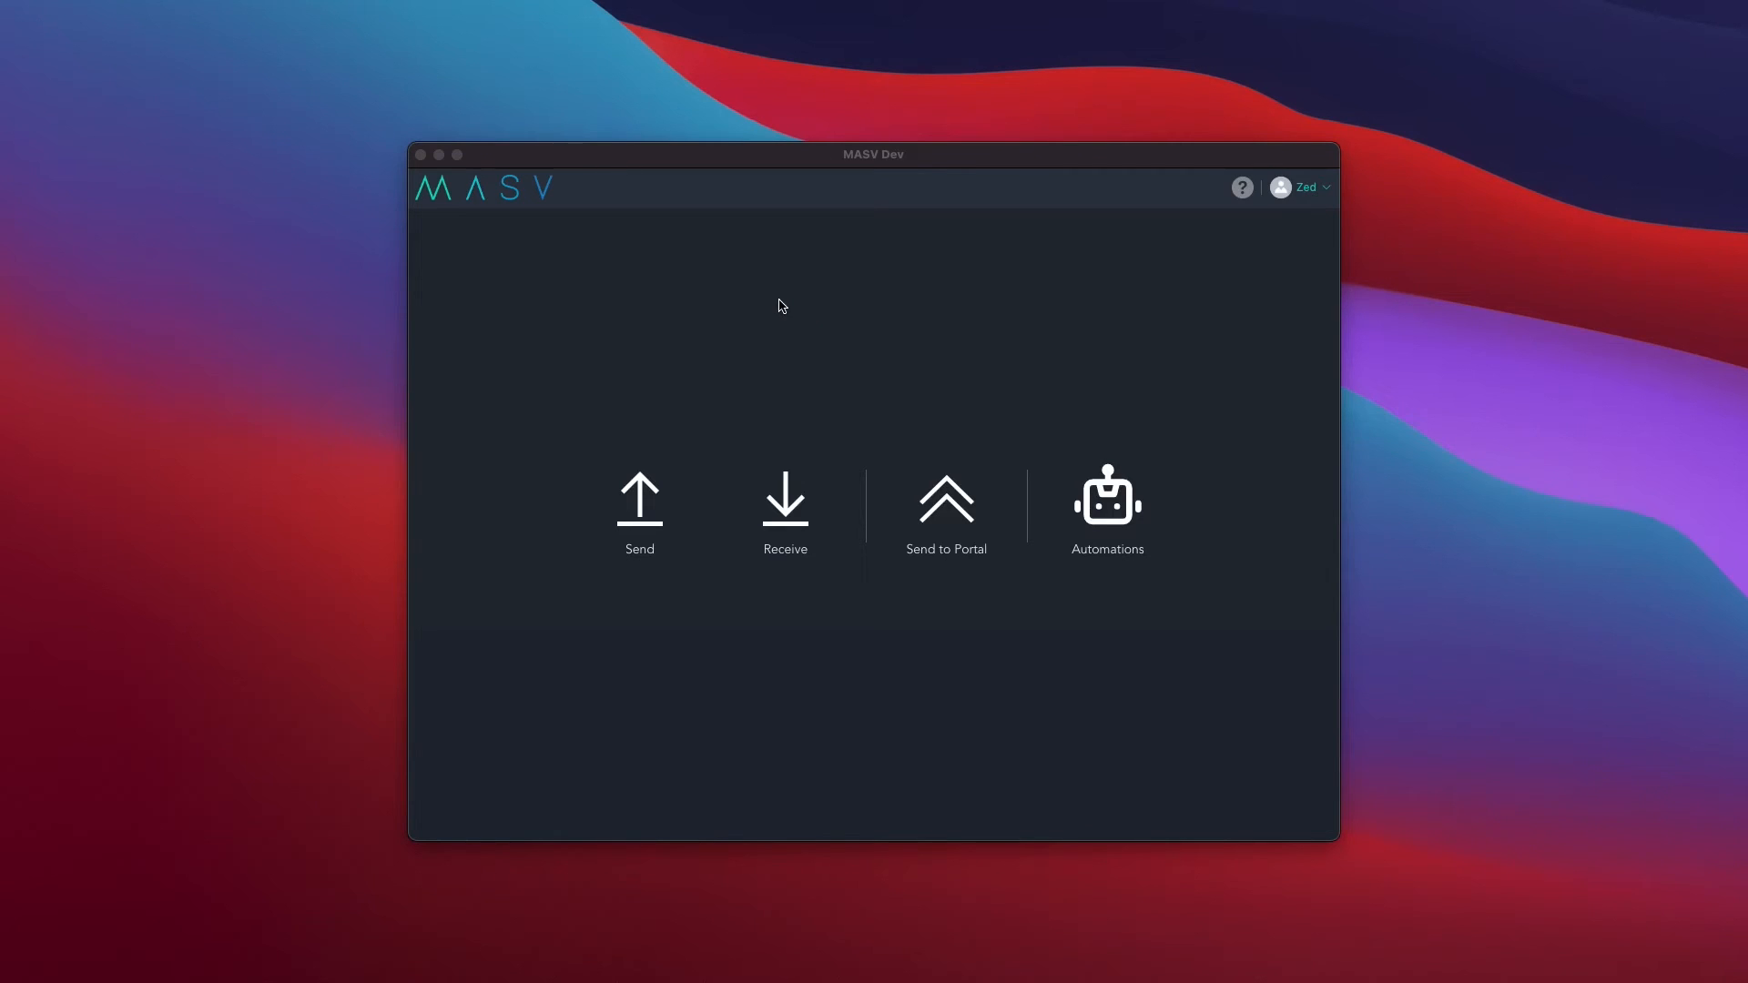
mouse_move(805, 315)
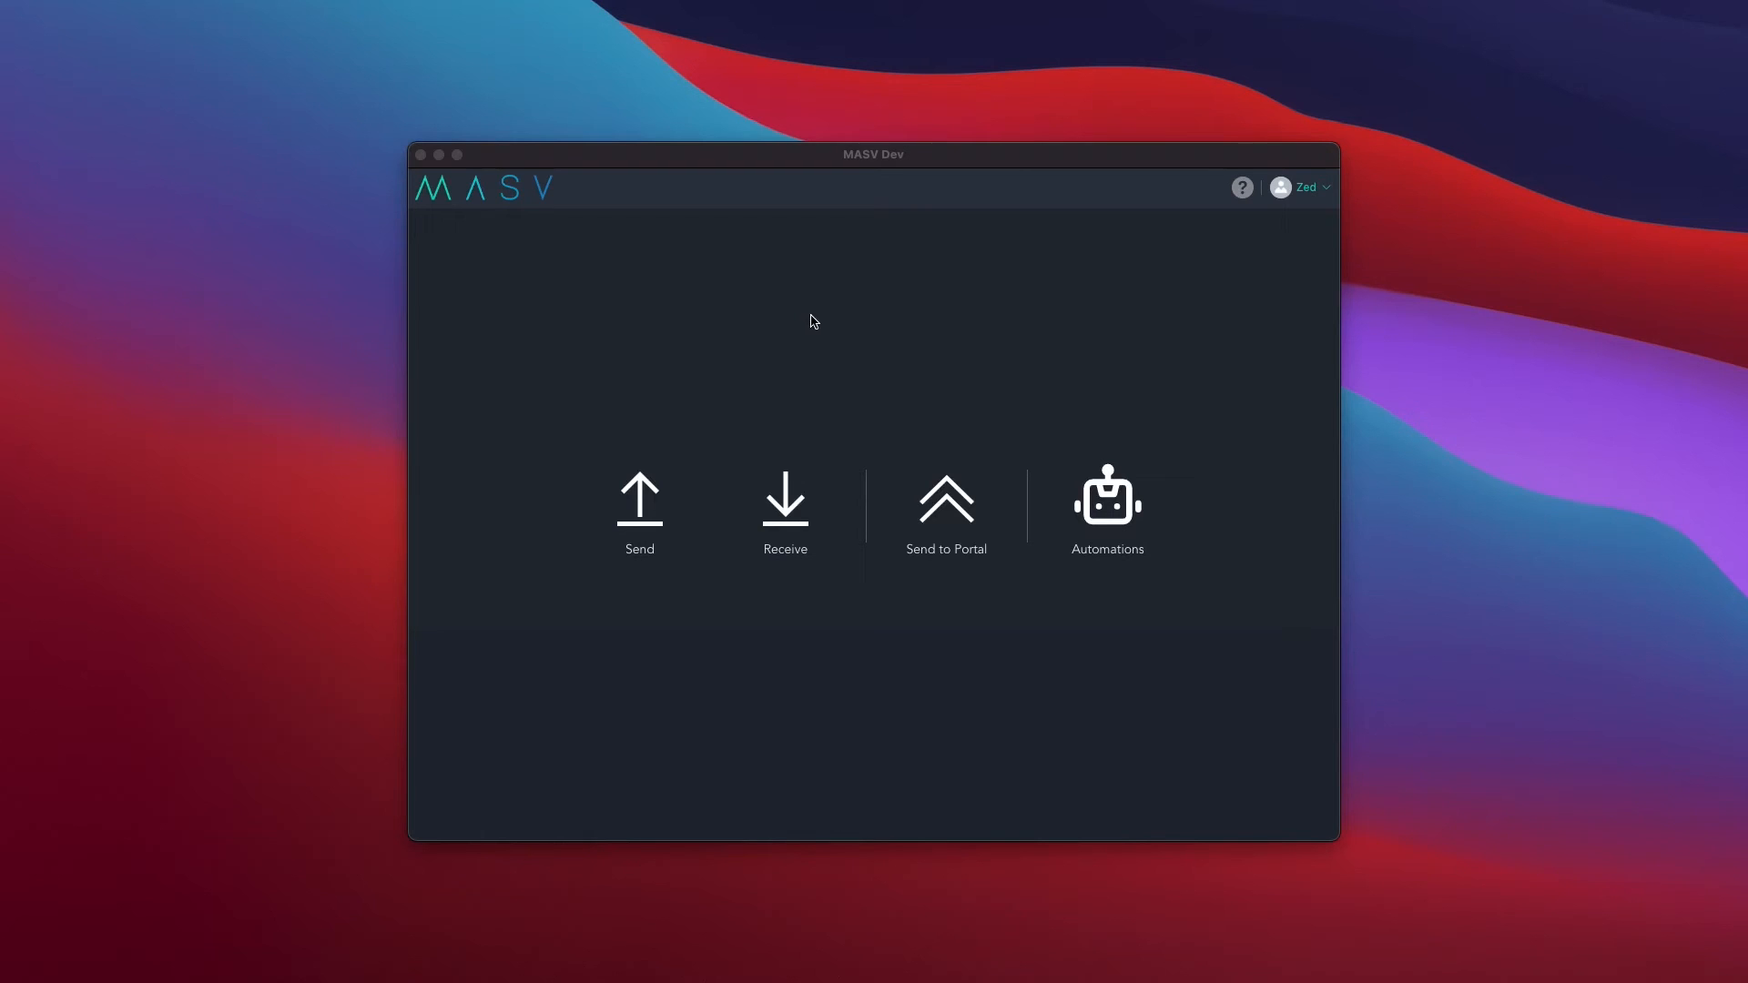
mouse_move(1135, 437)
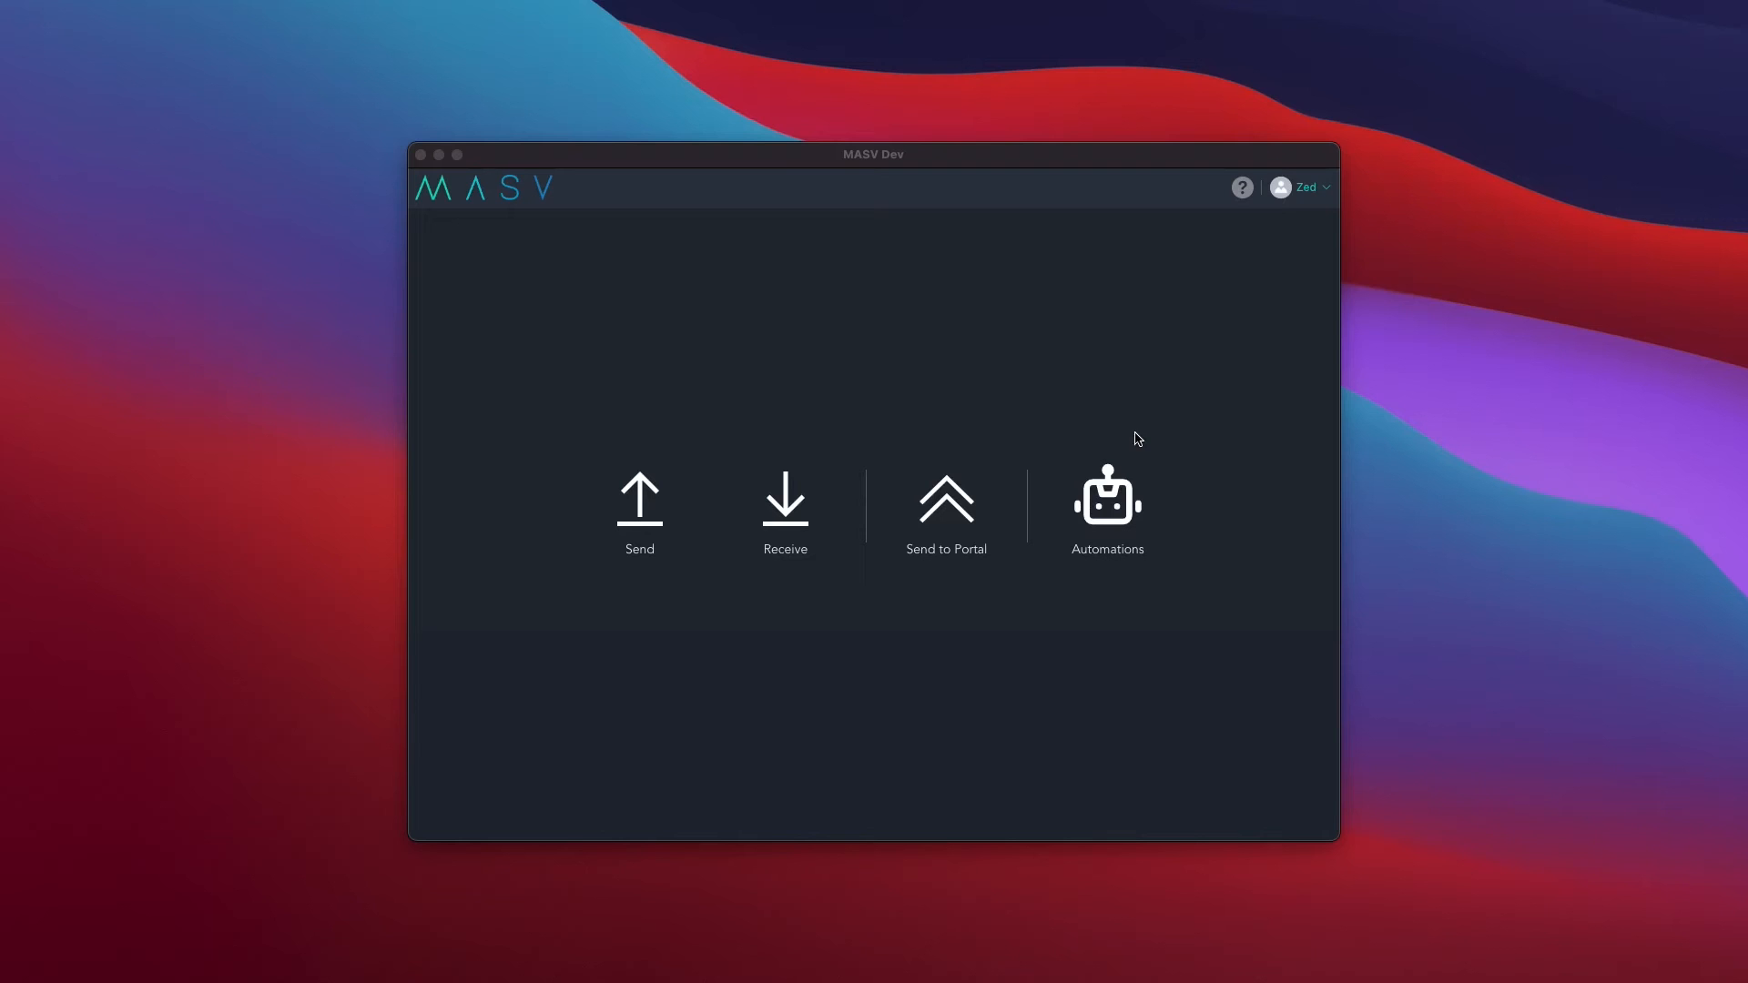
mouse_move(1136, 470)
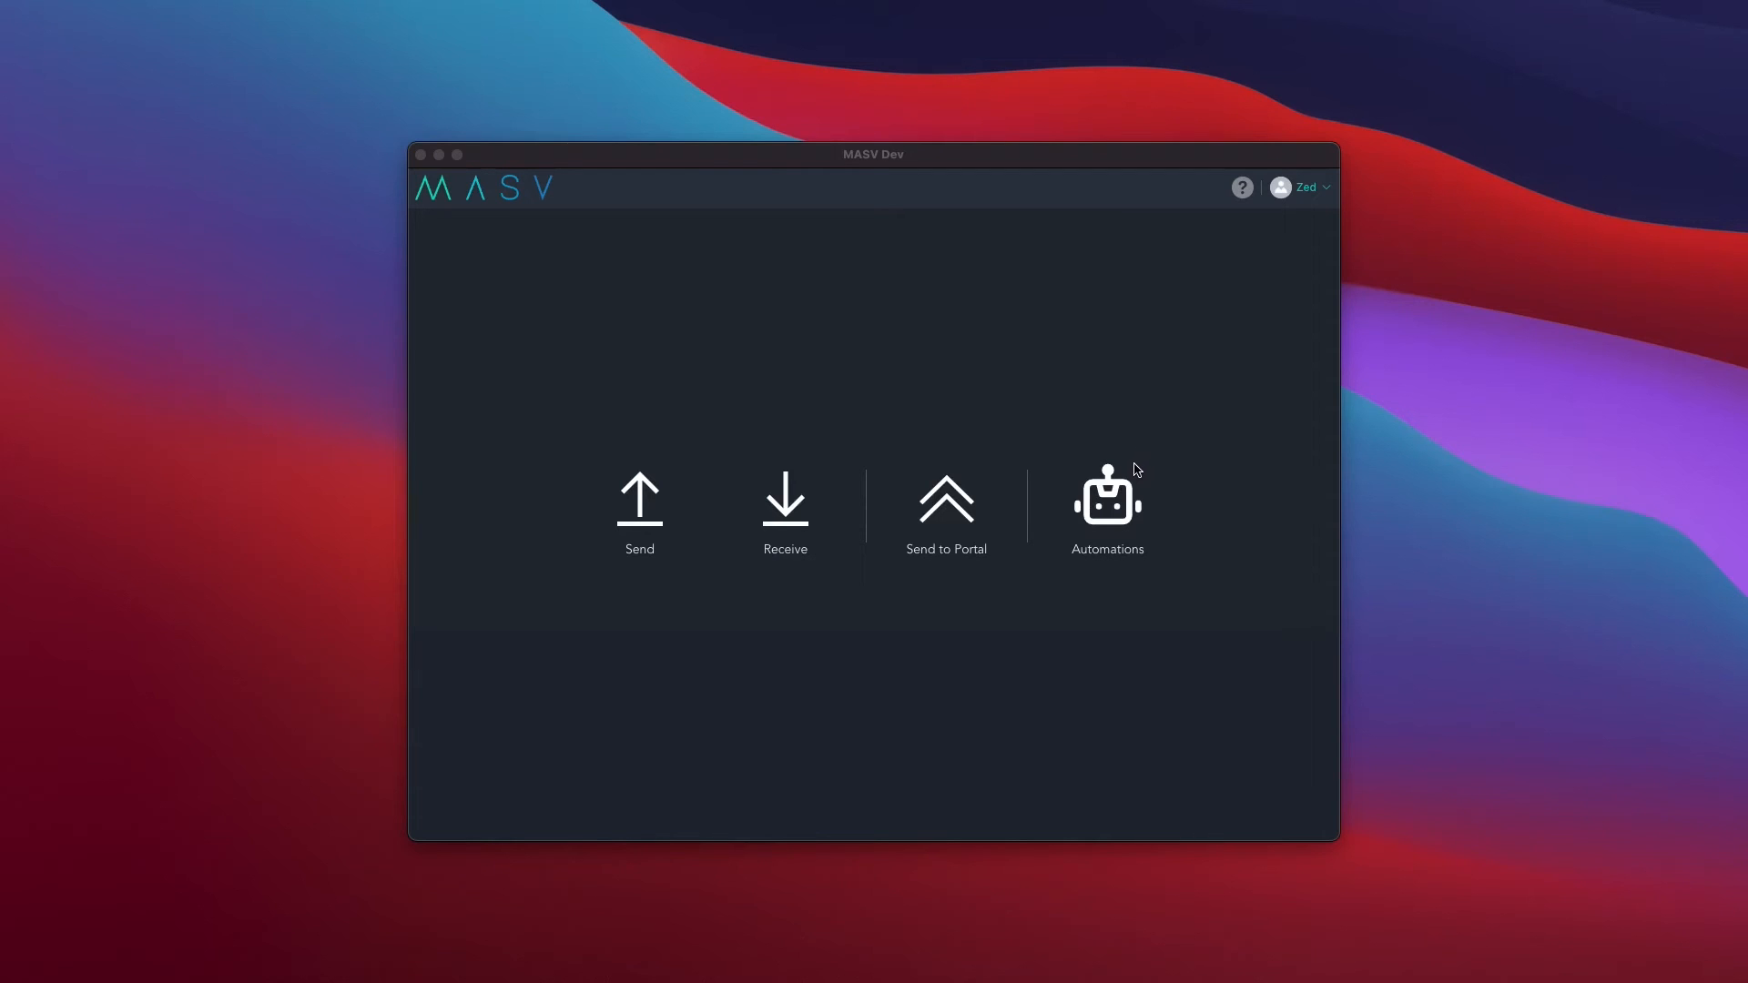
mouse_move(1265, 472)
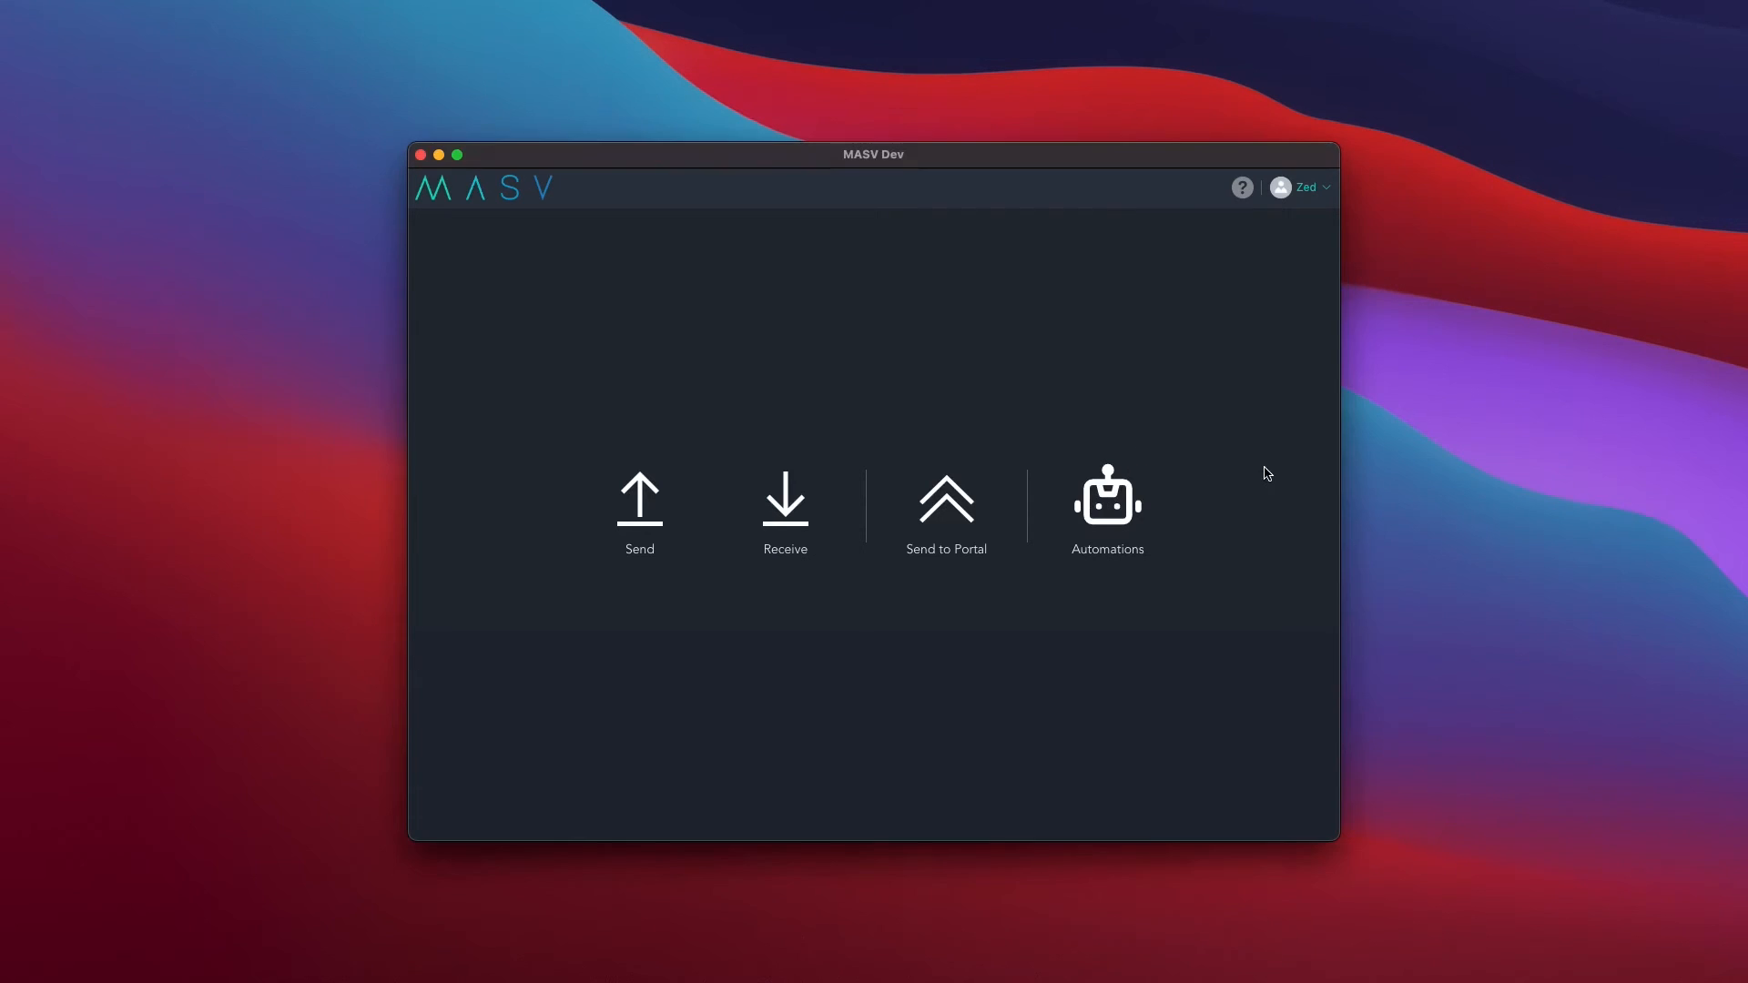
mouse_move(1110, 510)
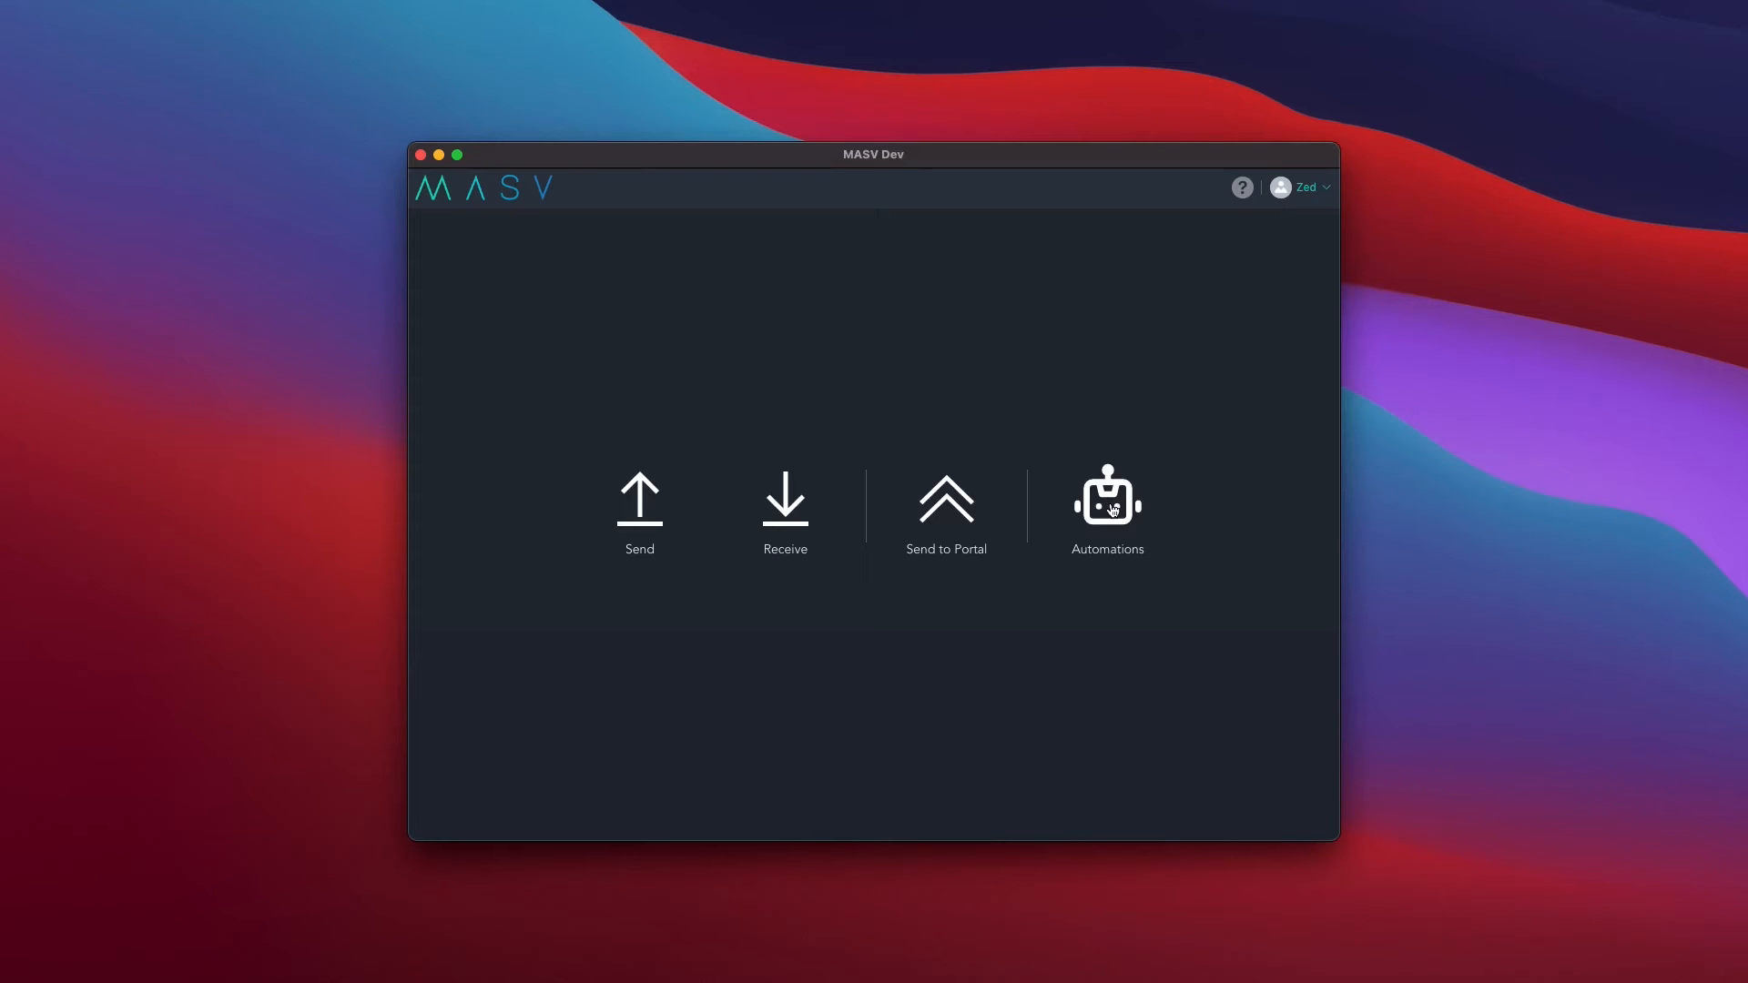
mouse_move(1107, 501)
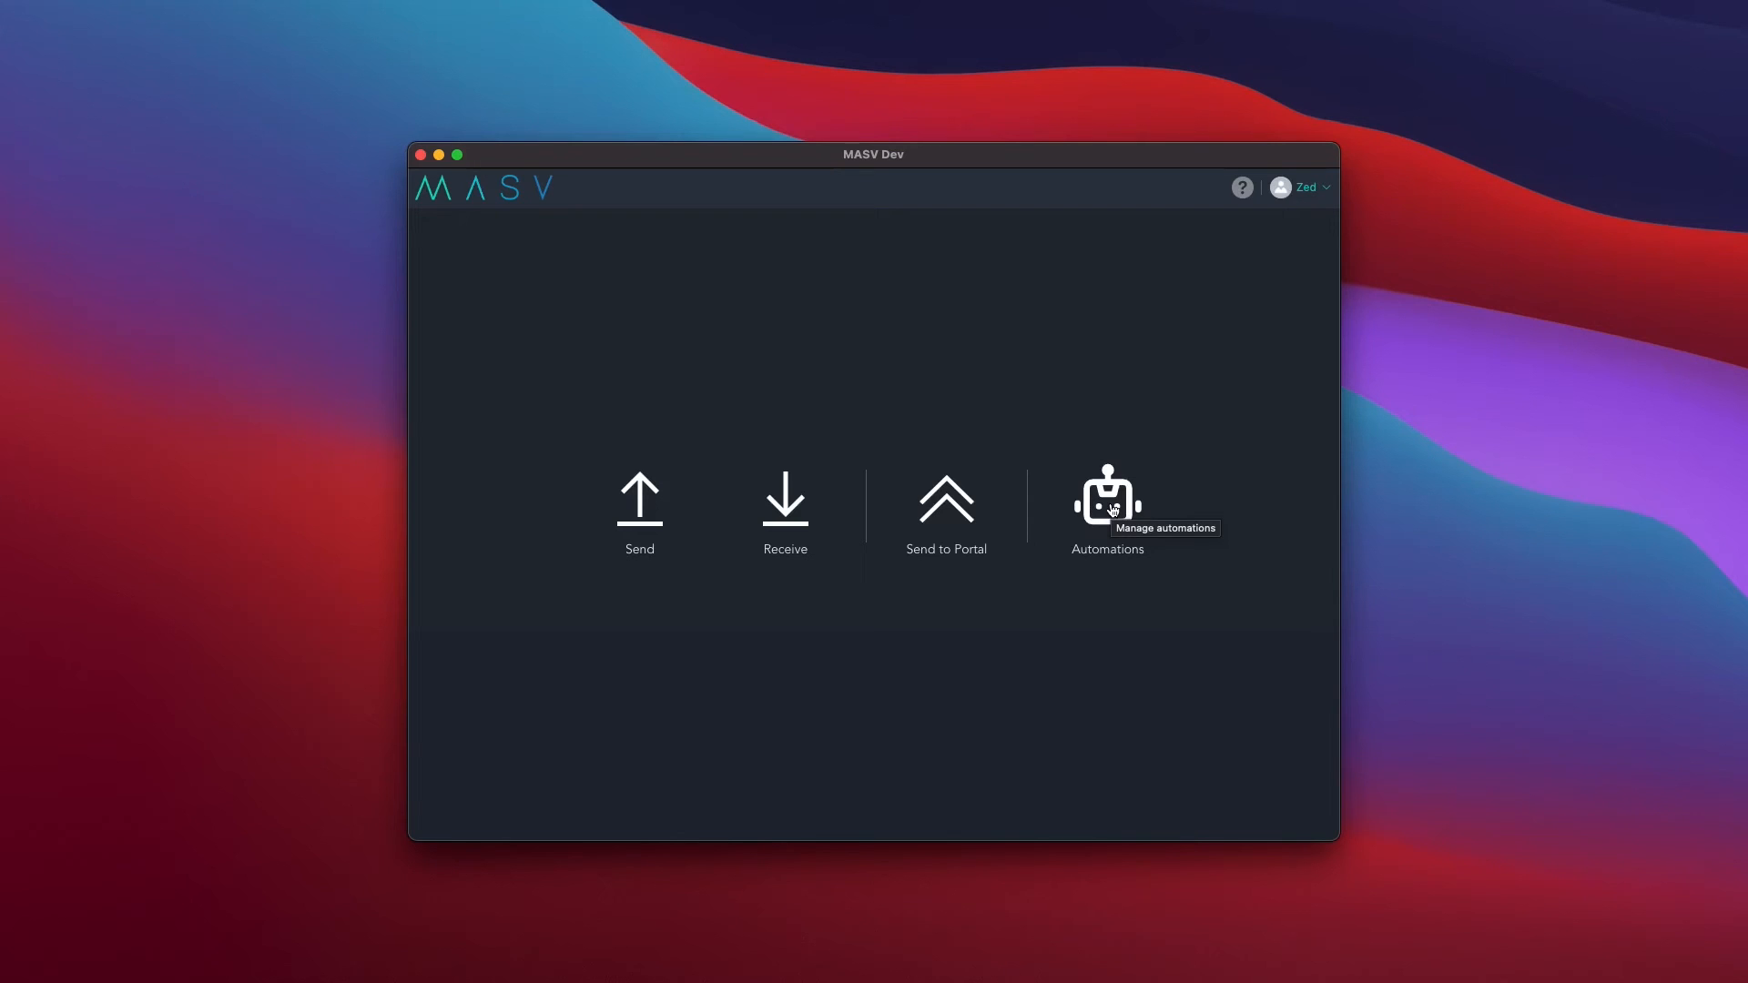
mouse_move(1147, 448)
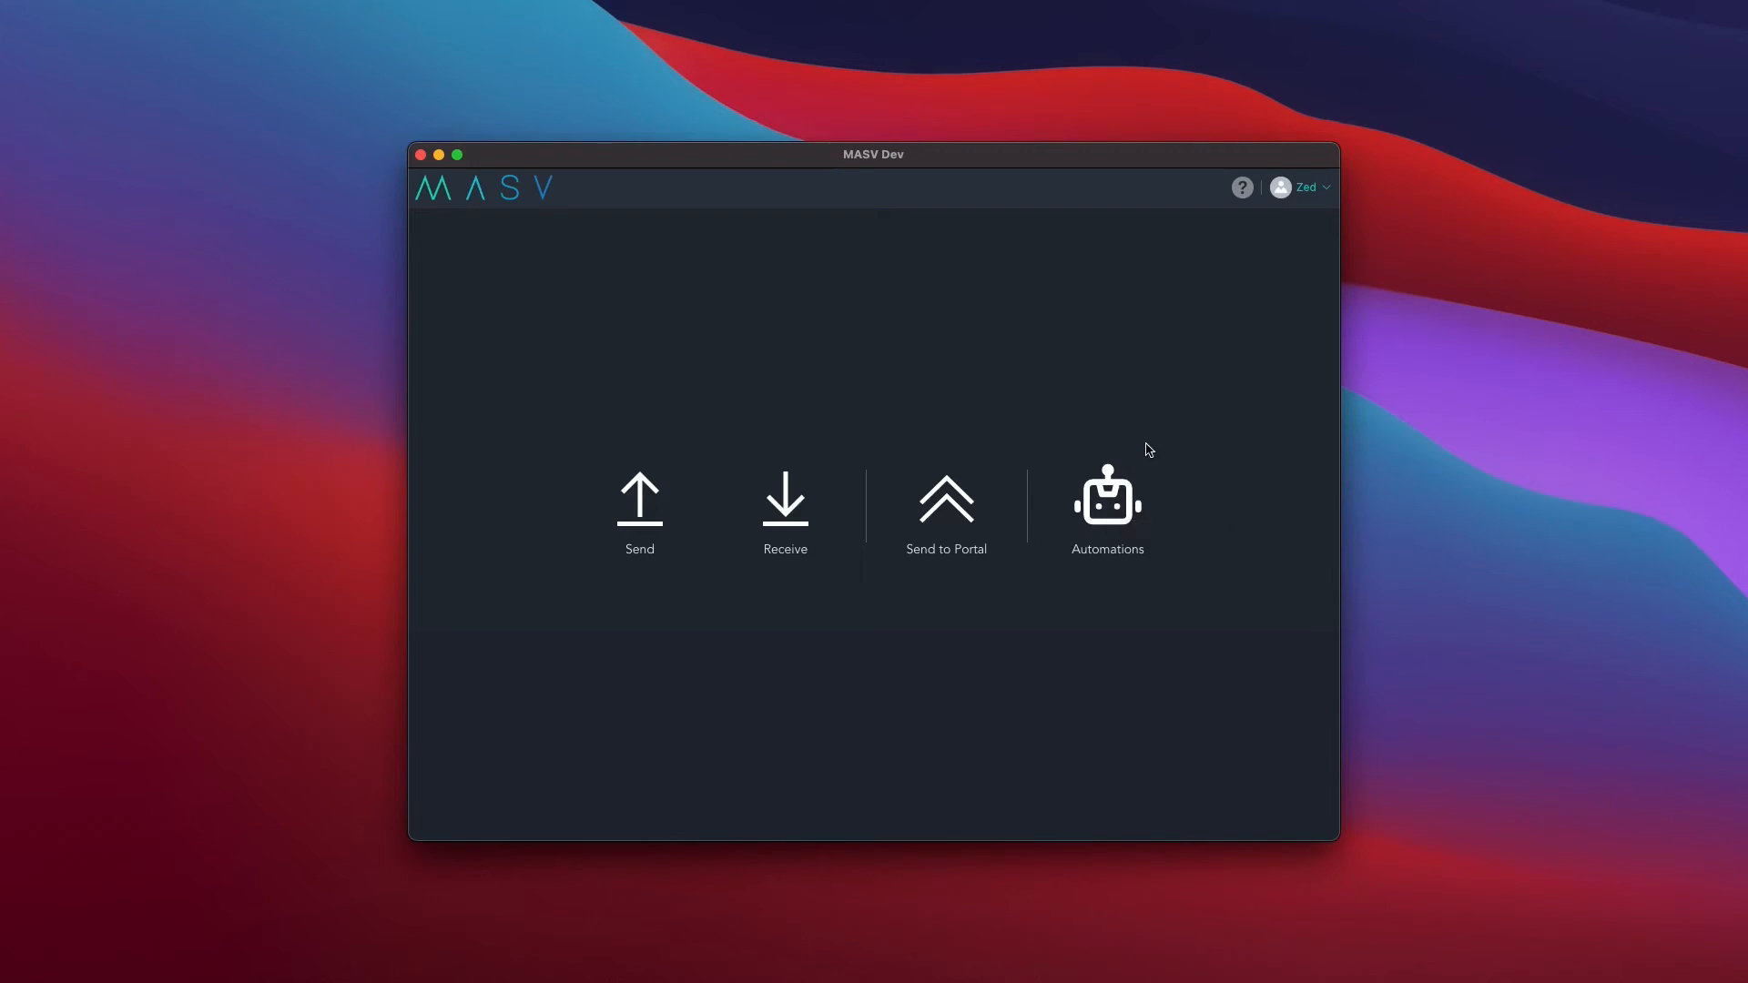
mouse_move(1136, 463)
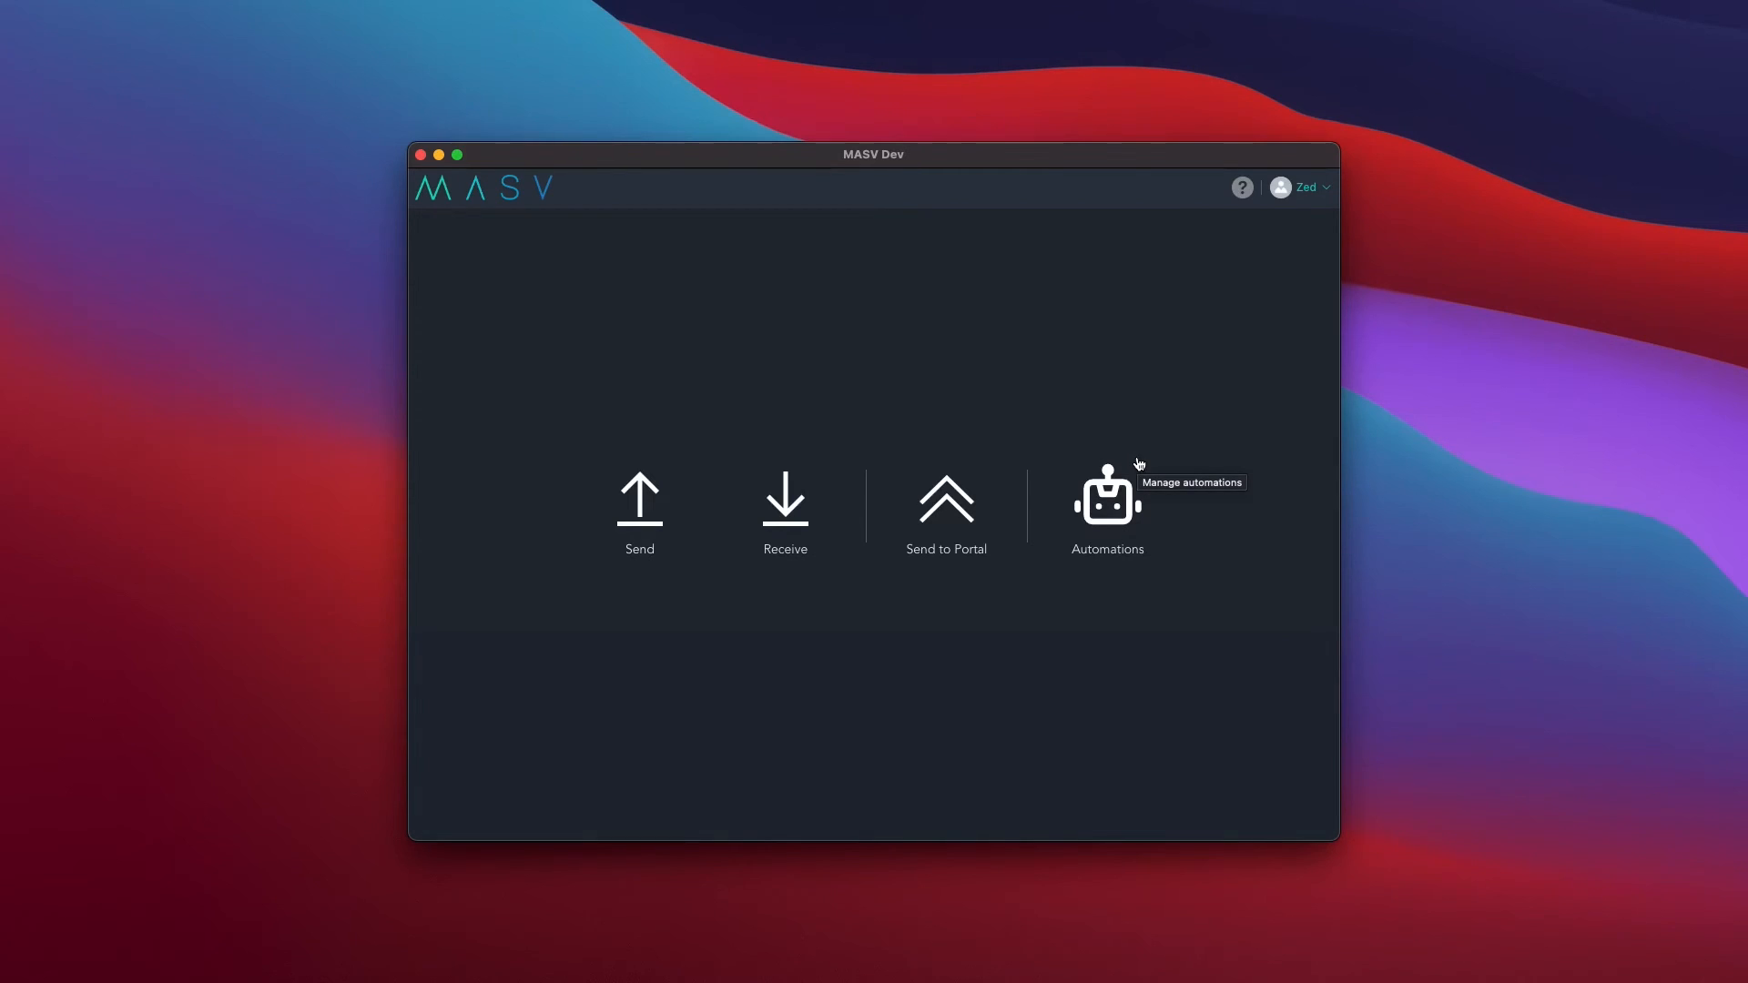
mouse_move(1135, 465)
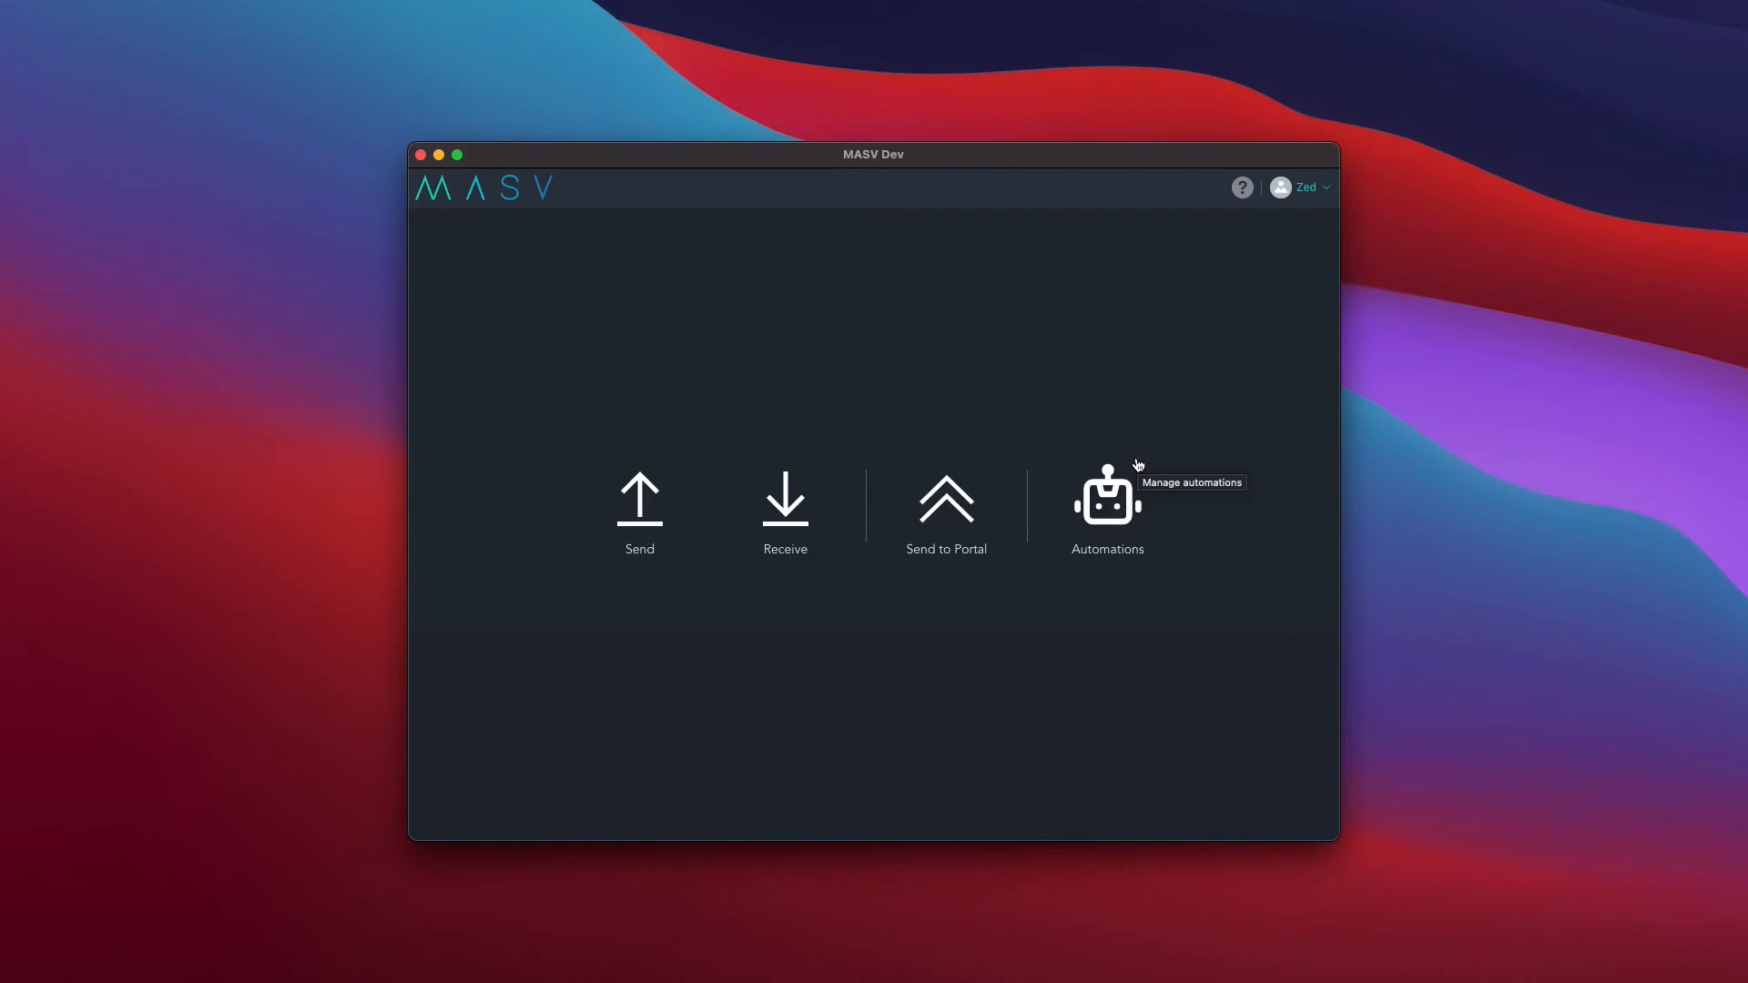
mouse_move(1114, 501)
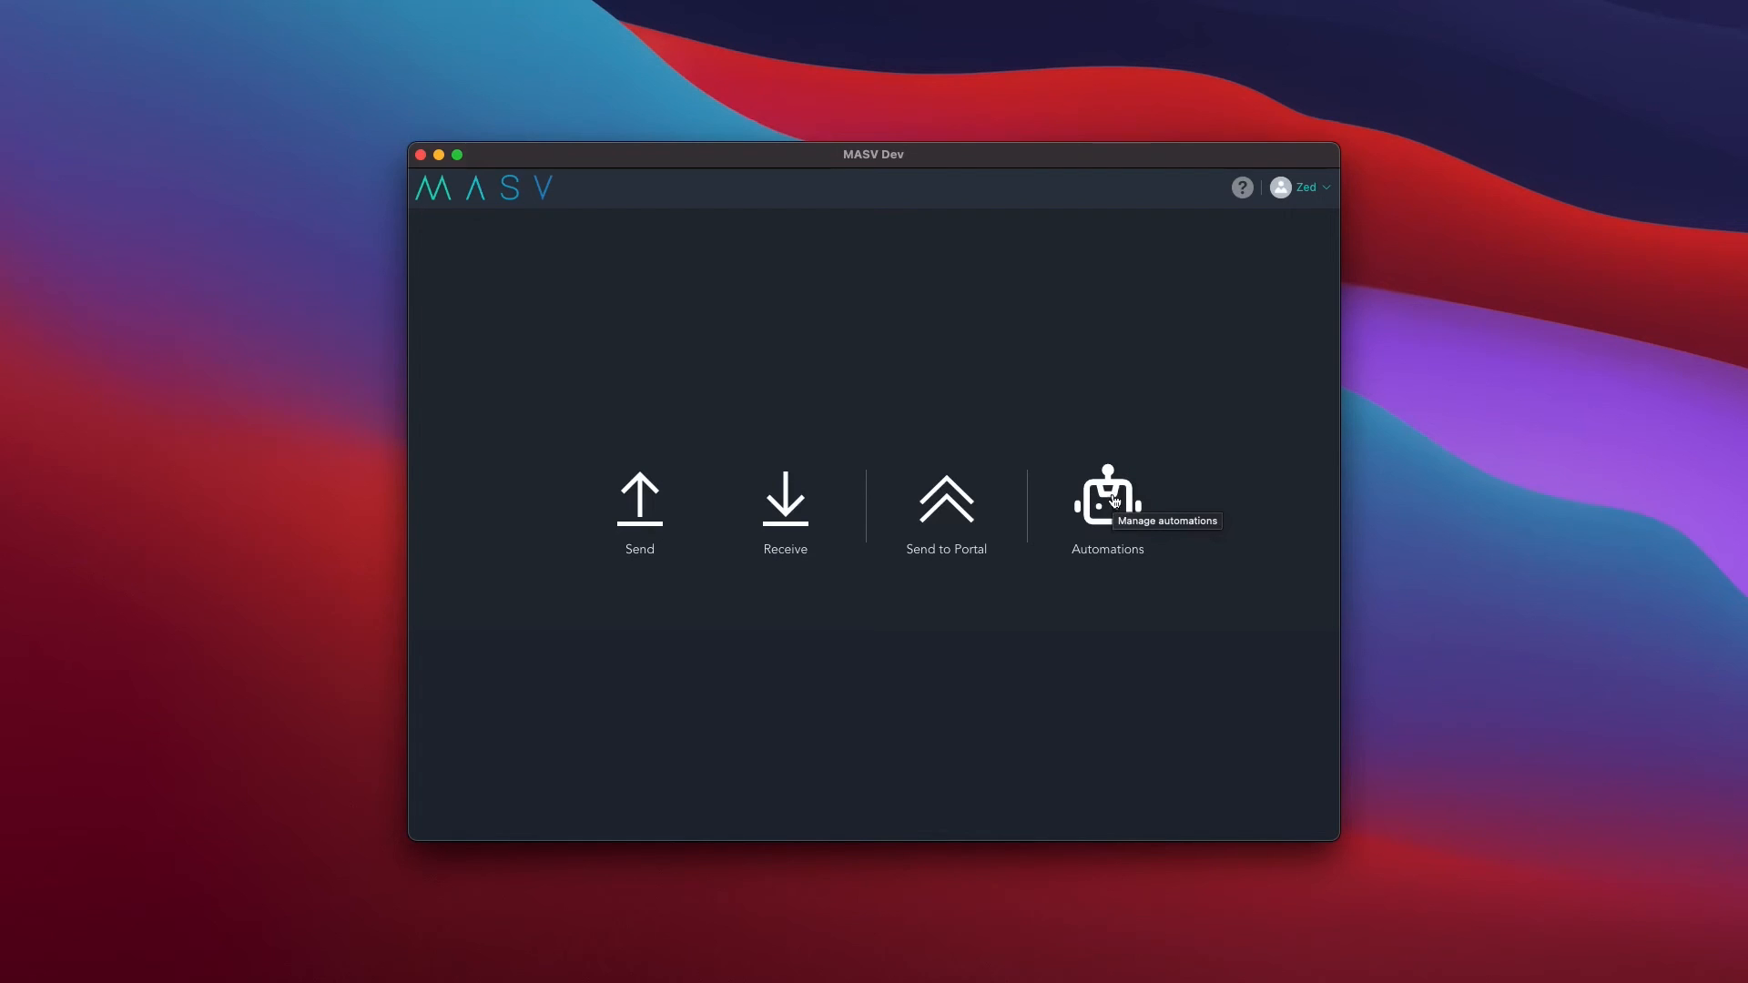
Step: Start a Send to Portal automation named 'Youtube Secret Project' with subdomain youtubesecret
click(1106, 496)
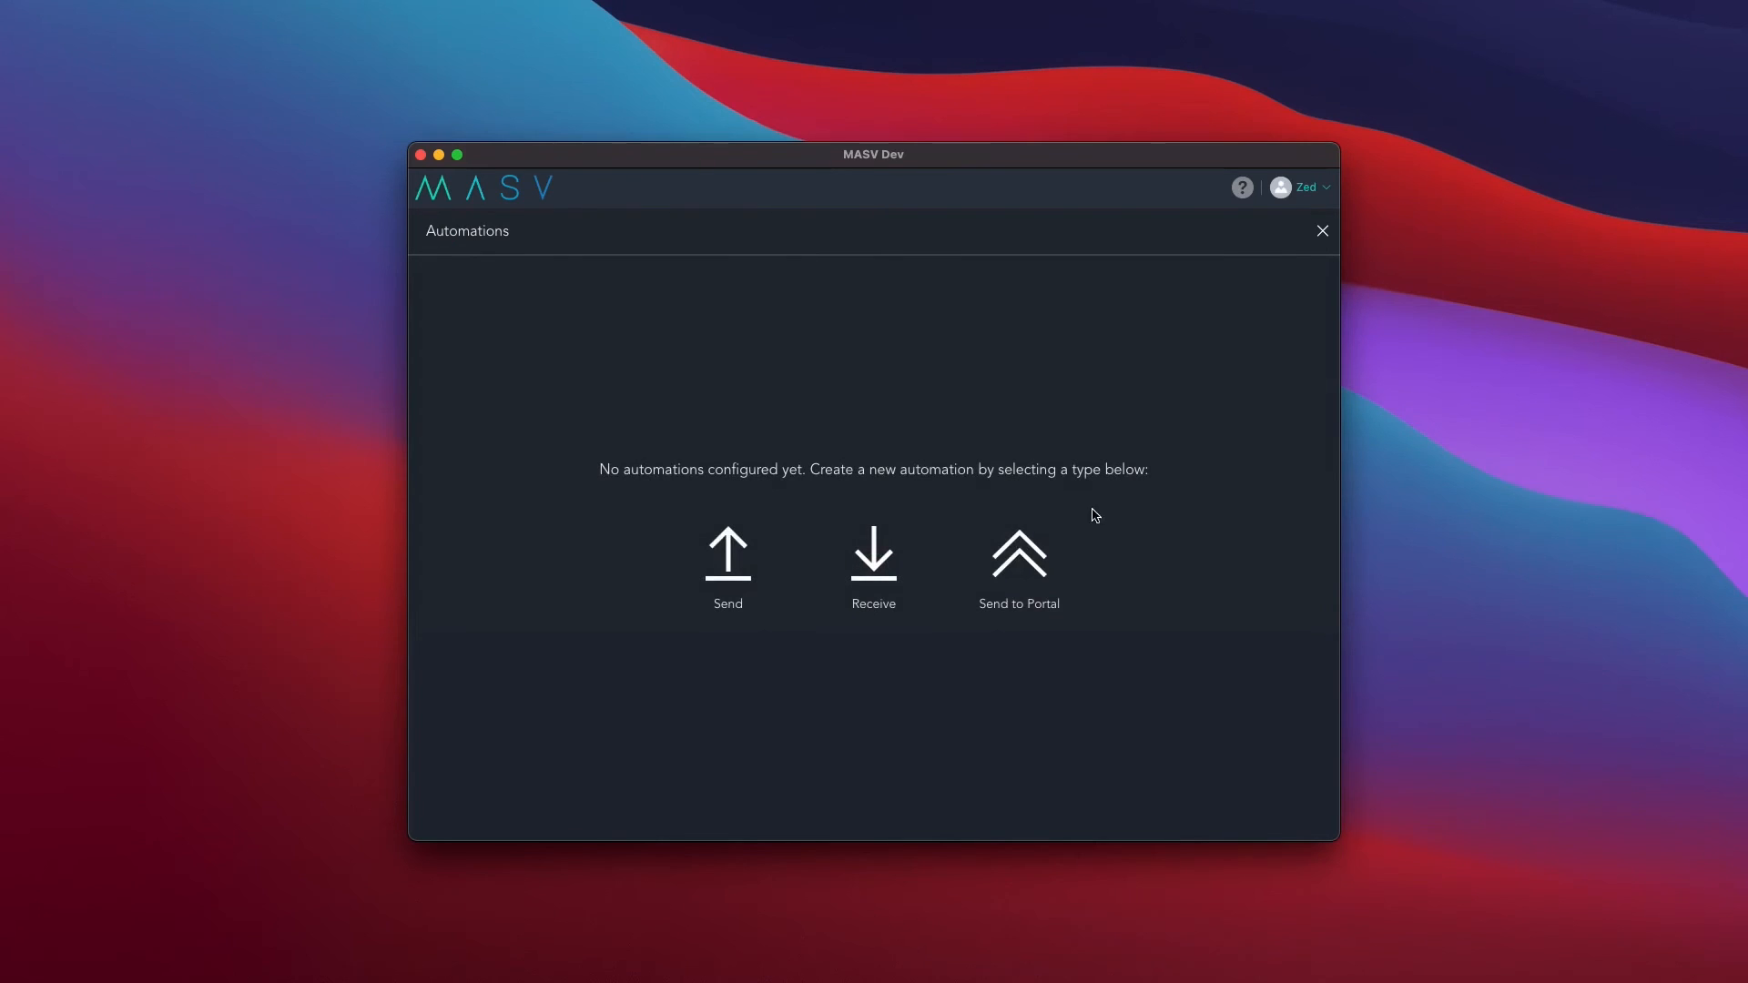
click(1016, 566)
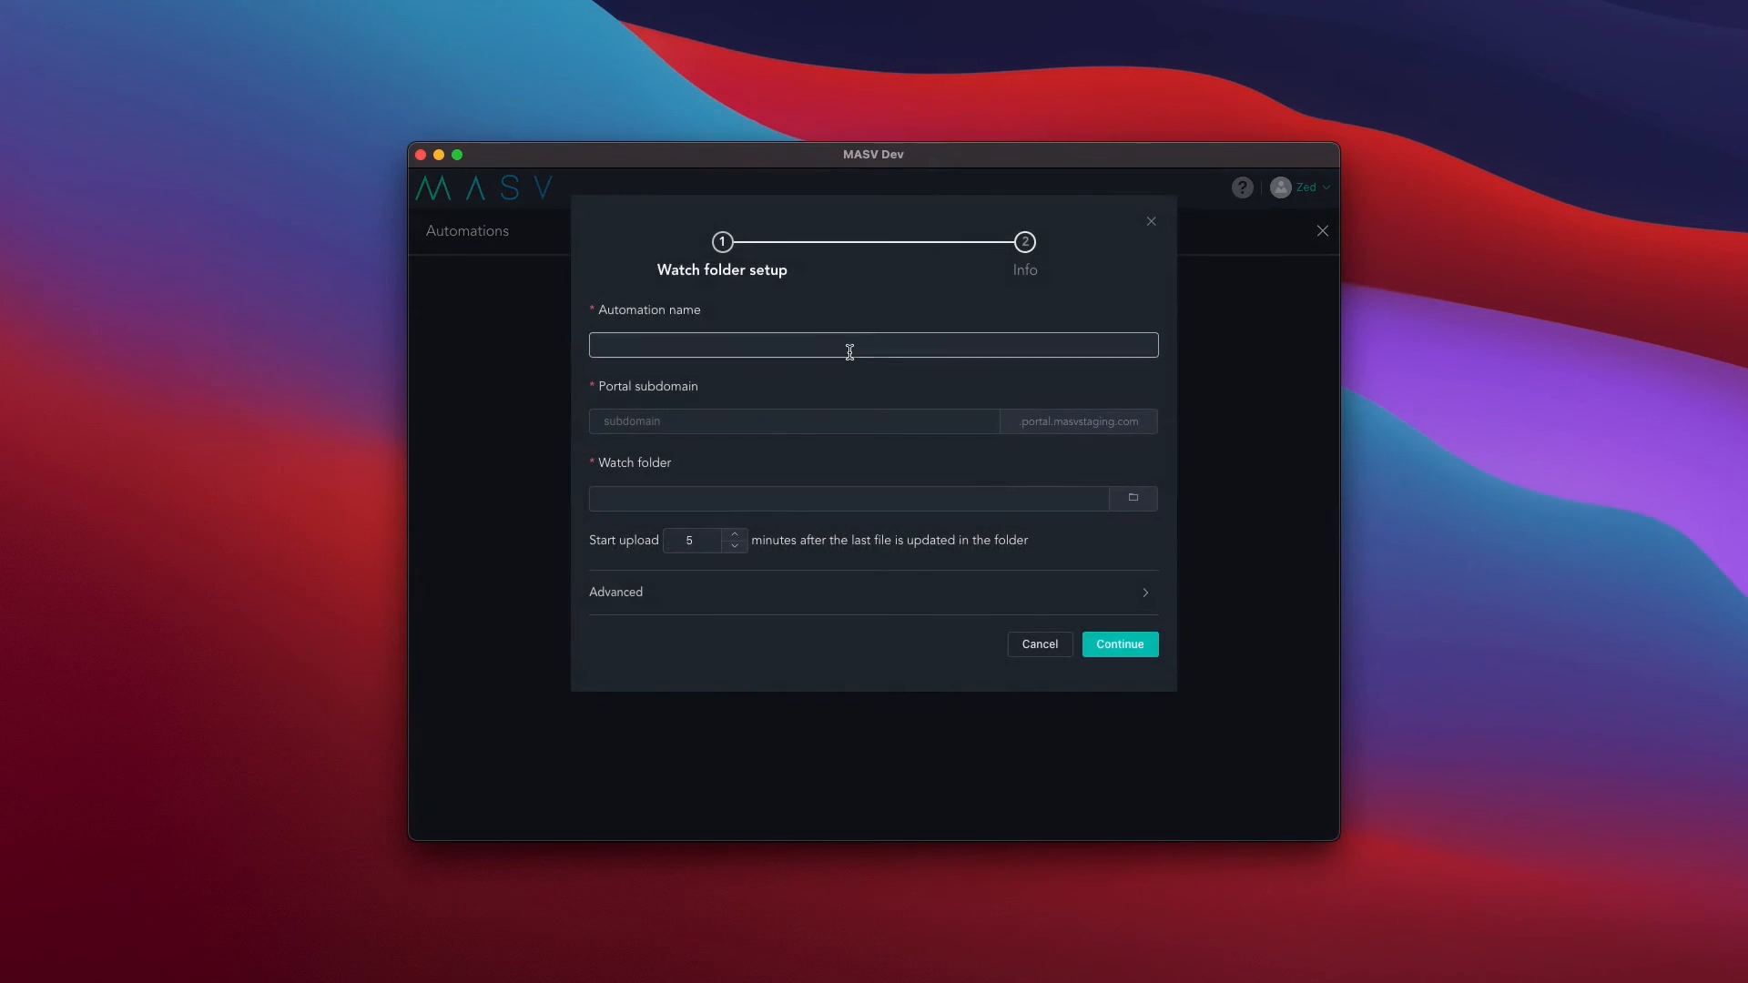
click(873, 344)
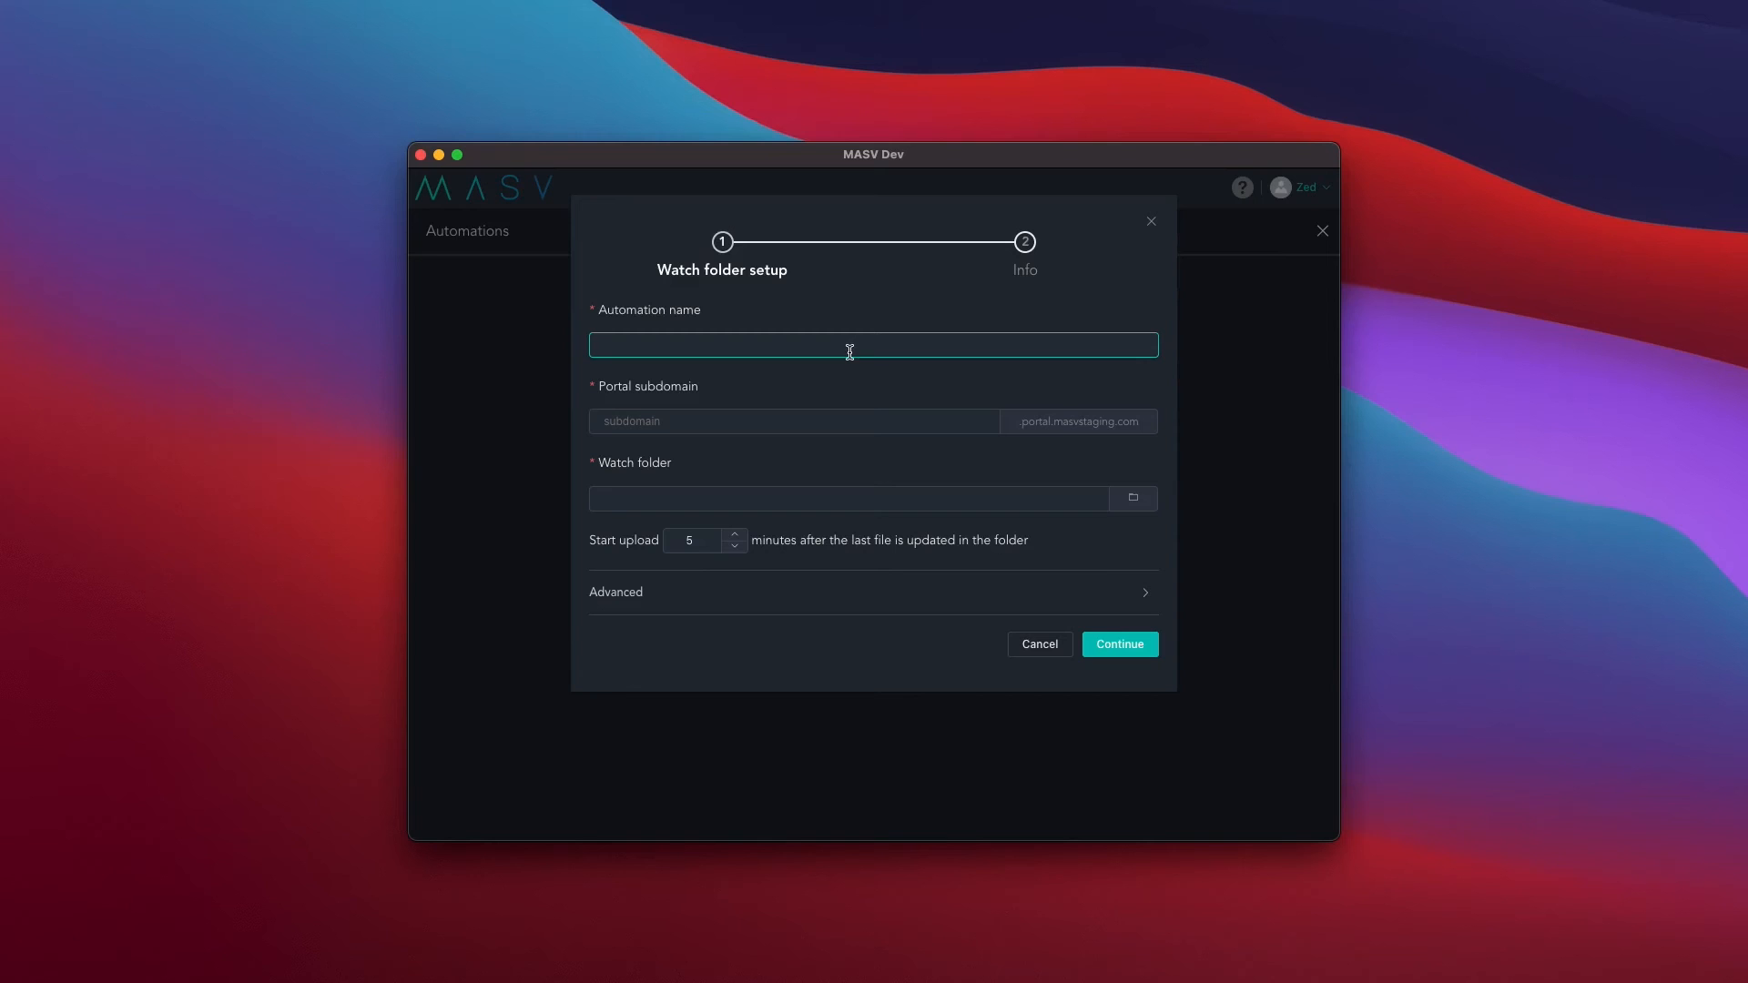
text(Youtube Seq)
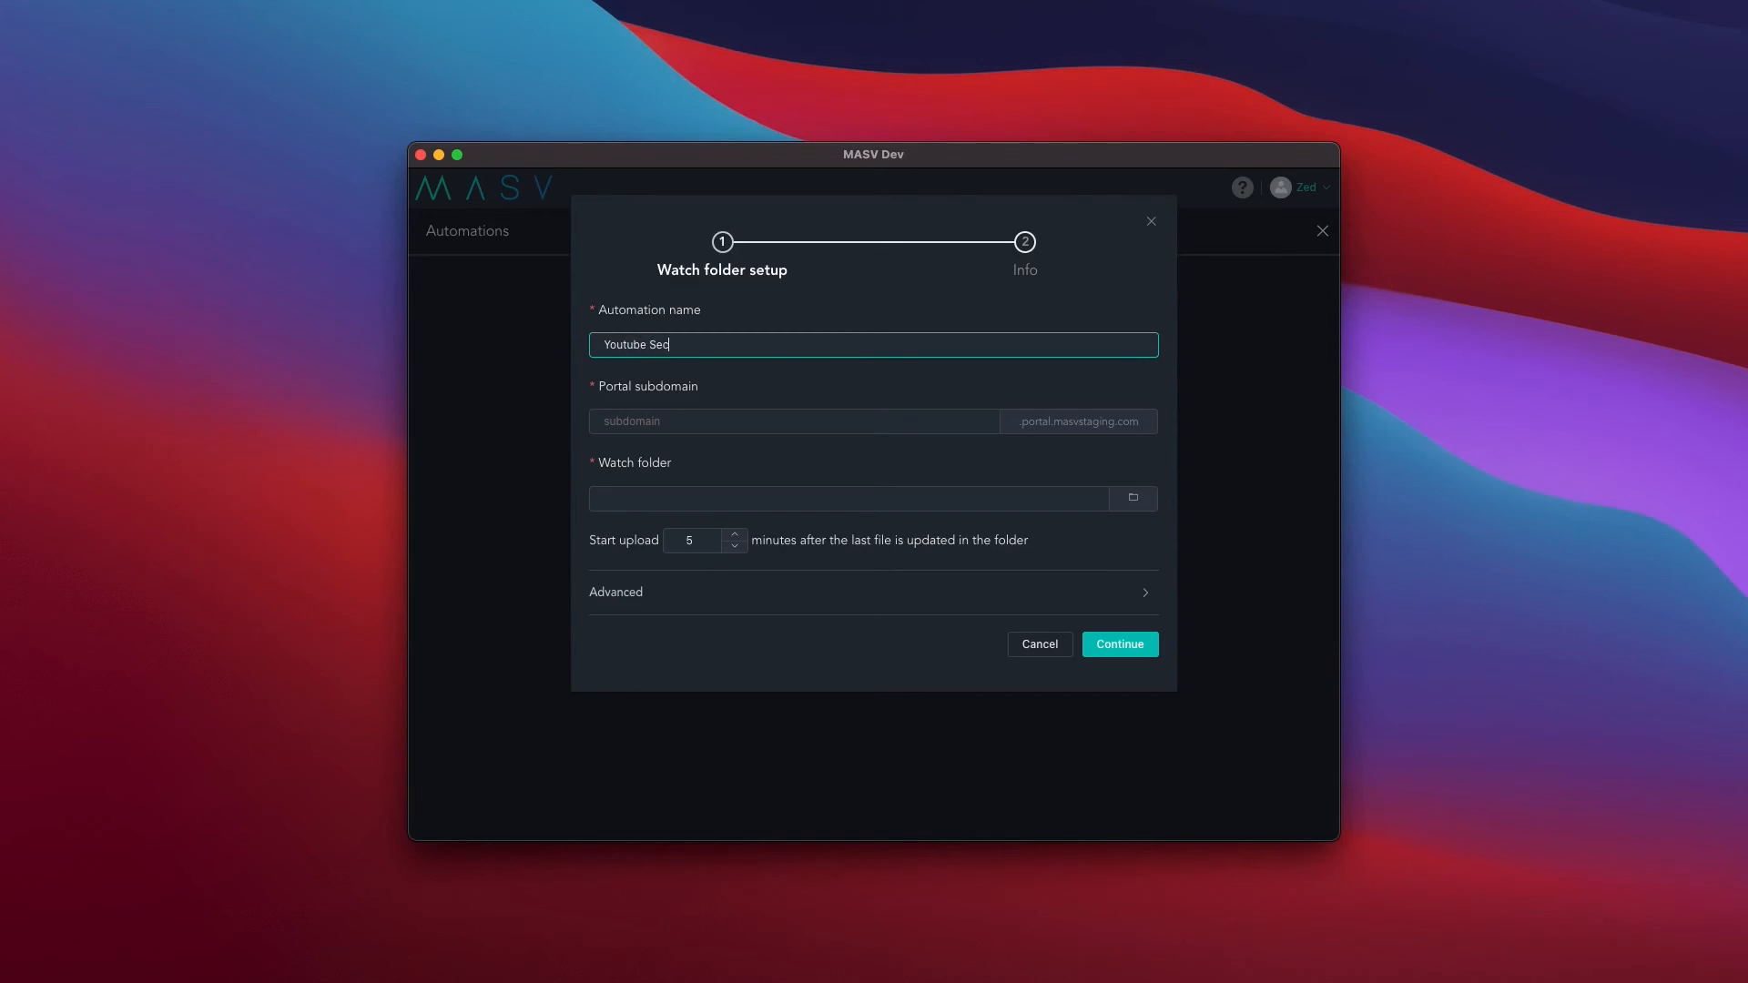
text(ret Project)
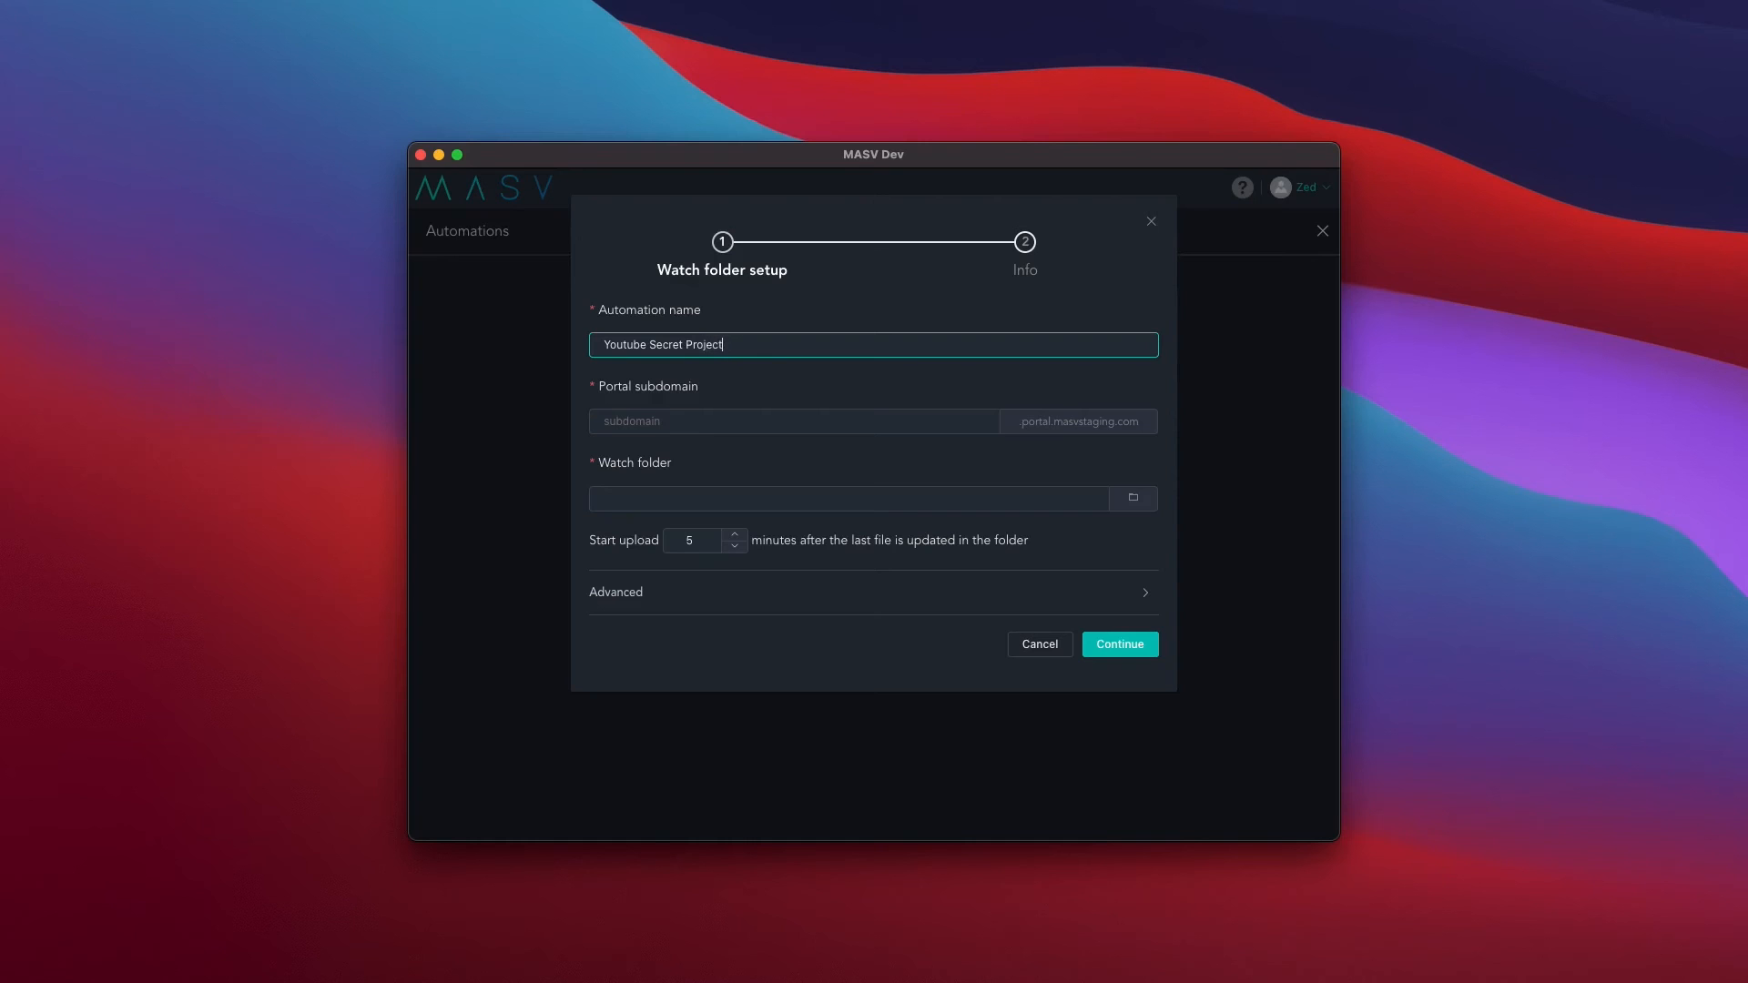
text(https://youtubesecret.portal.masvstaging.com)
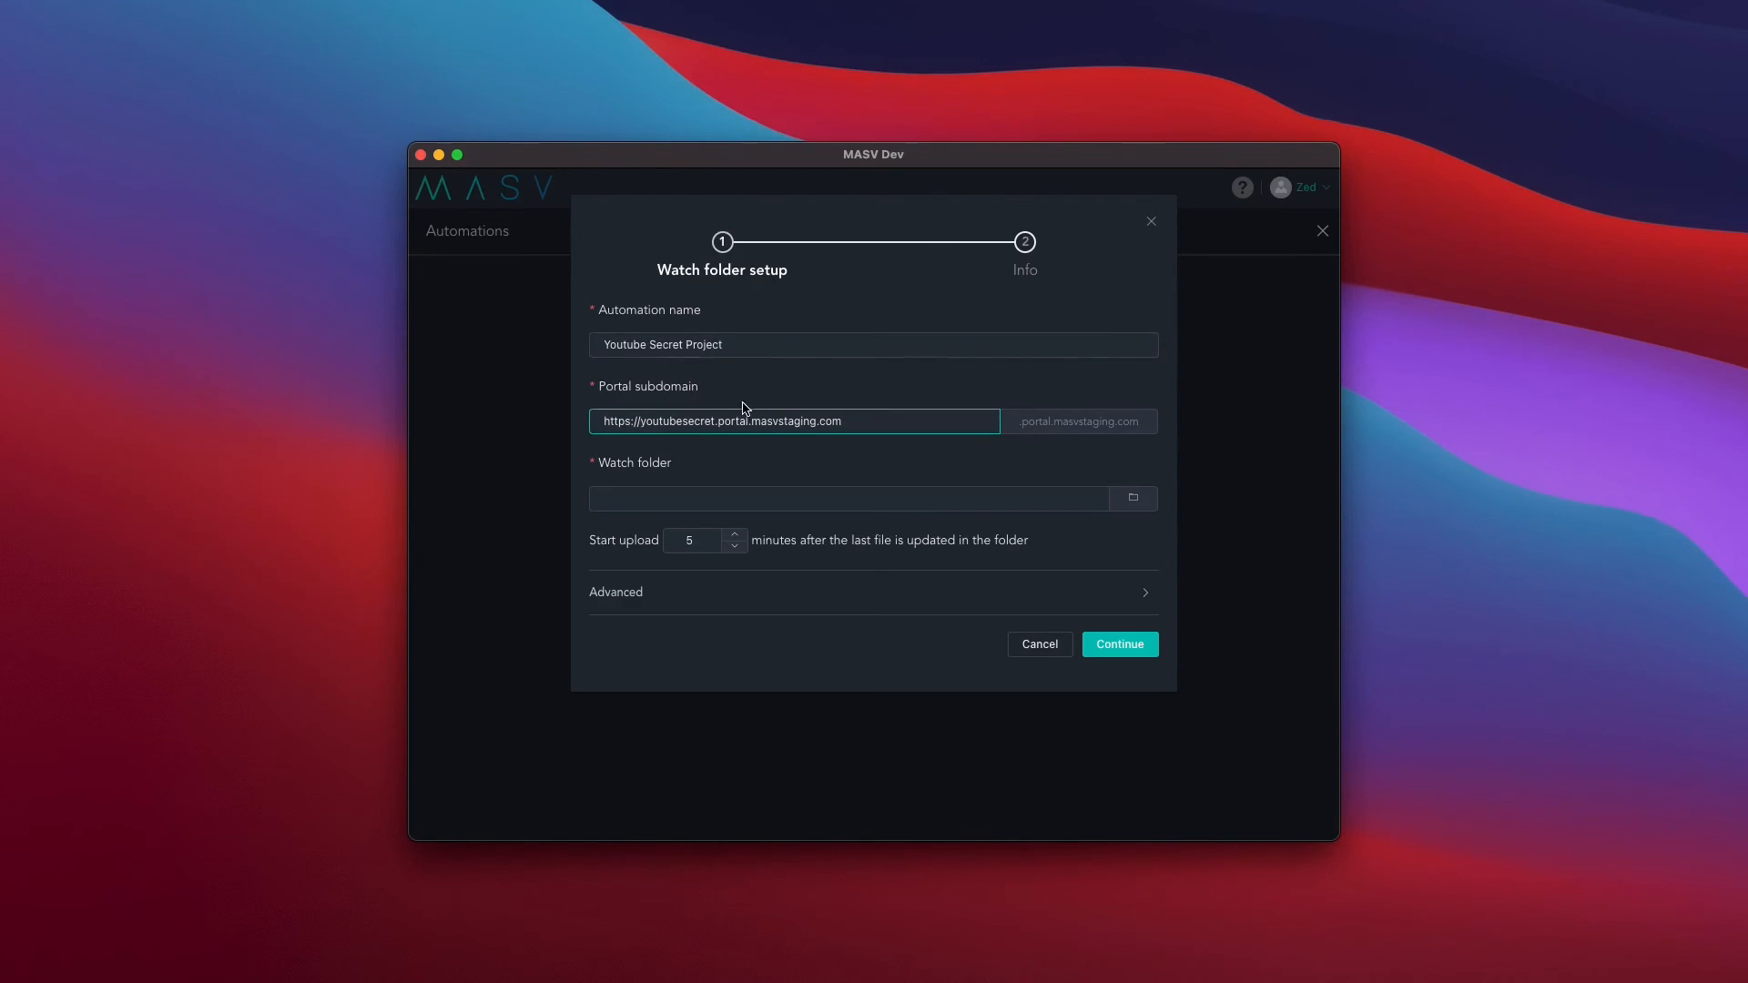
key(Backspace)
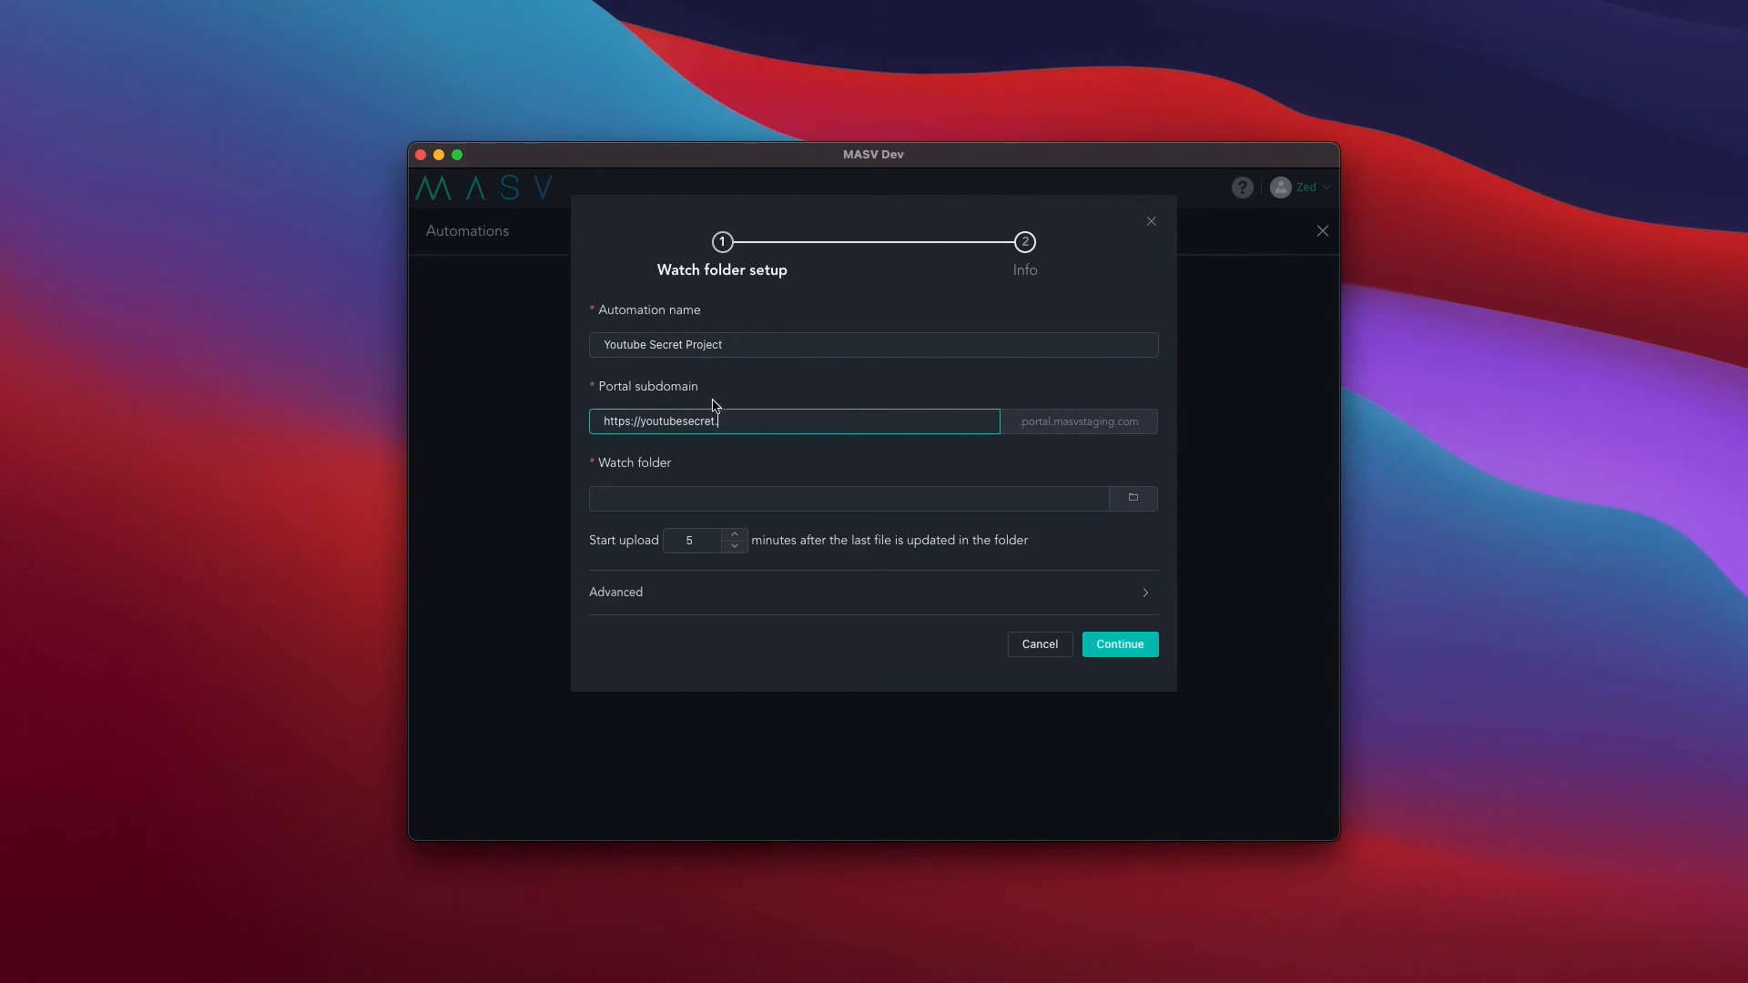
double_click(619, 420)
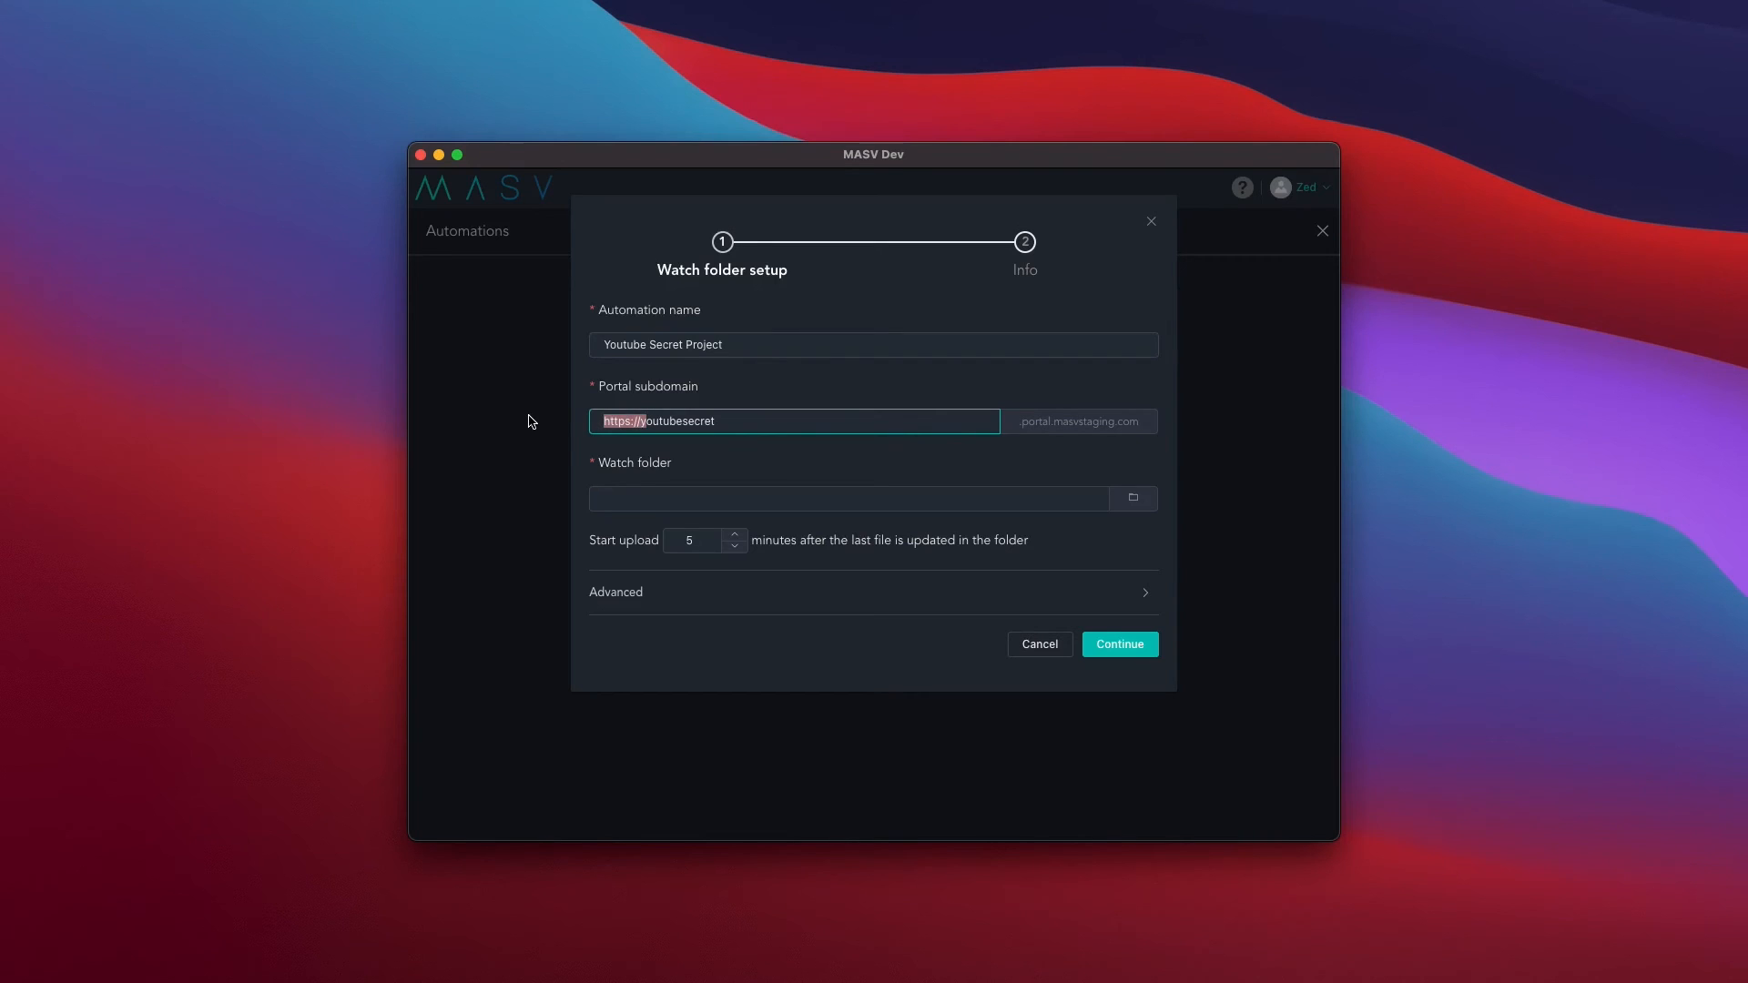
Step: Choose [Complete] Assests as the watch folder and continue to the info step
click(1131, 497)
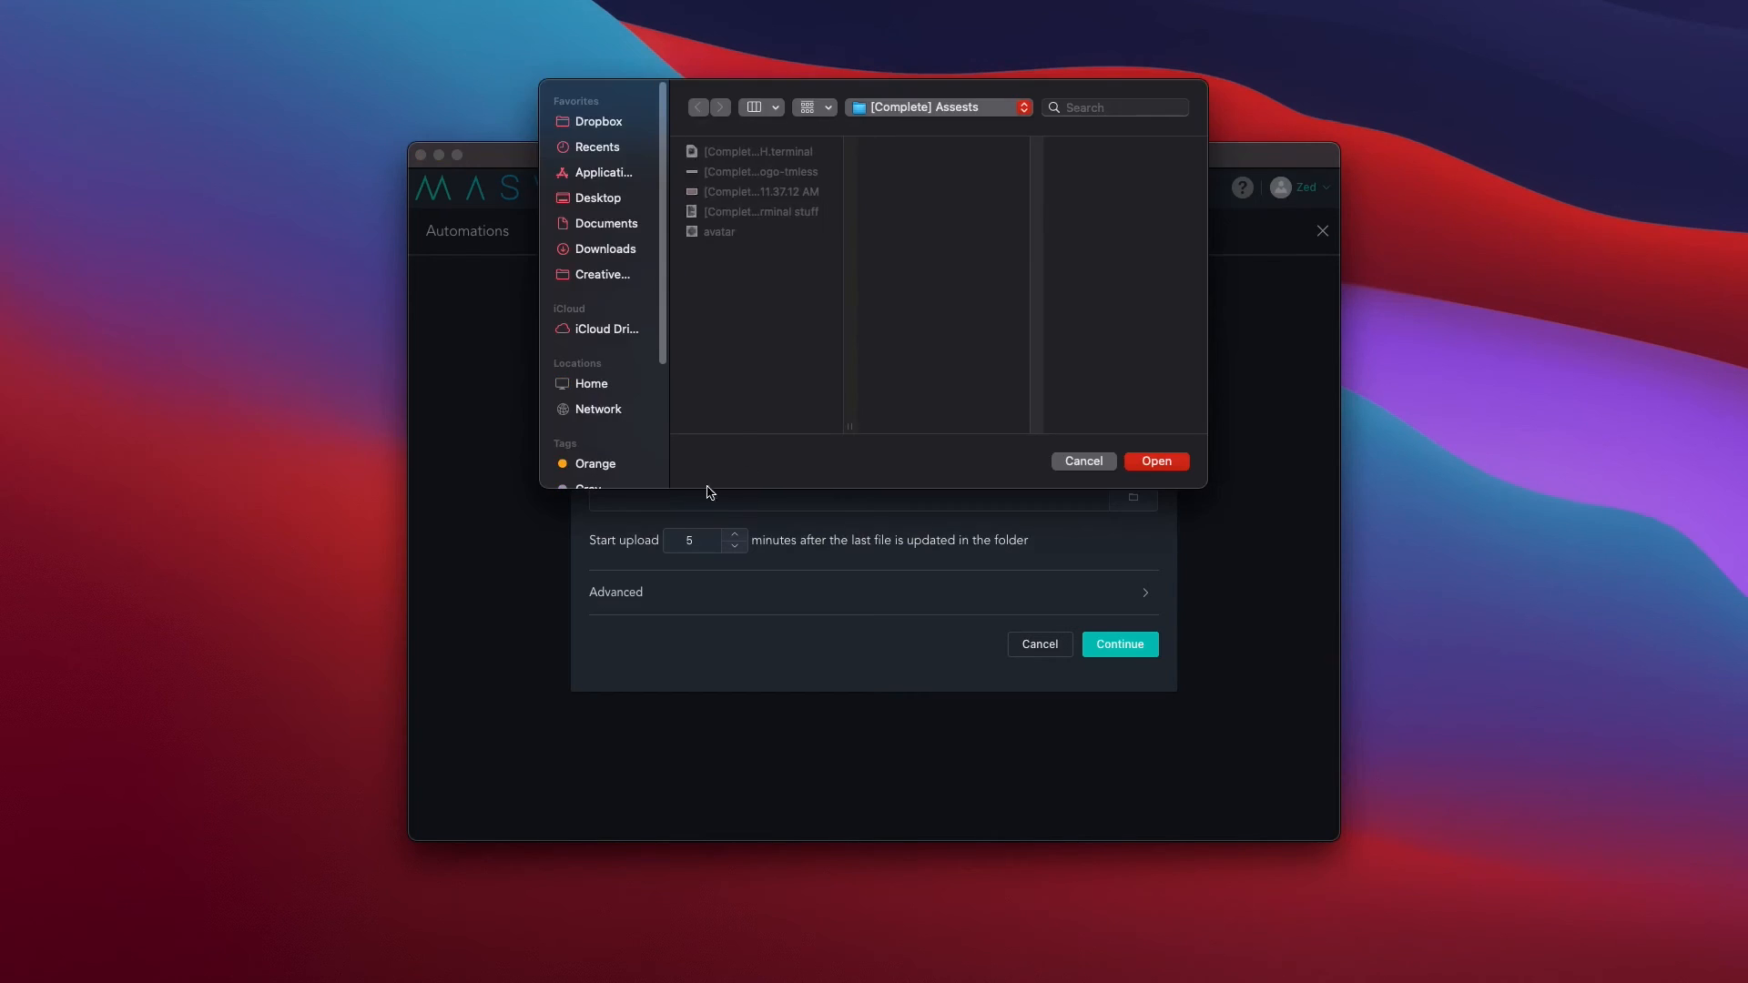
click(1155, 460)
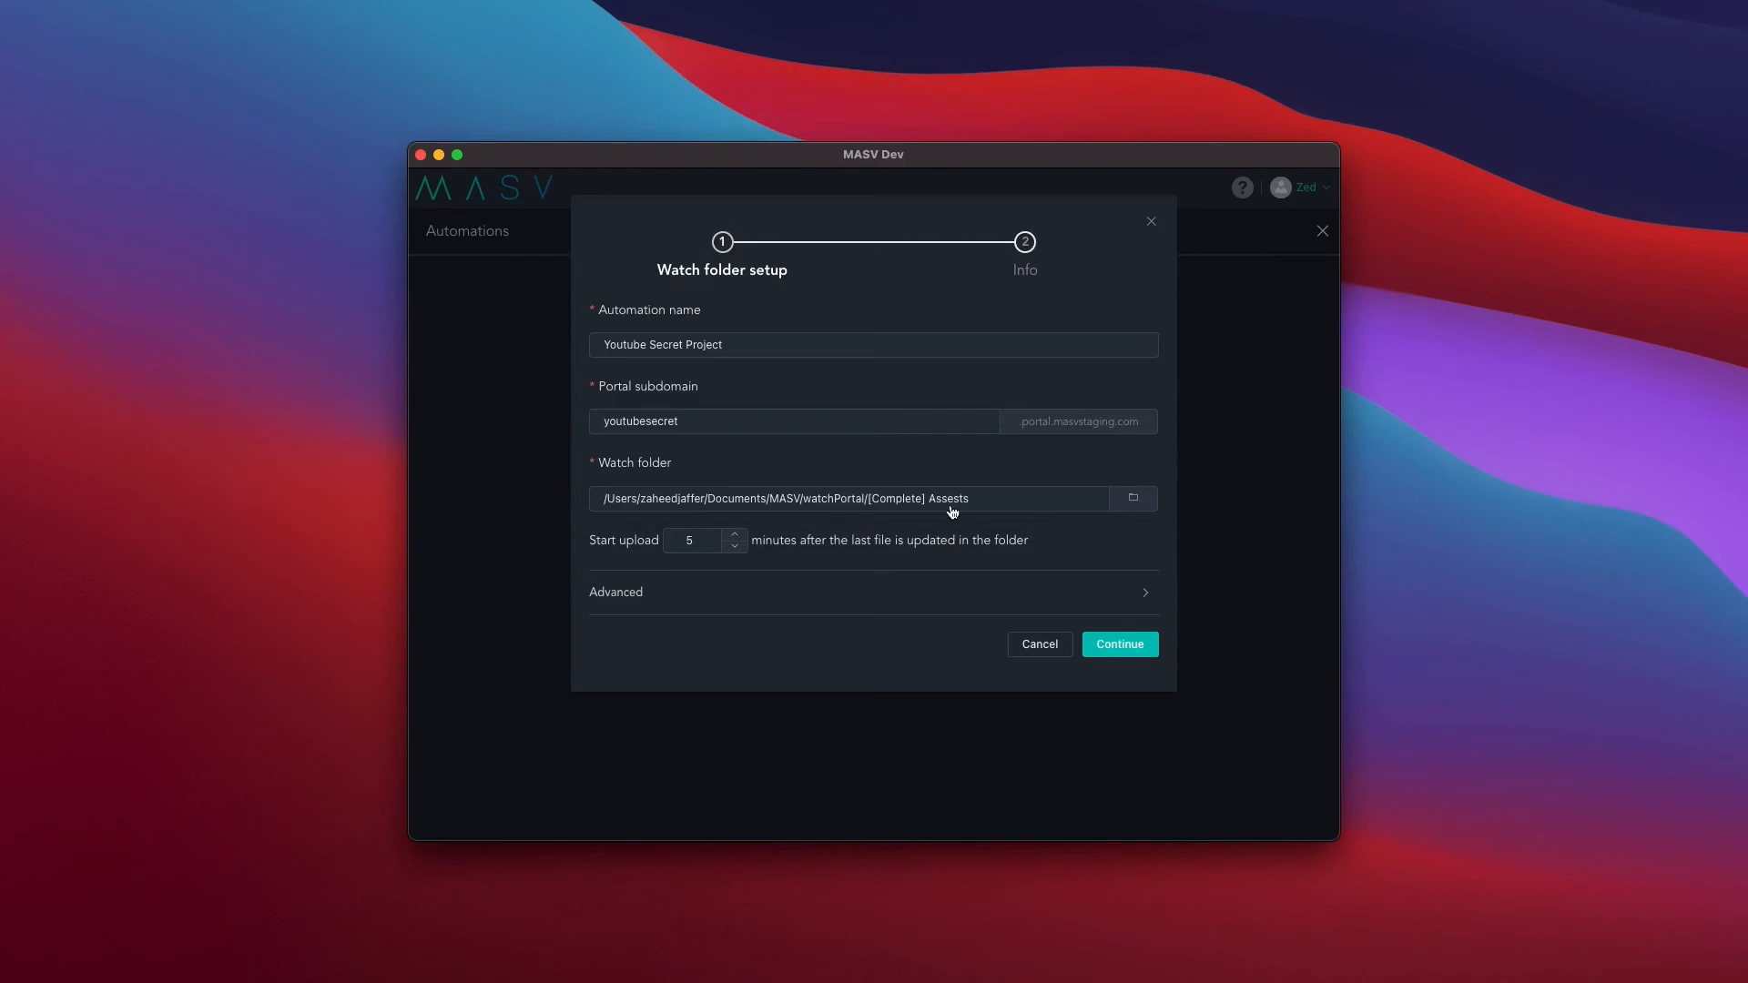
click(616, 591)
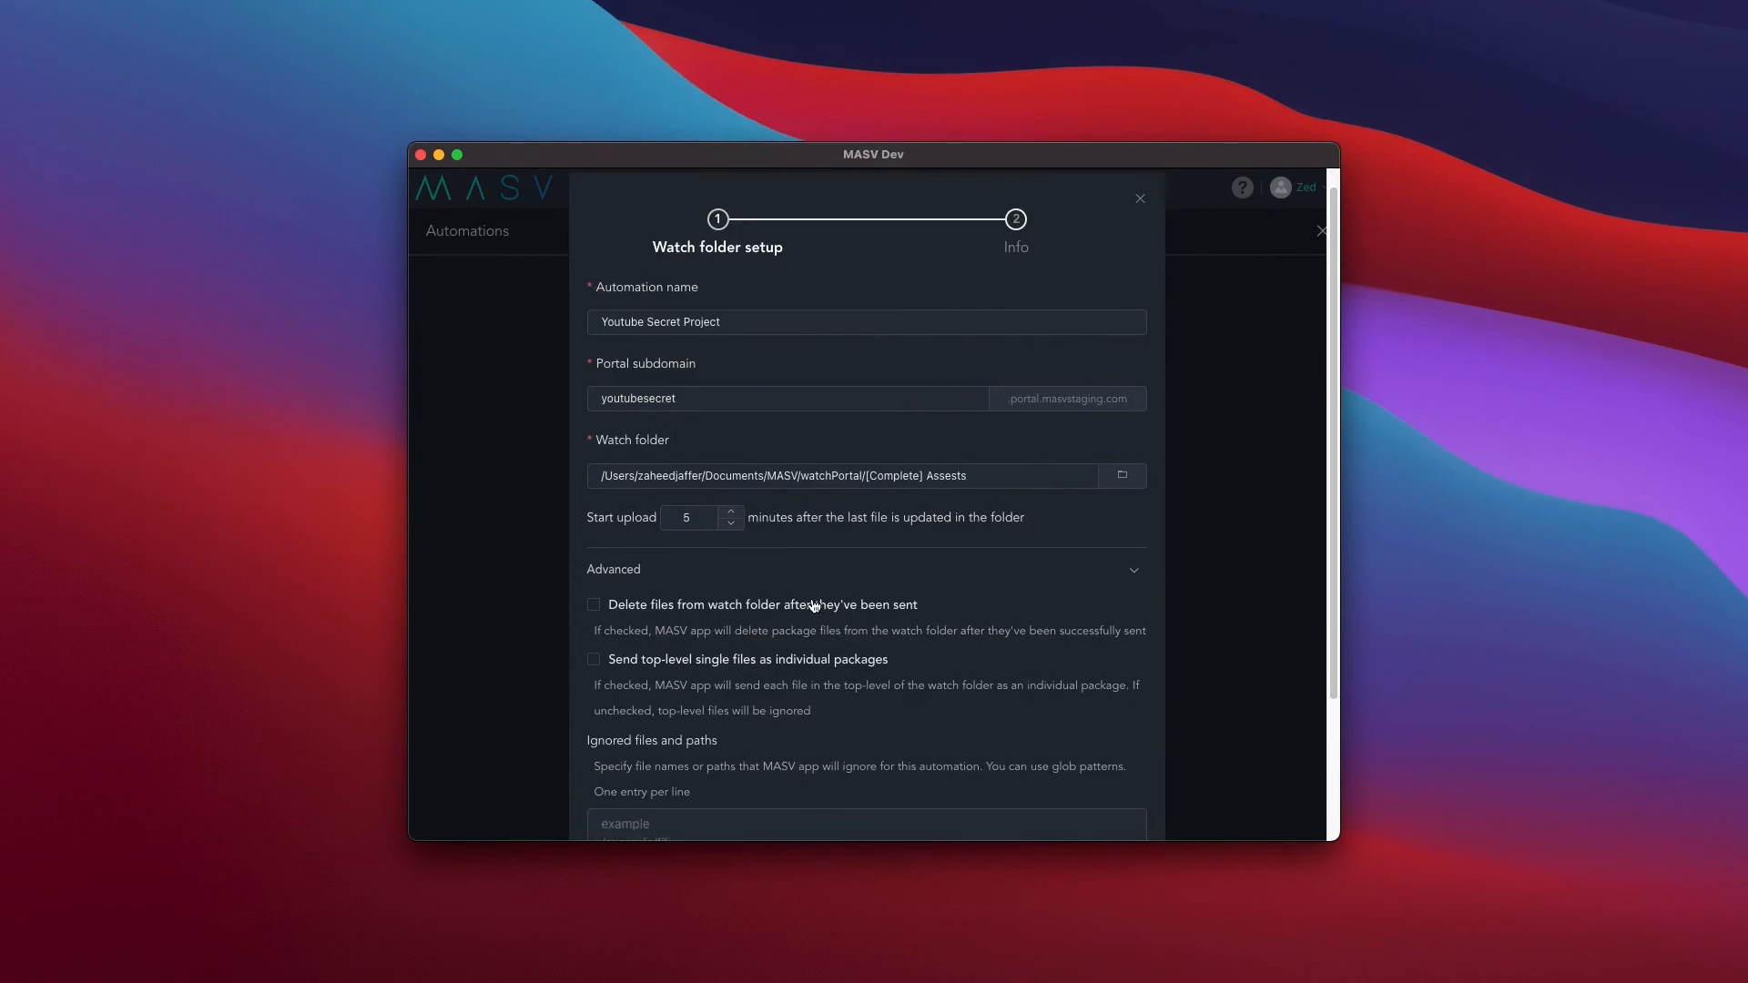
scroll(down, 3)
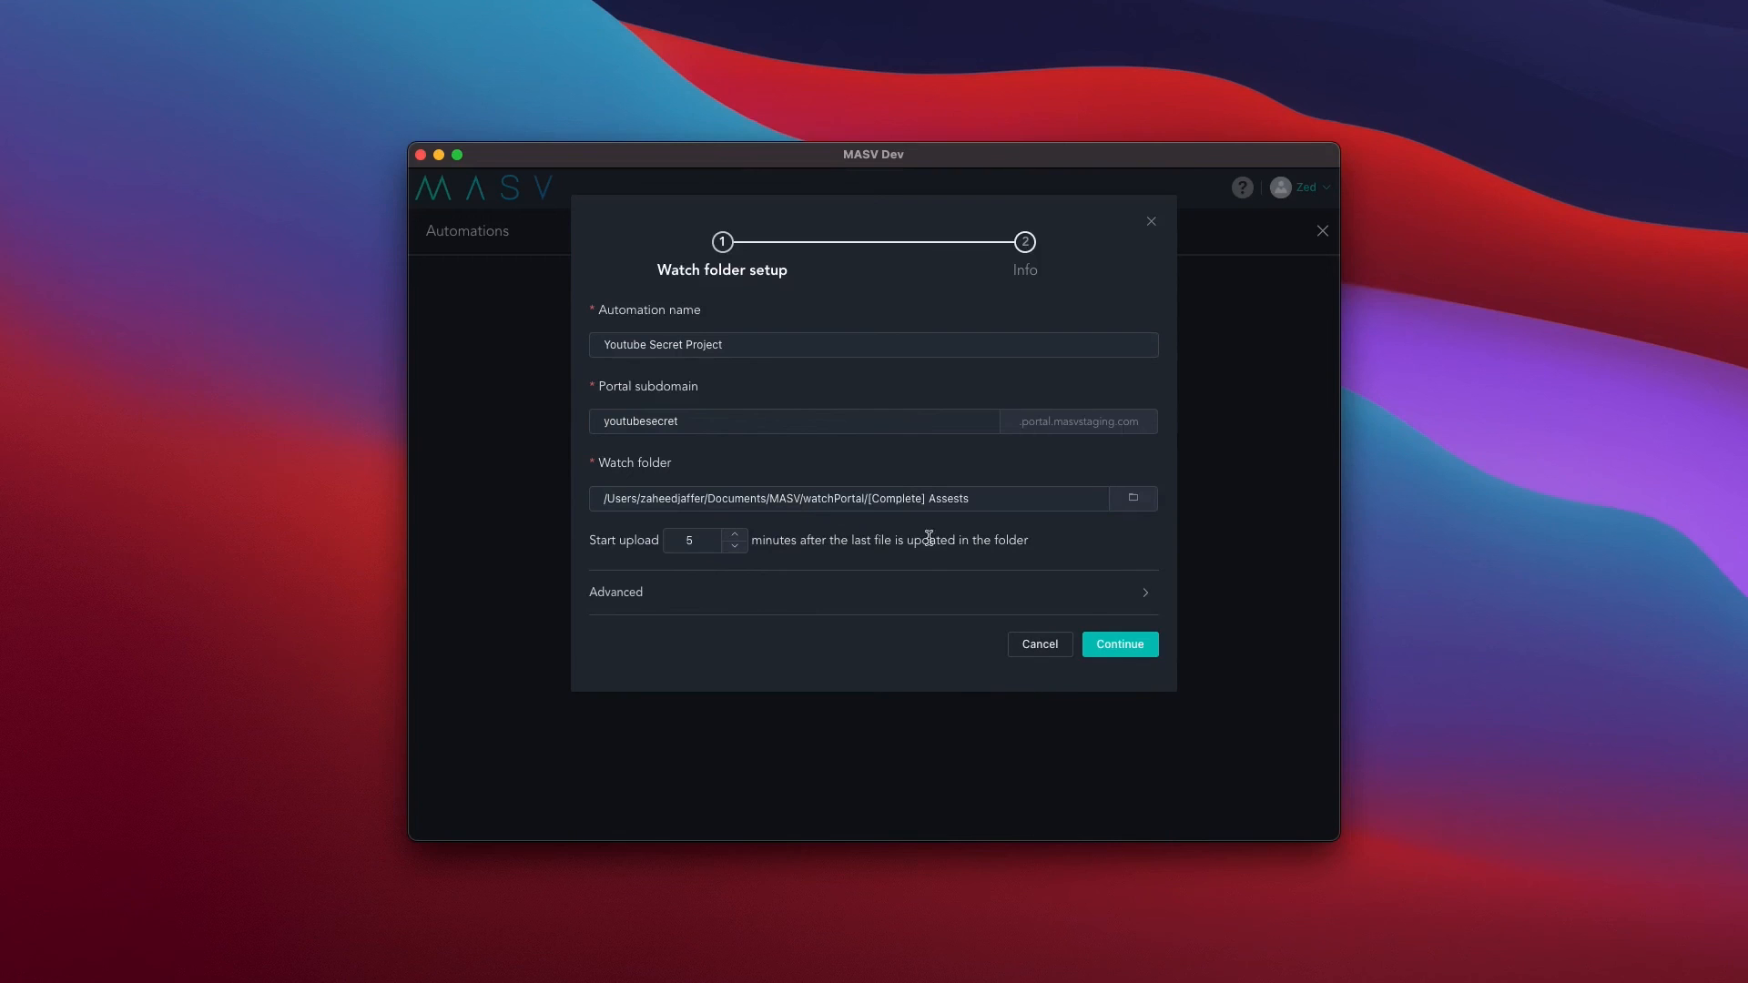
click(1118, 643)
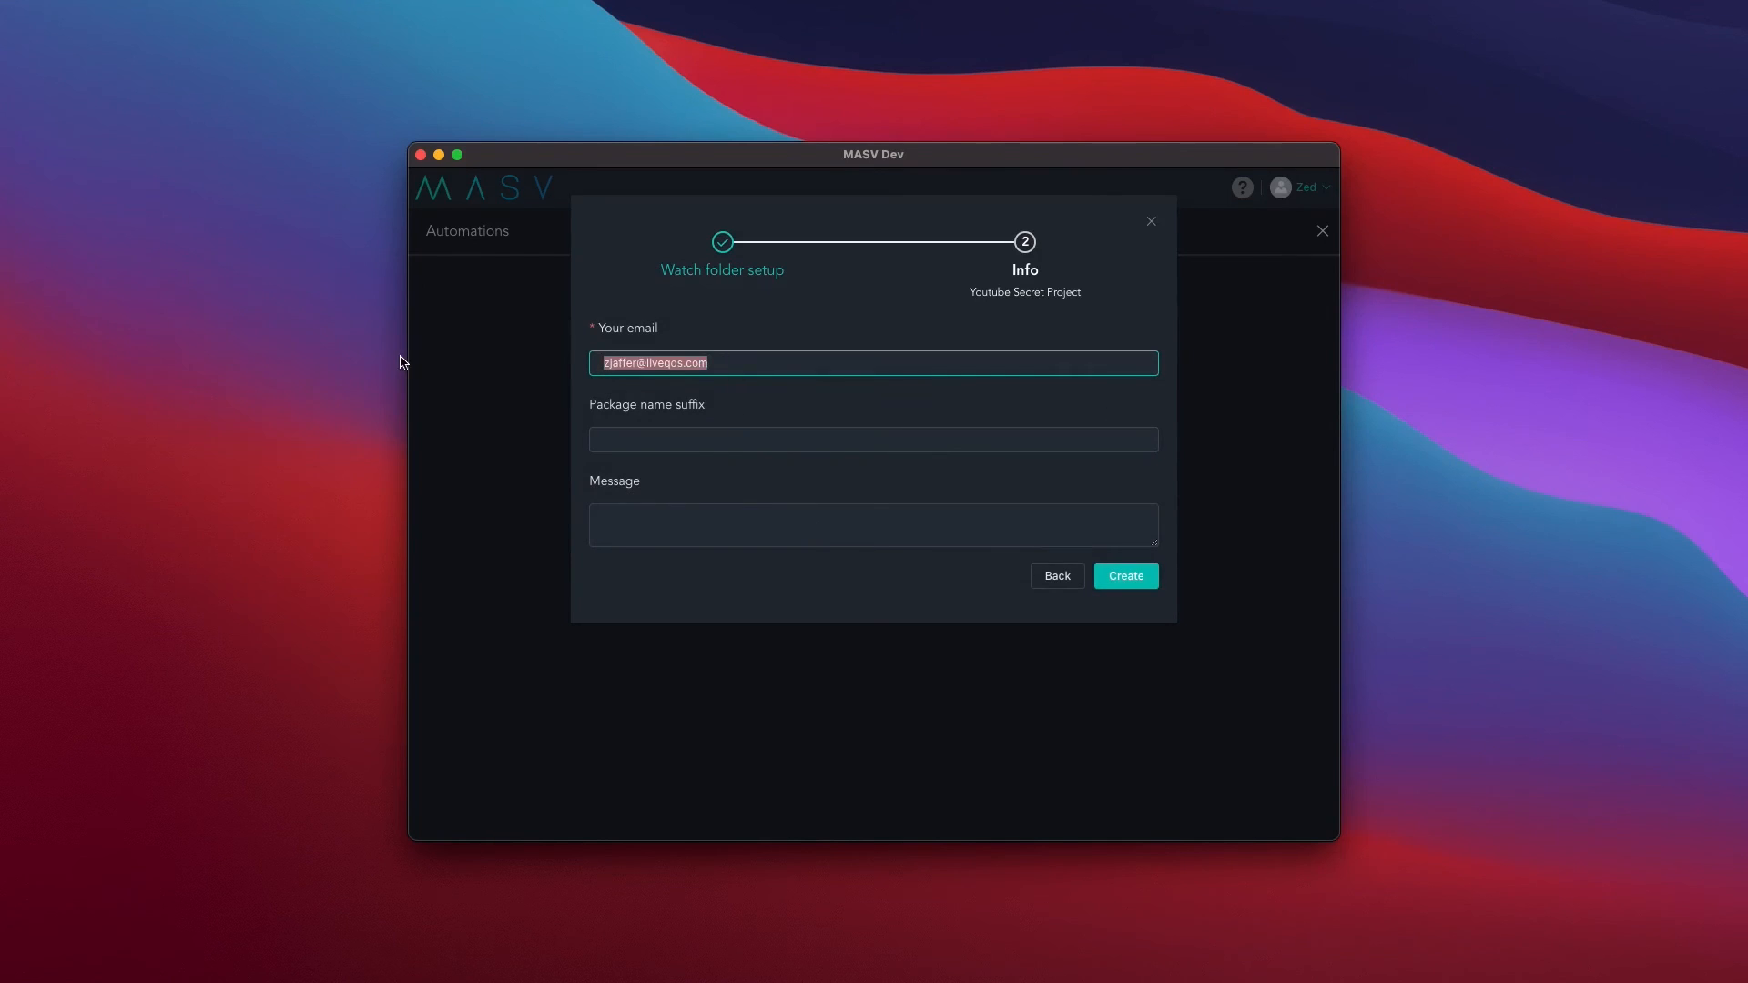
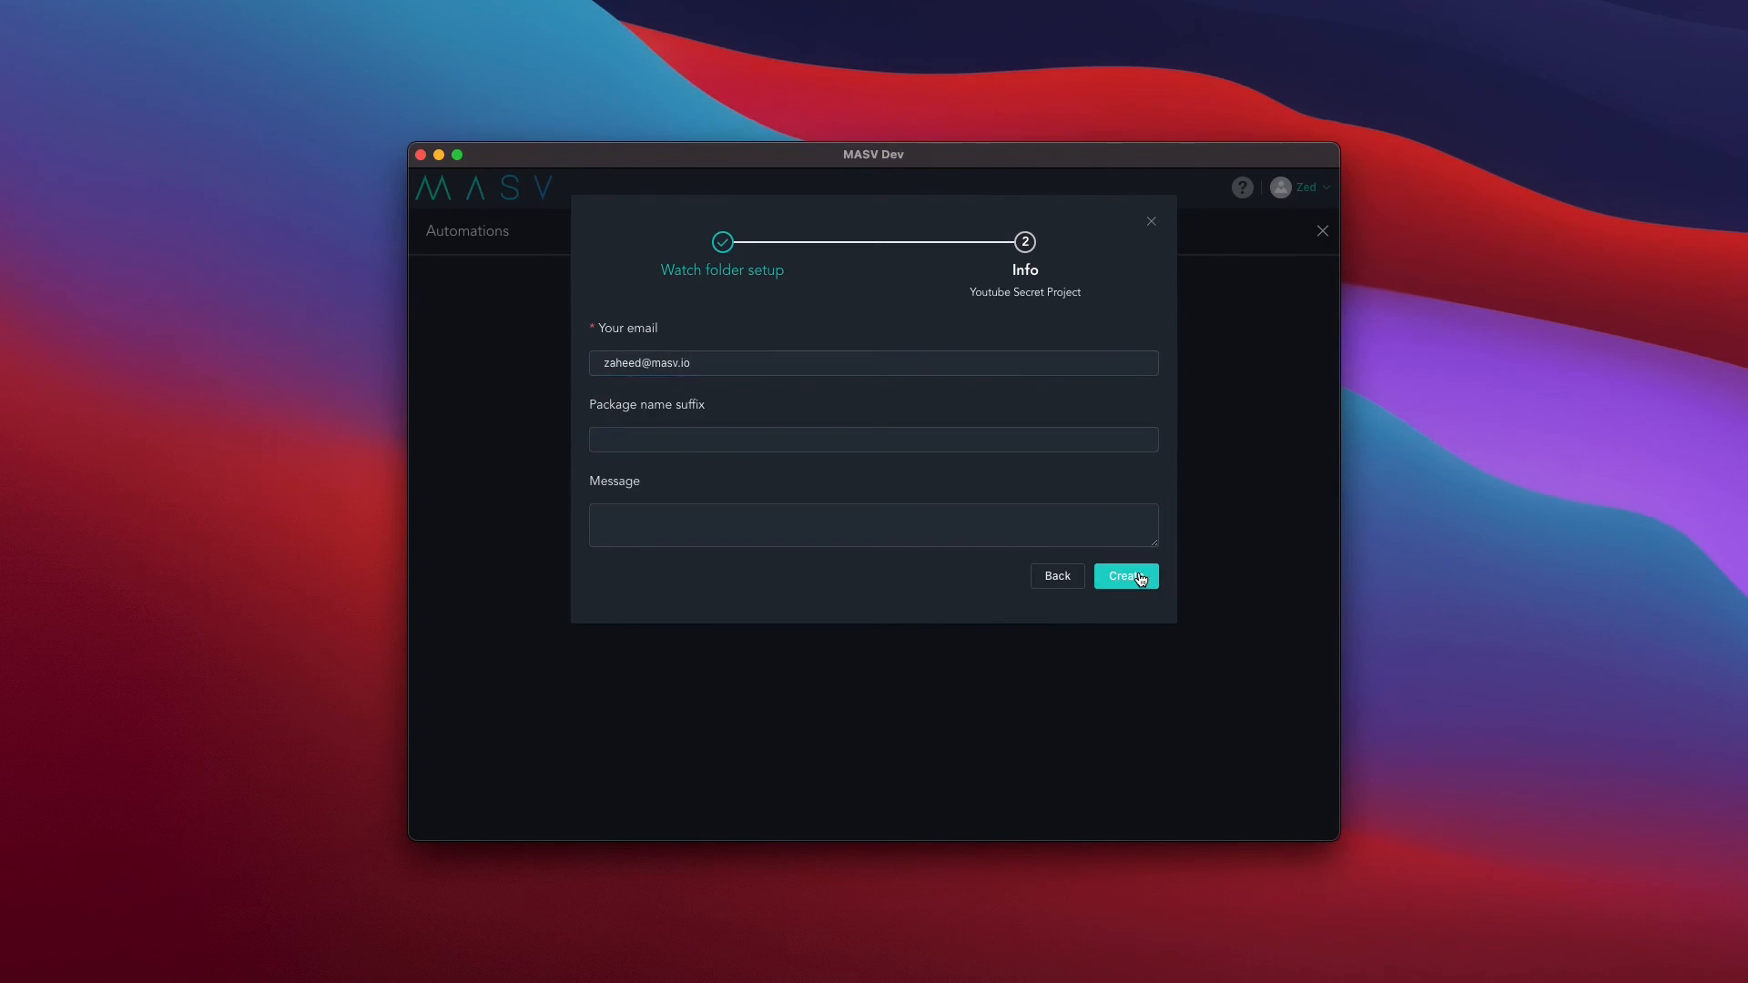
click(1123, 576)
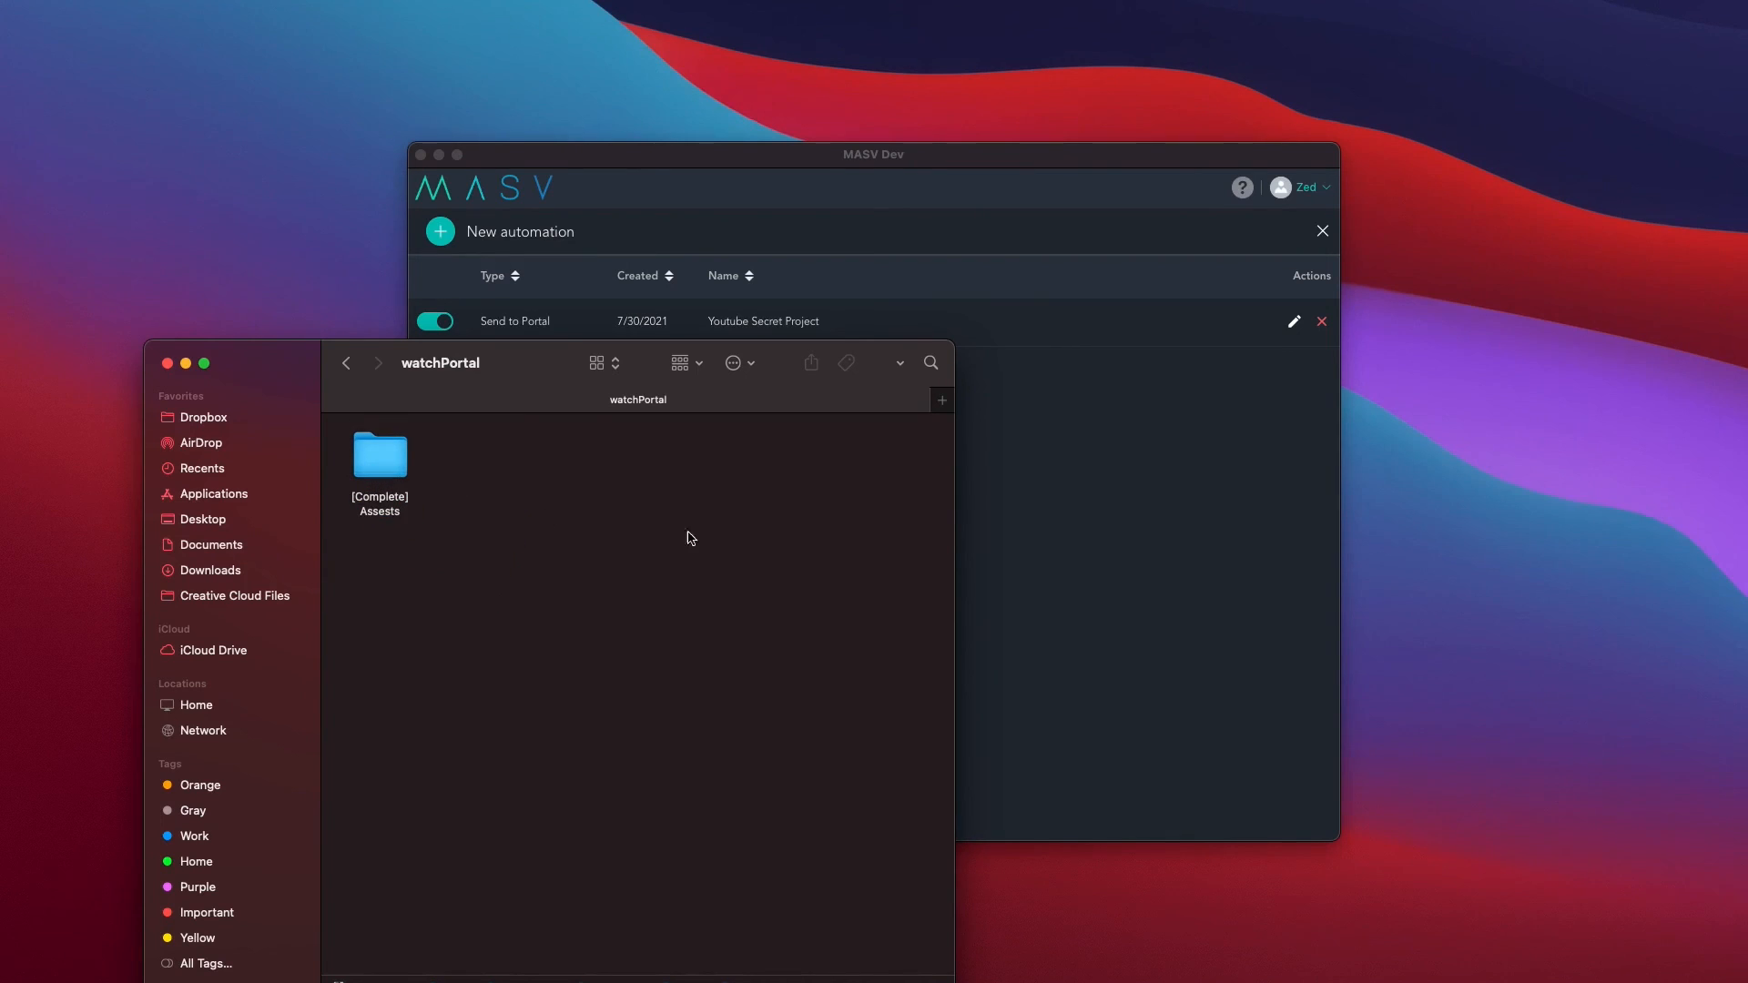
mouse_move(1059, 515)
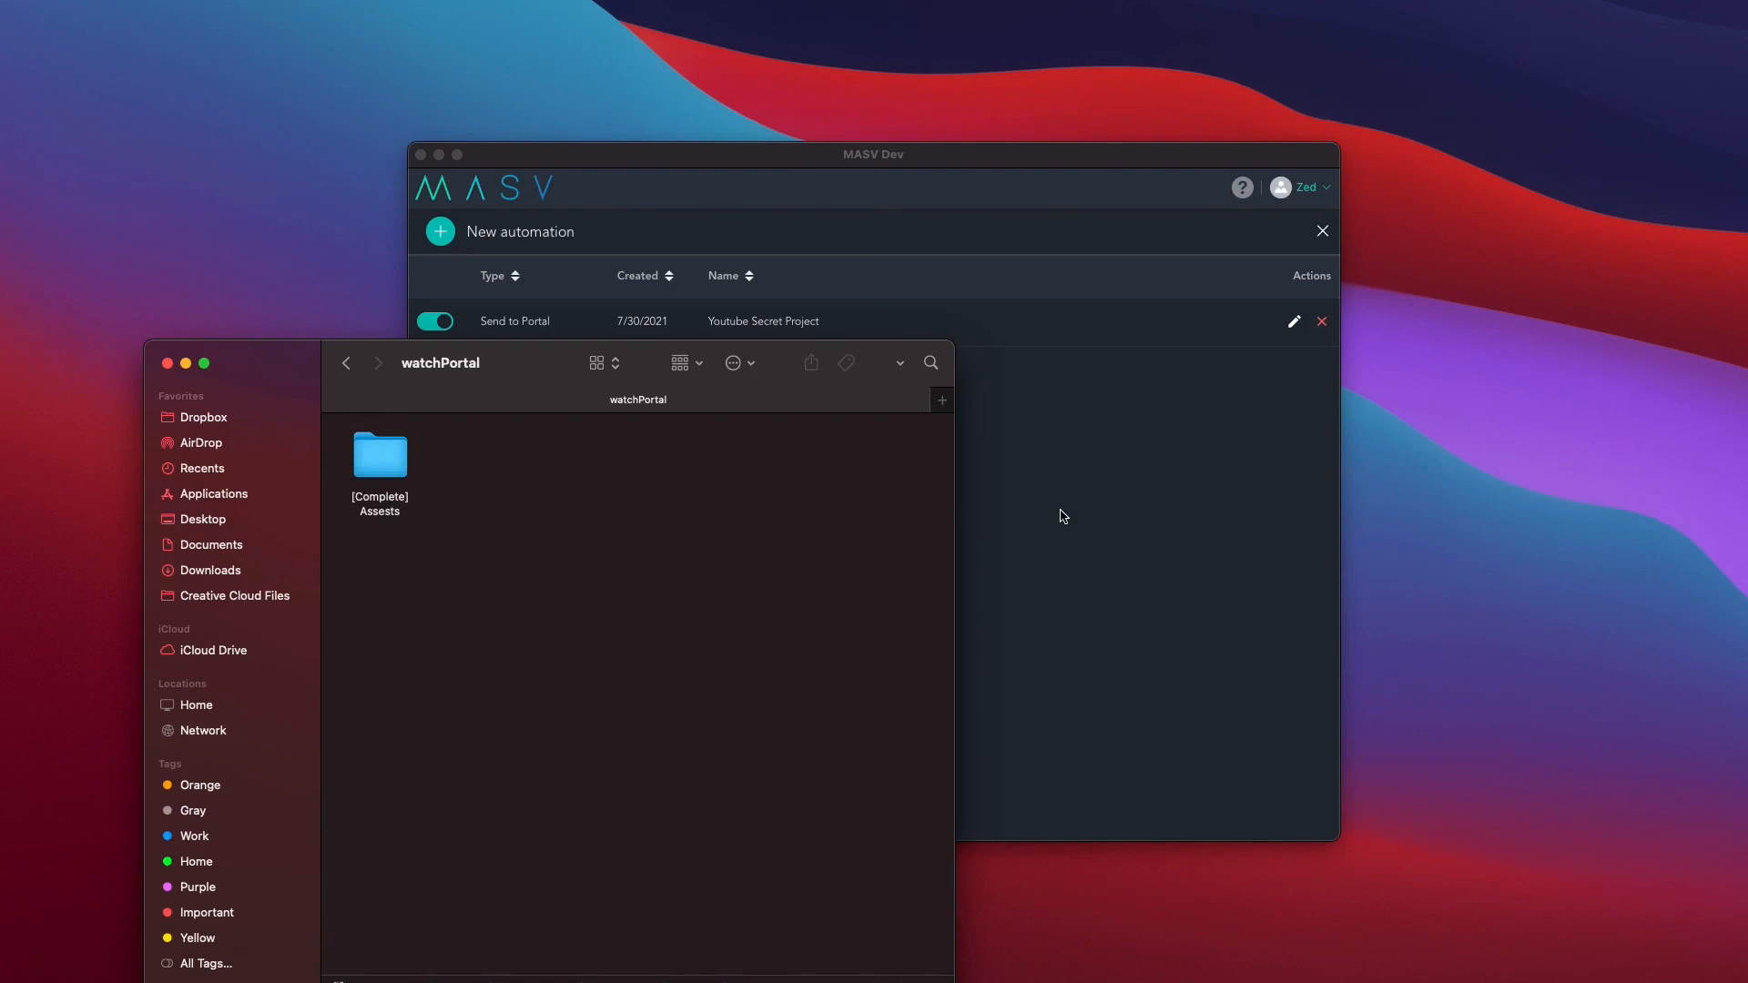